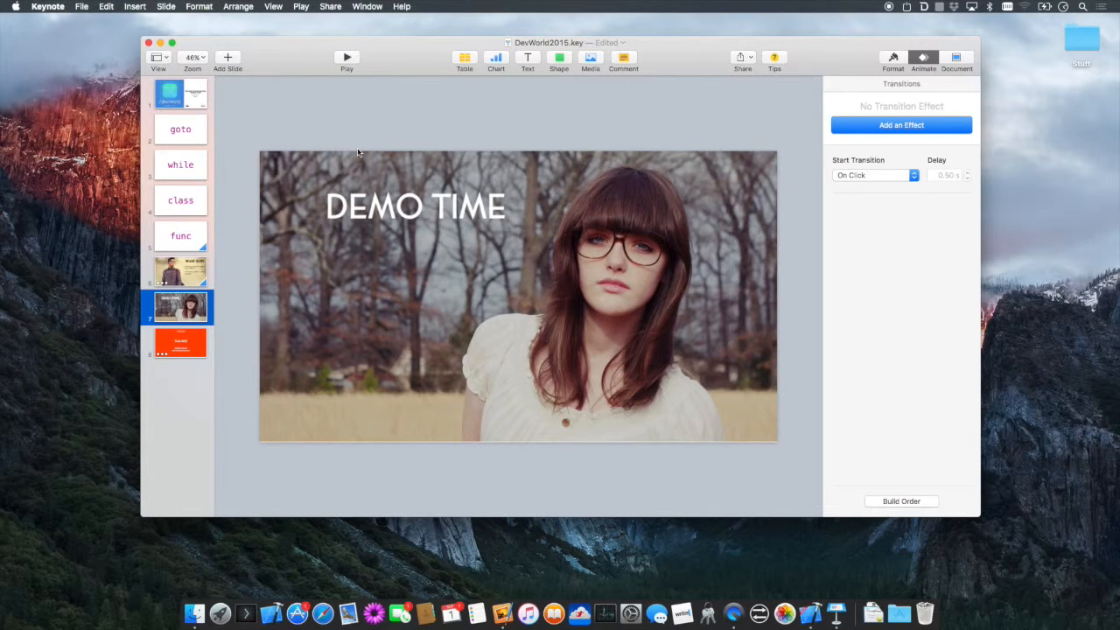
mouse_move(822, 578)
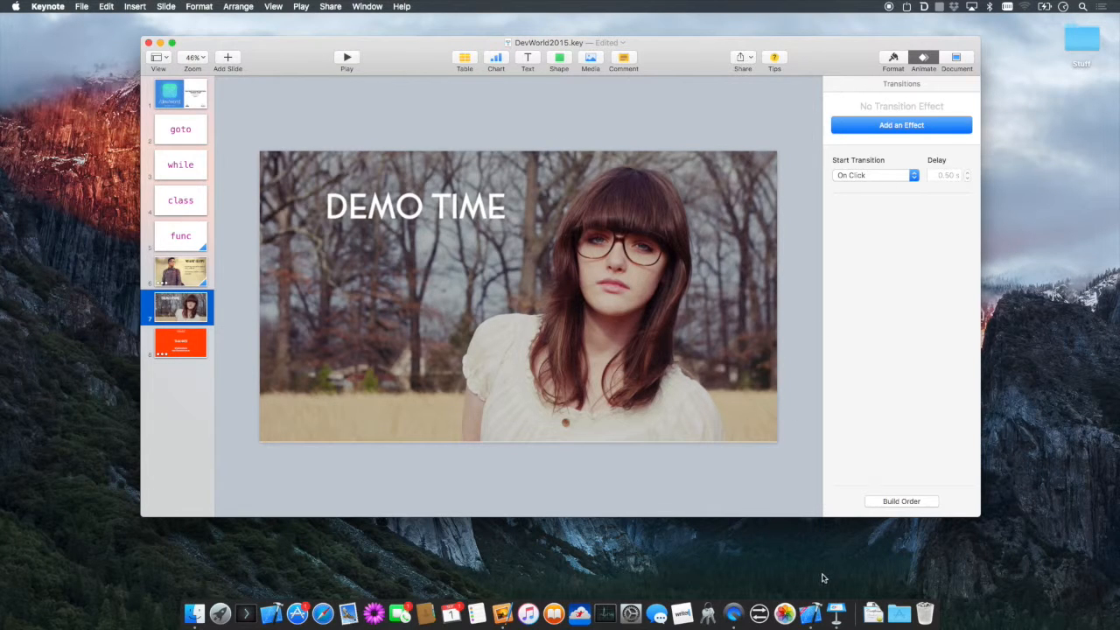
mouse_move(808, 612)
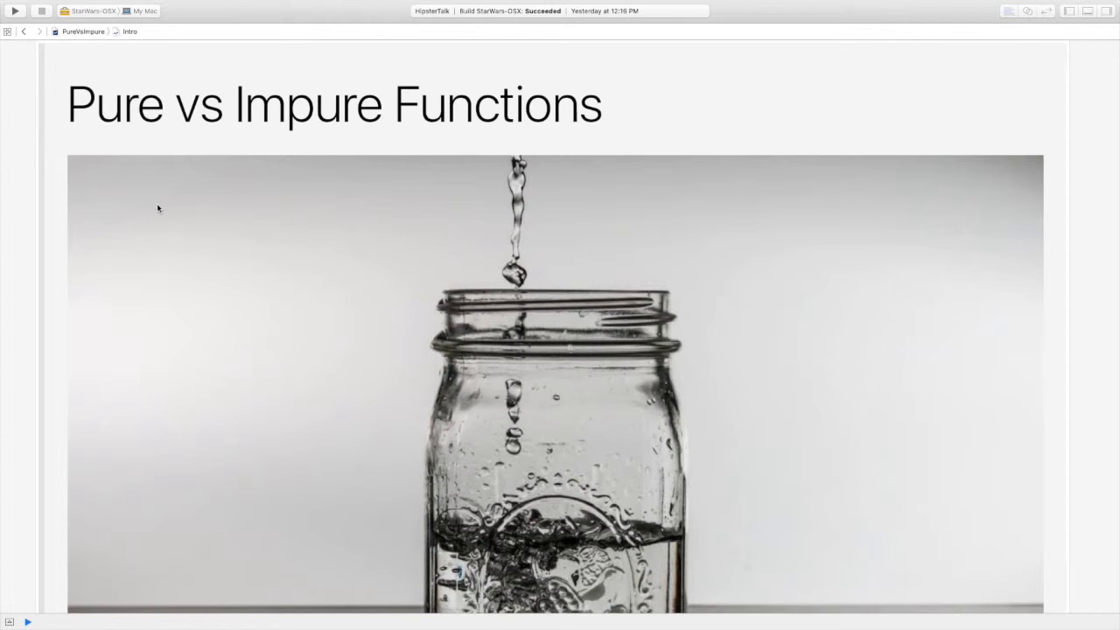
Scroll past the water-jar photo to the 'A Pure Function' list: no side-effects, same output for same parameters
scroll("down", 3)
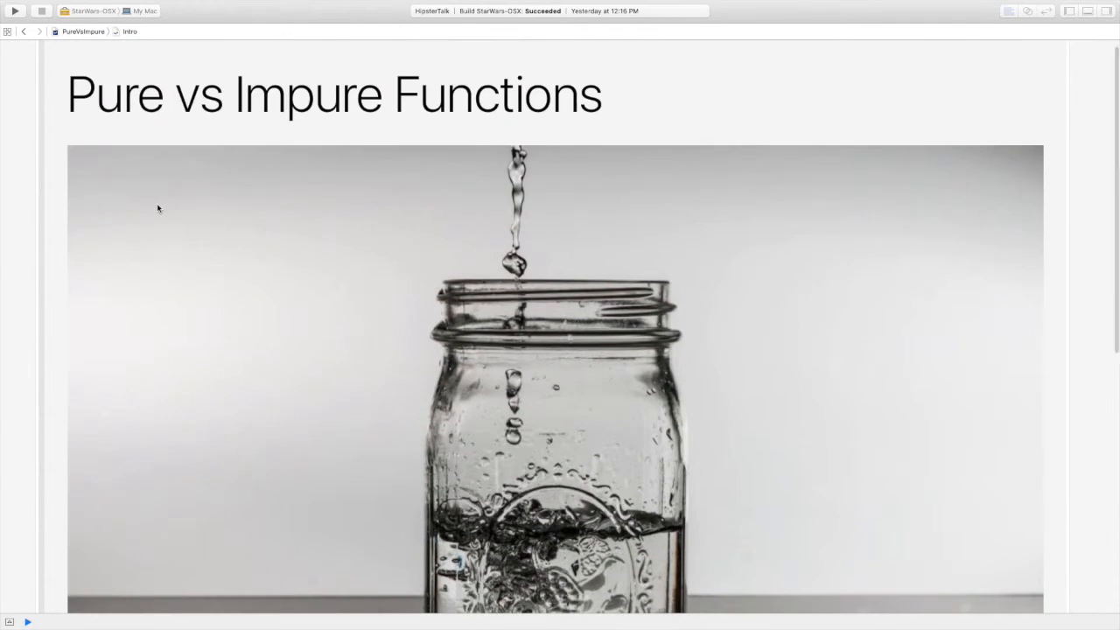
scroll("down", 3)
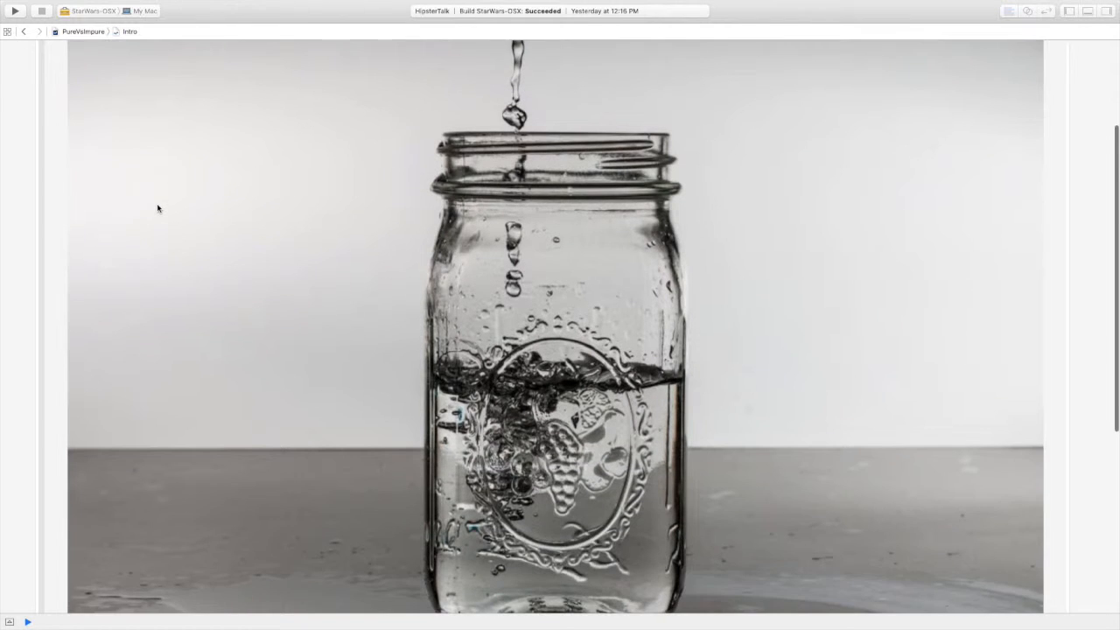
scroll("down", 3)
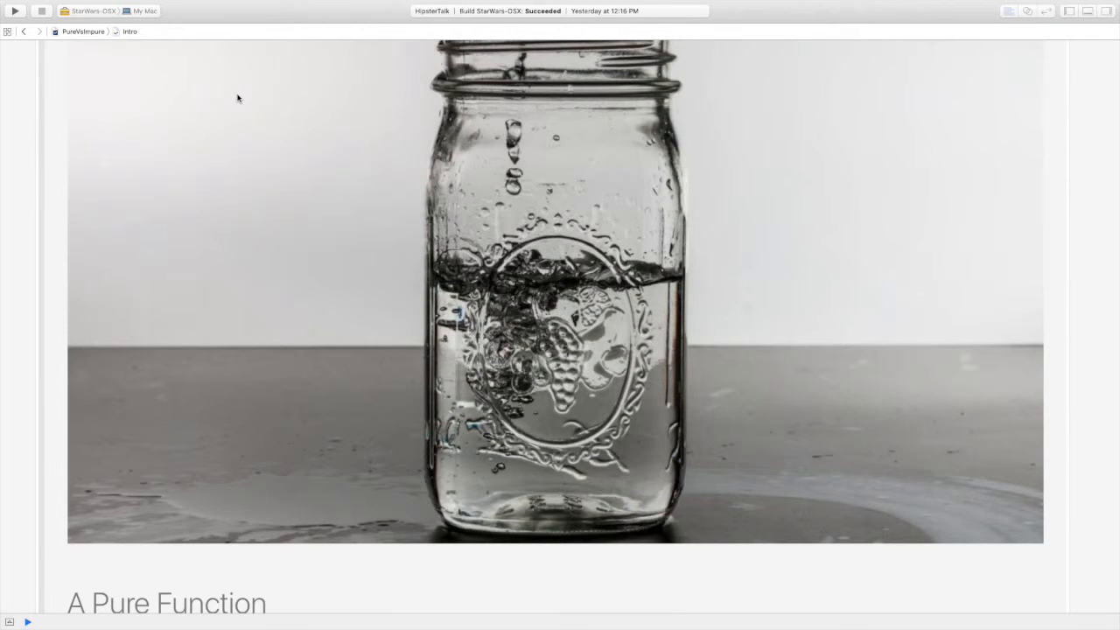
scroll("down", 3)
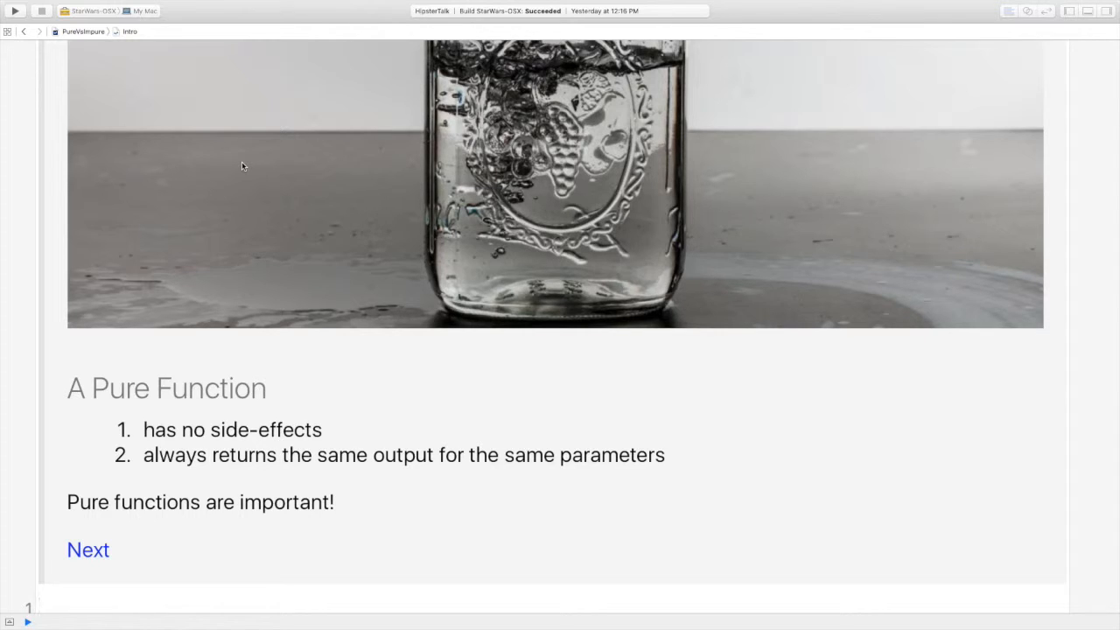
mouse_move(429, 290)
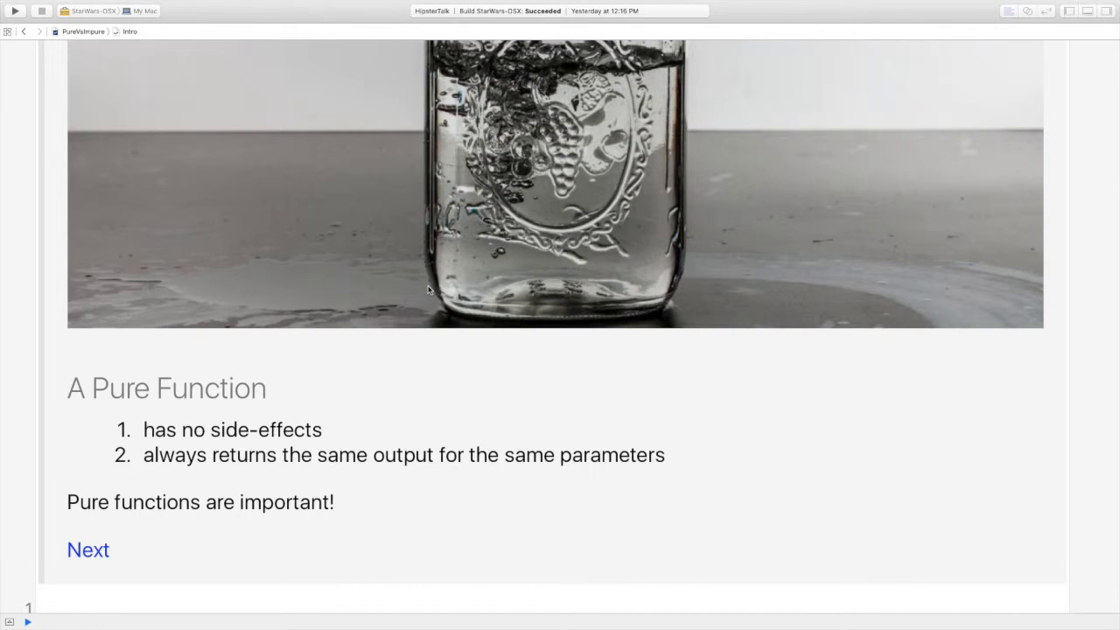
Move to Example 1 and reveal the showAnswer(.One) Quick Look for fiveMinutesFromNow
left_click(87, 550)
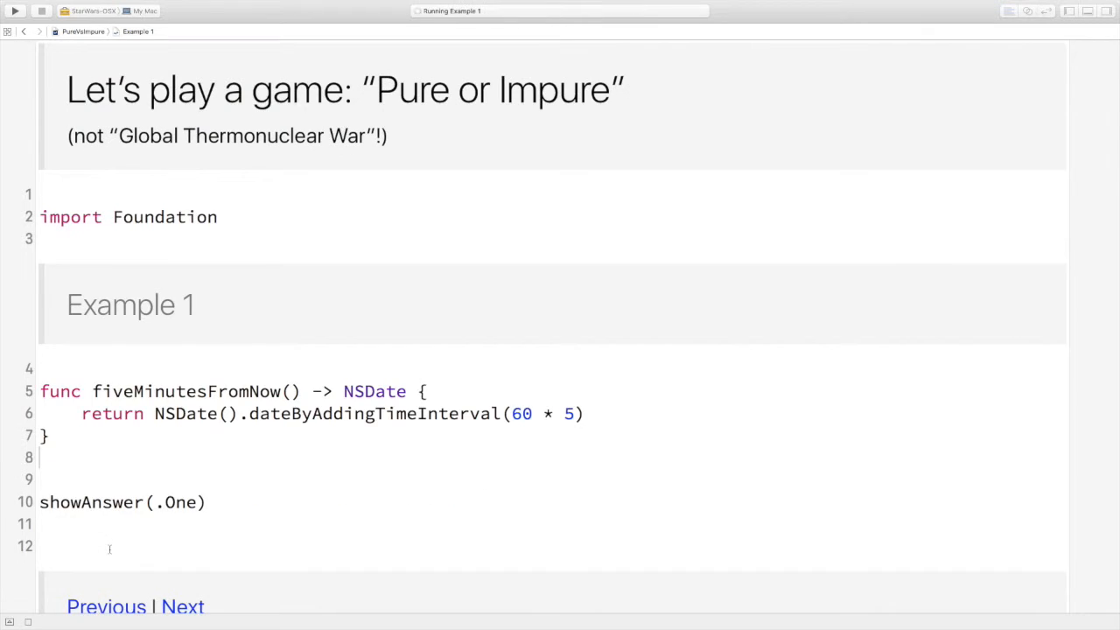
mouse_move(501, 470)
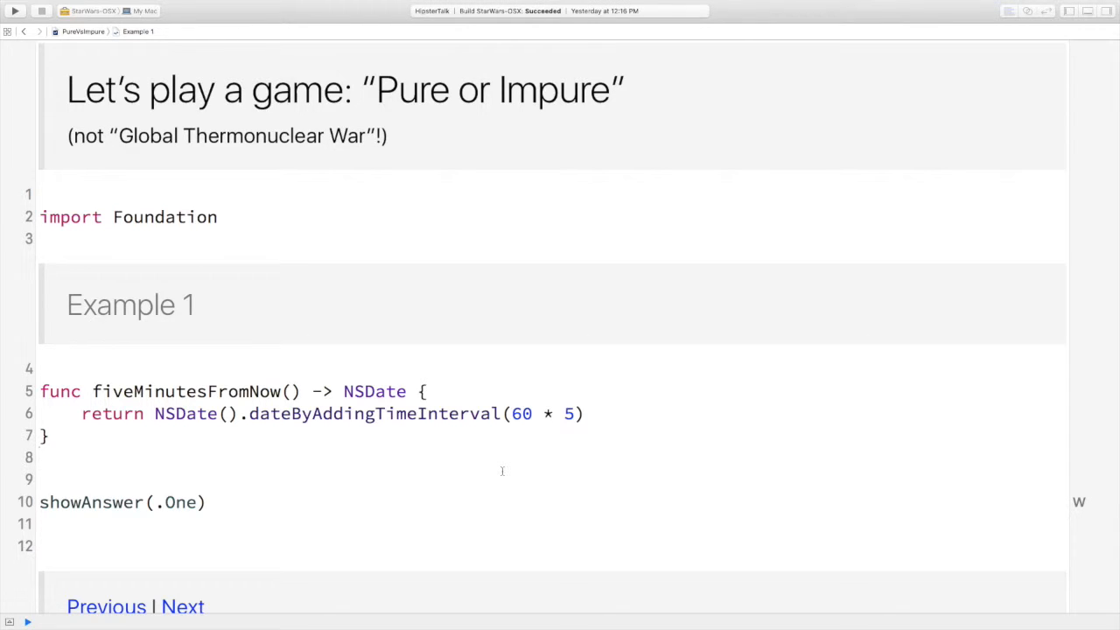
mouse_move(387, 512)
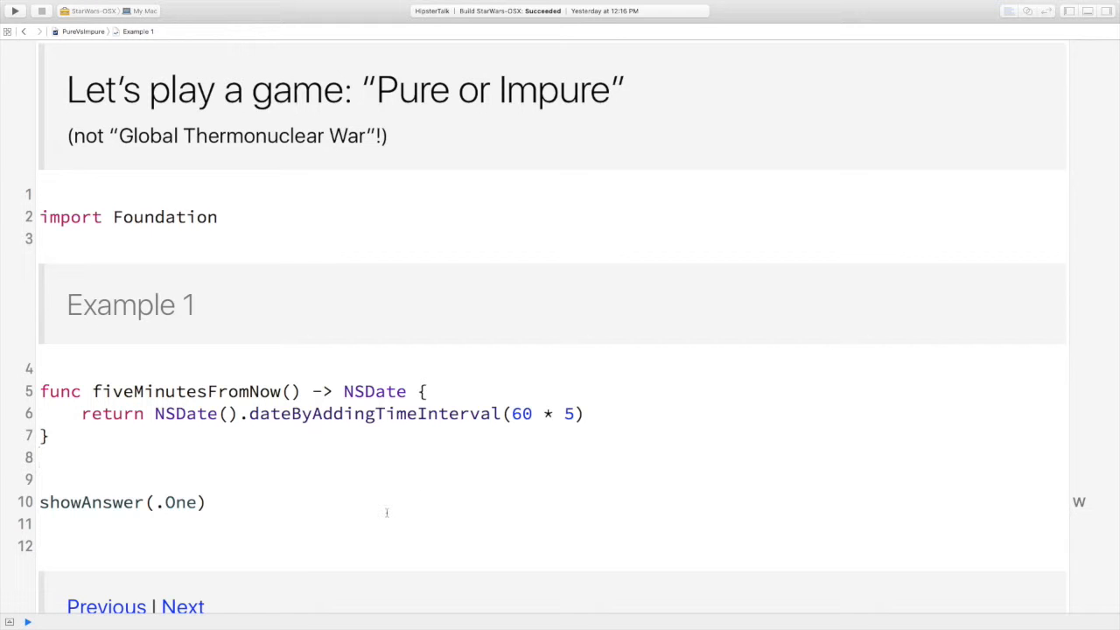
scroll("up", 3)
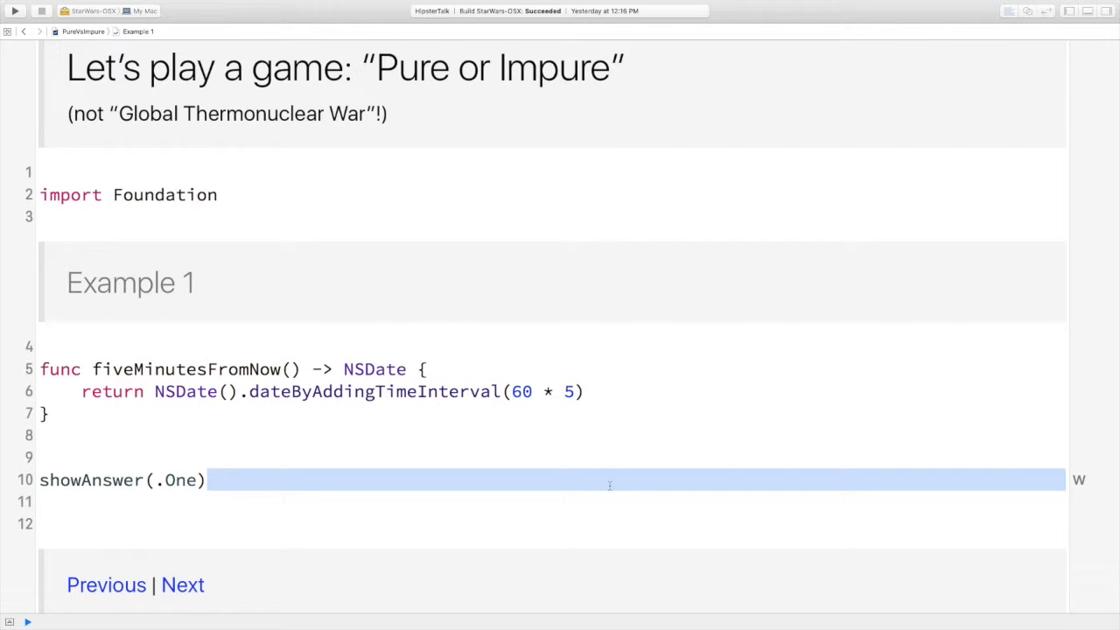
mouse_move(623, 471)
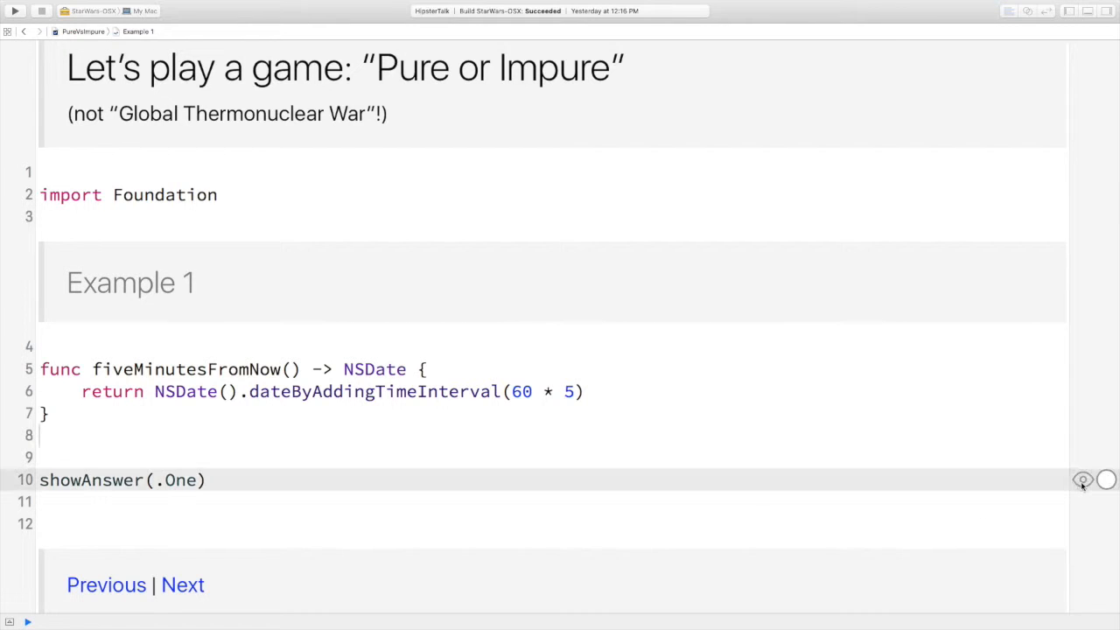
left_click(1083, 480)
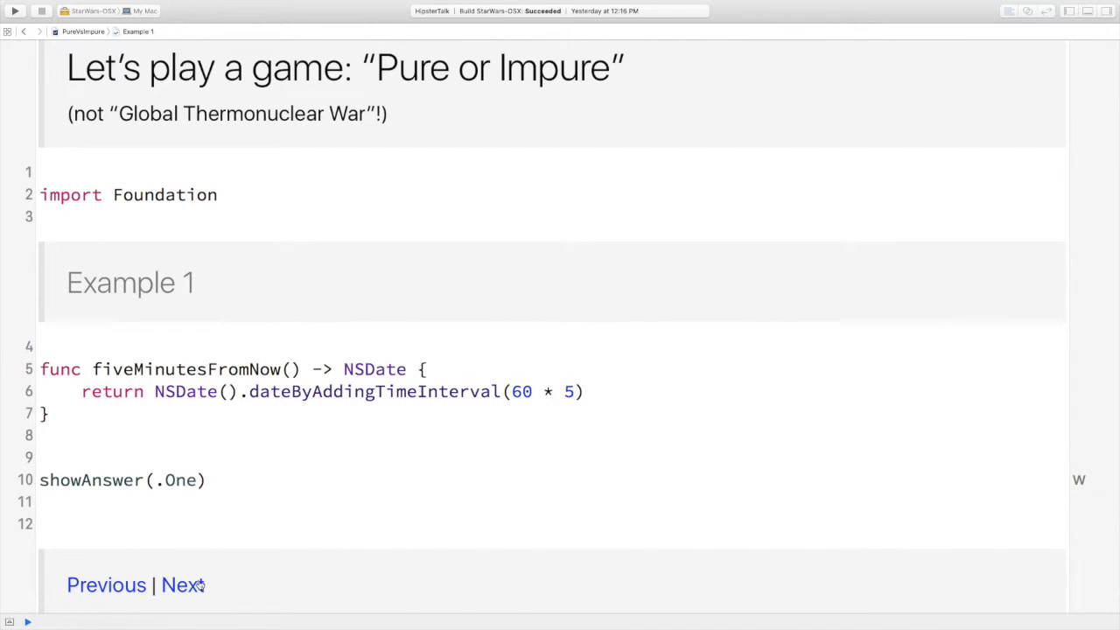
Advance through Examples 2 and 3, revealing getNextIndex as impure, and reach Example 4's performAwesomeCalculation
left_click(182, 584)
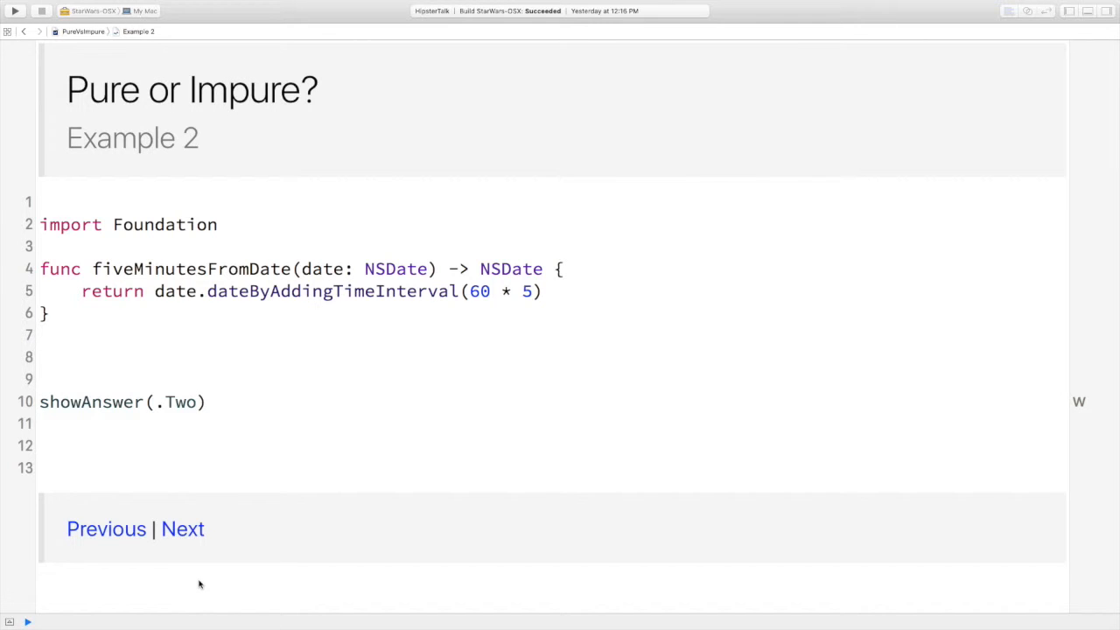
mouse_move(1055, 454)
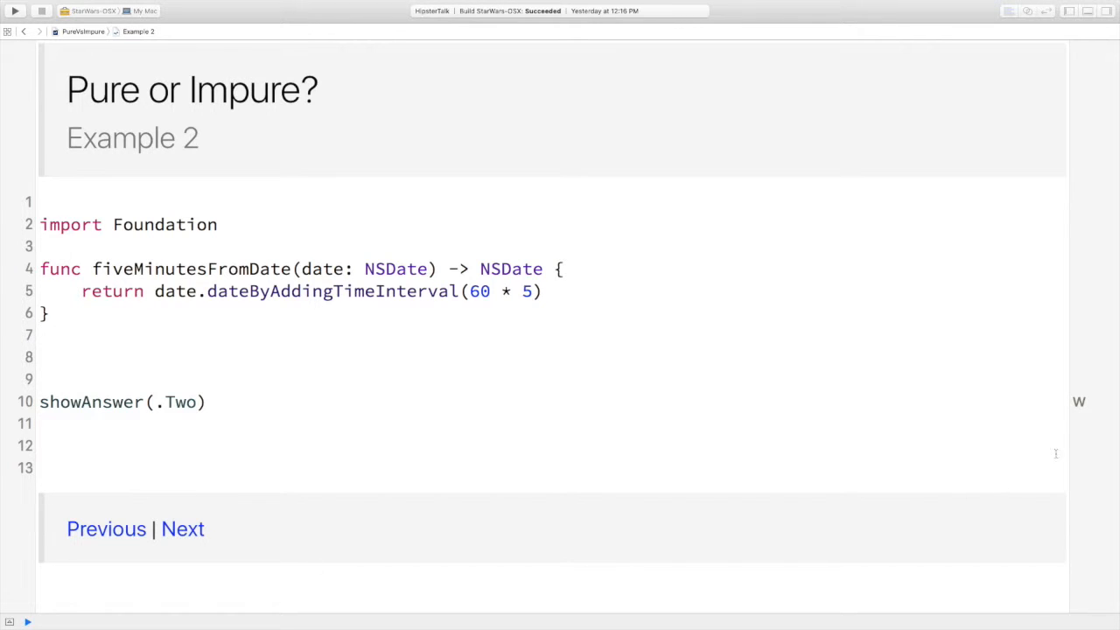
left_click(1081, 401)
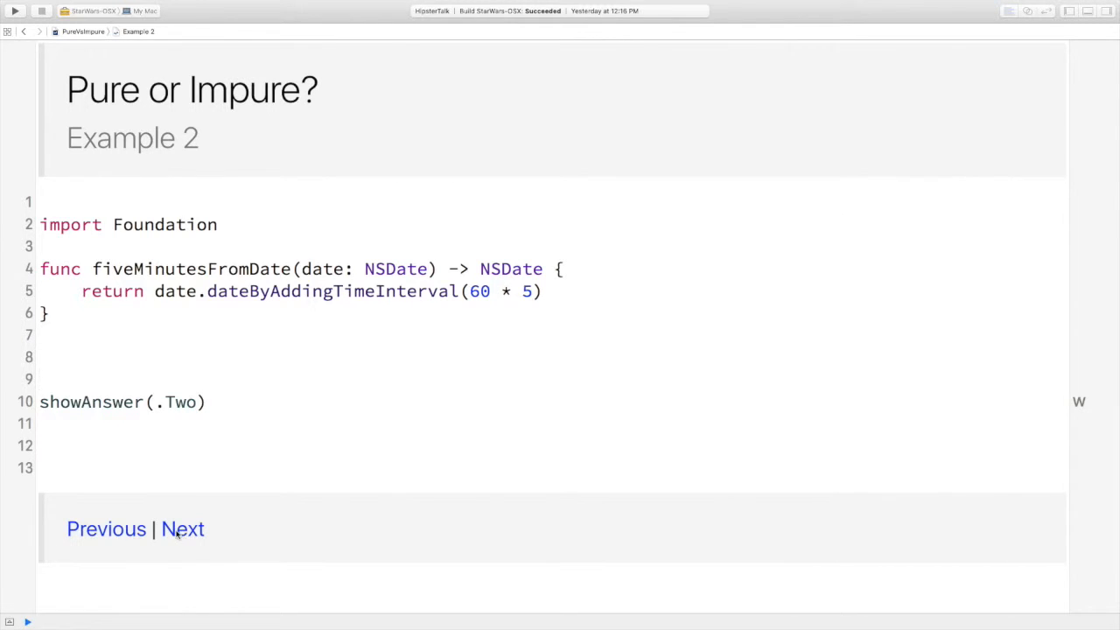
left_click(182, 528)
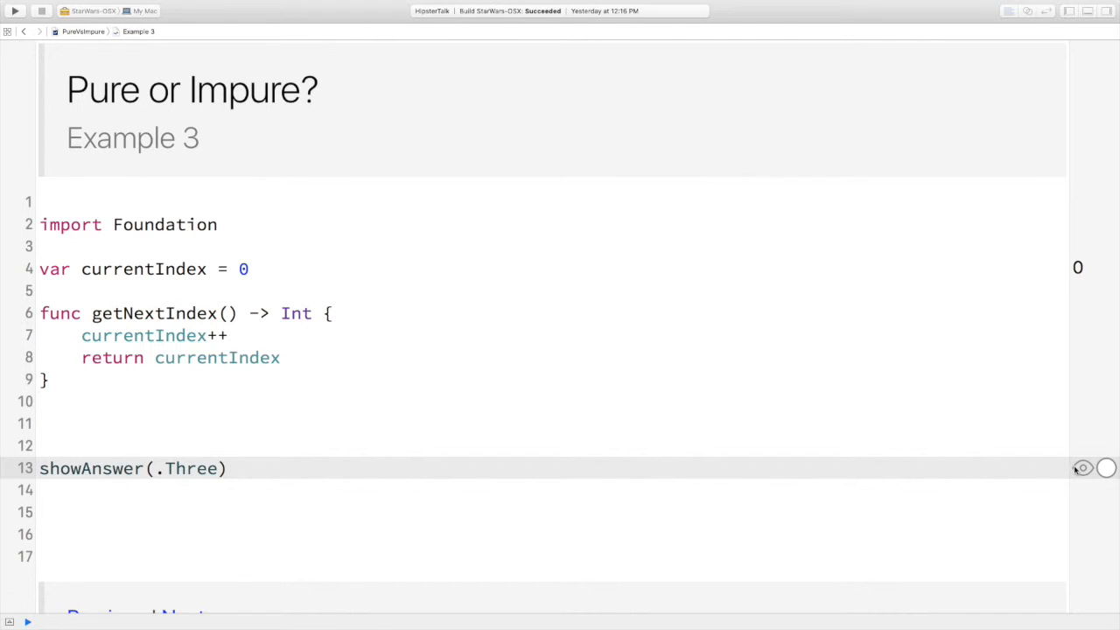
mouse_move(1082, 468)
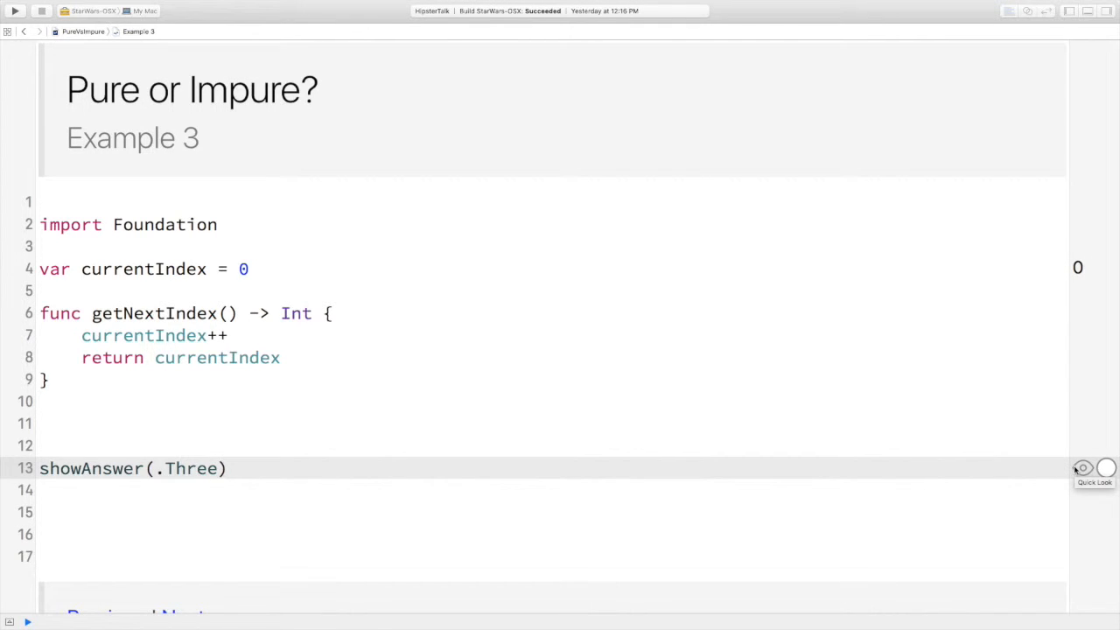
left_click(1081, 467)
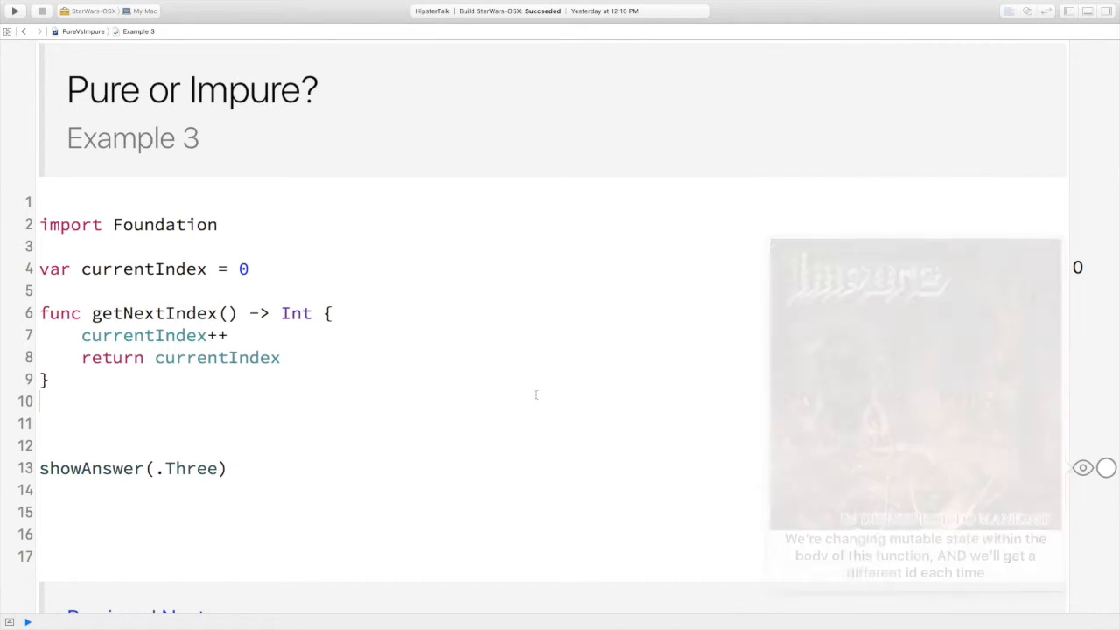
left_click(182, 549)
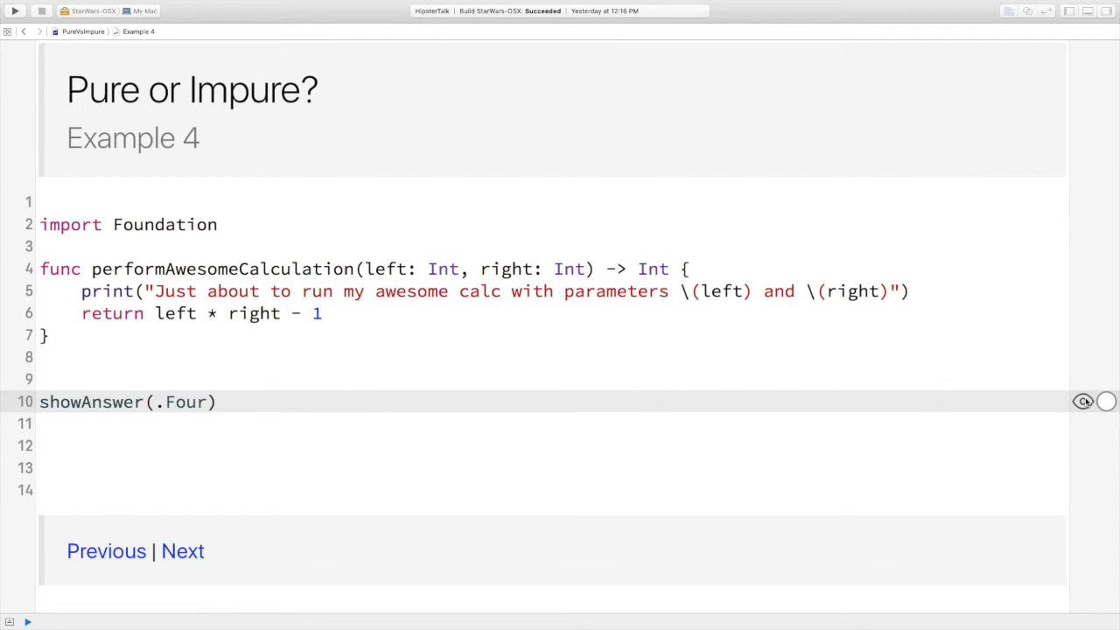
left_click(1083, 400)
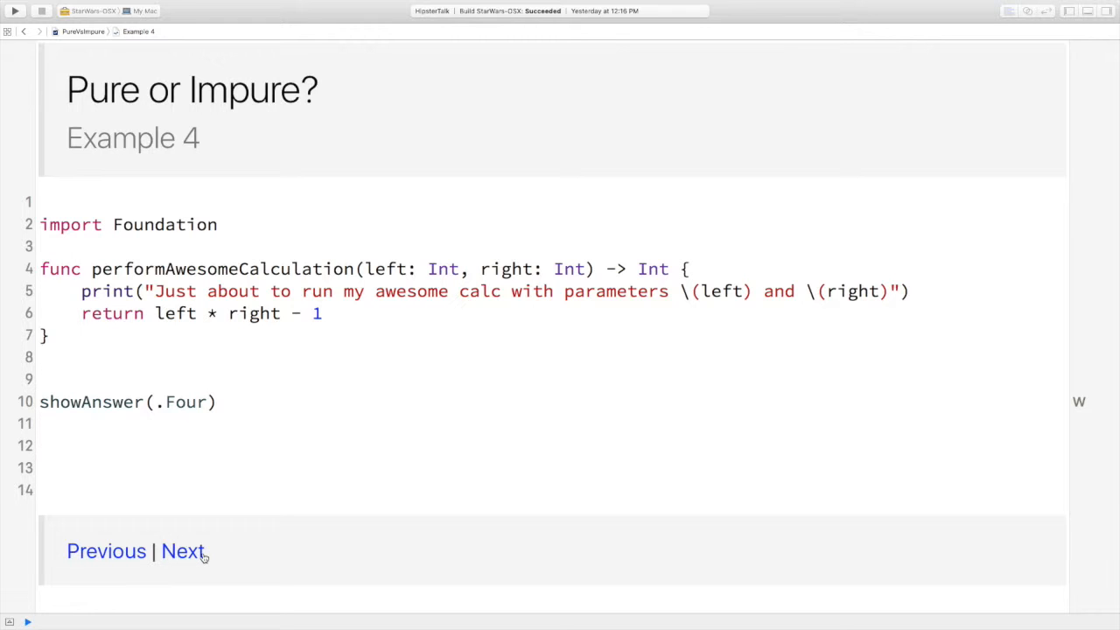
Reveal Example 5's divide as pure but partial, then continue to Example 6's safeDivide
left_click(182, 549)
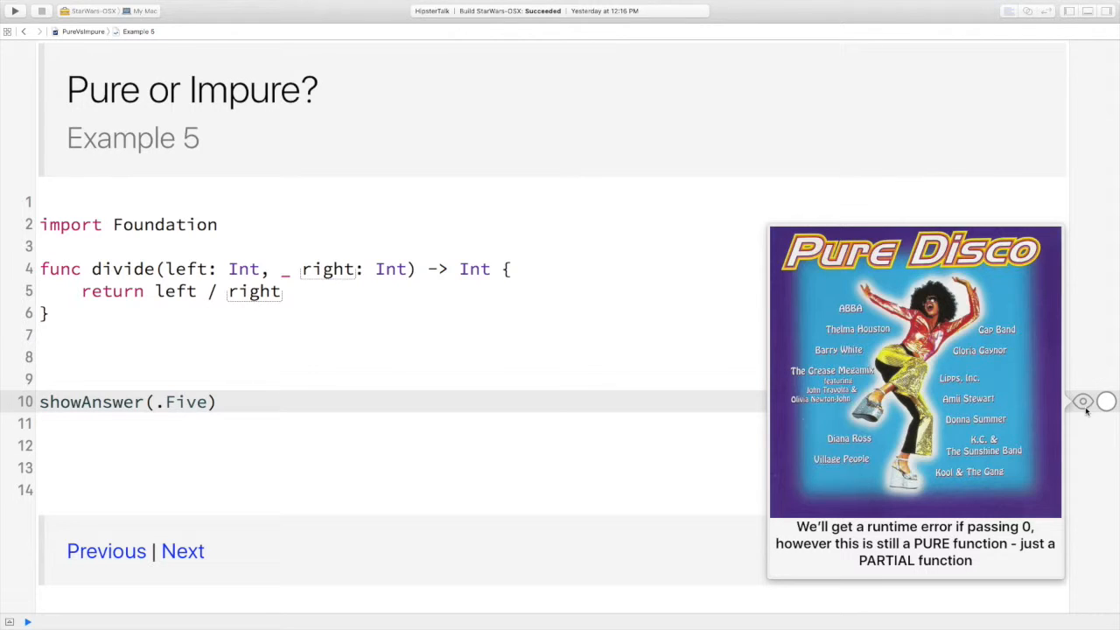
mouse_move(951, 406)
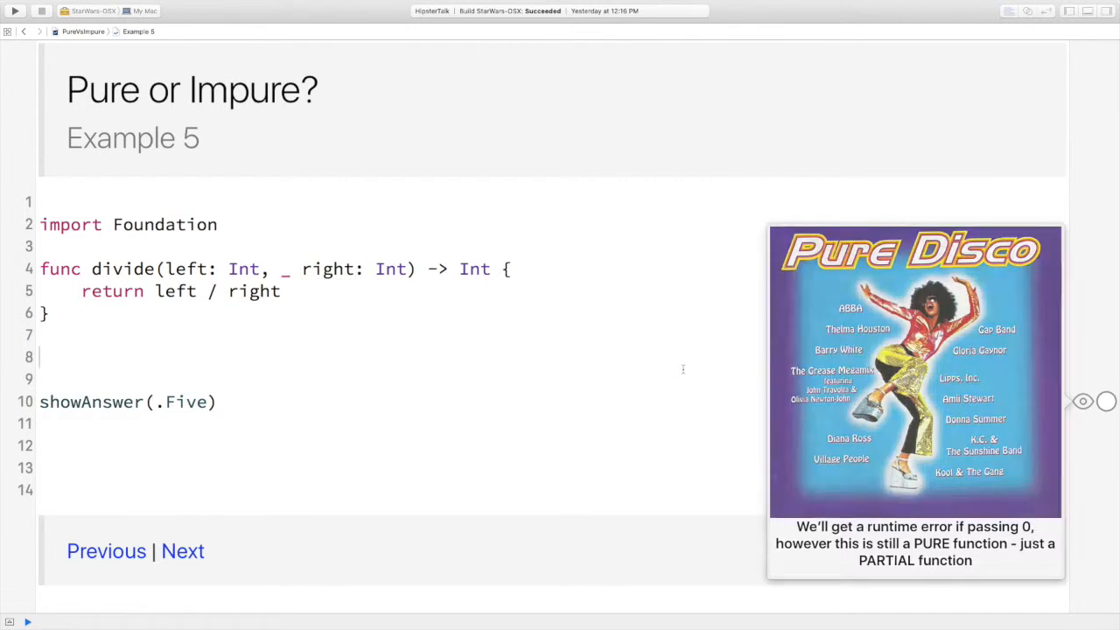
left_click(1081, 401)
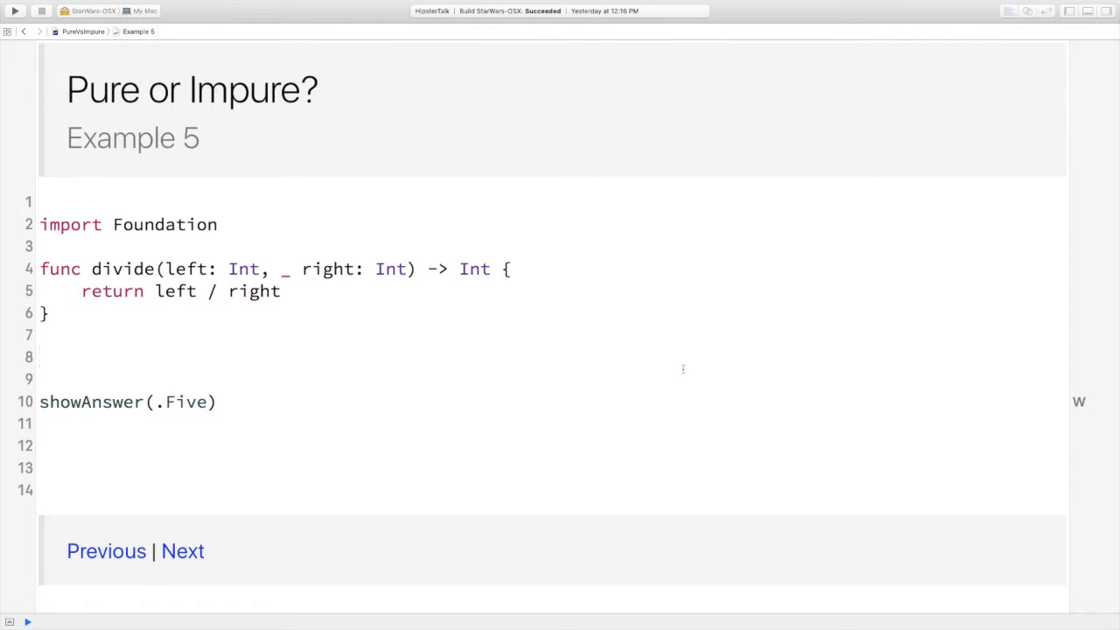
left_click(40, 357)
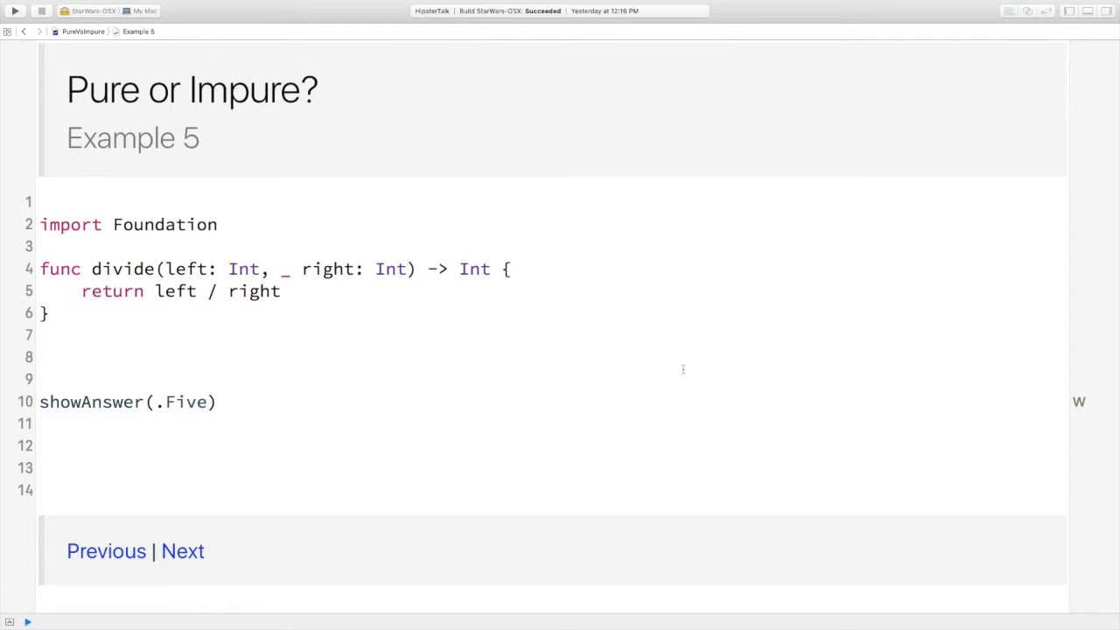
mouse_move(353, 366)
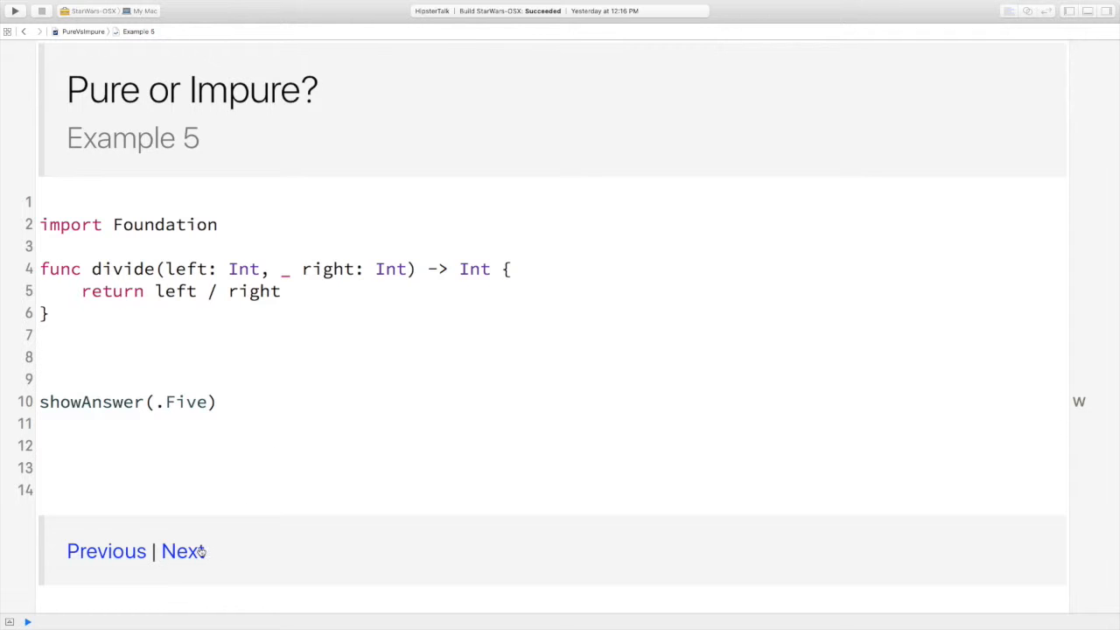
left_click(185, 550)
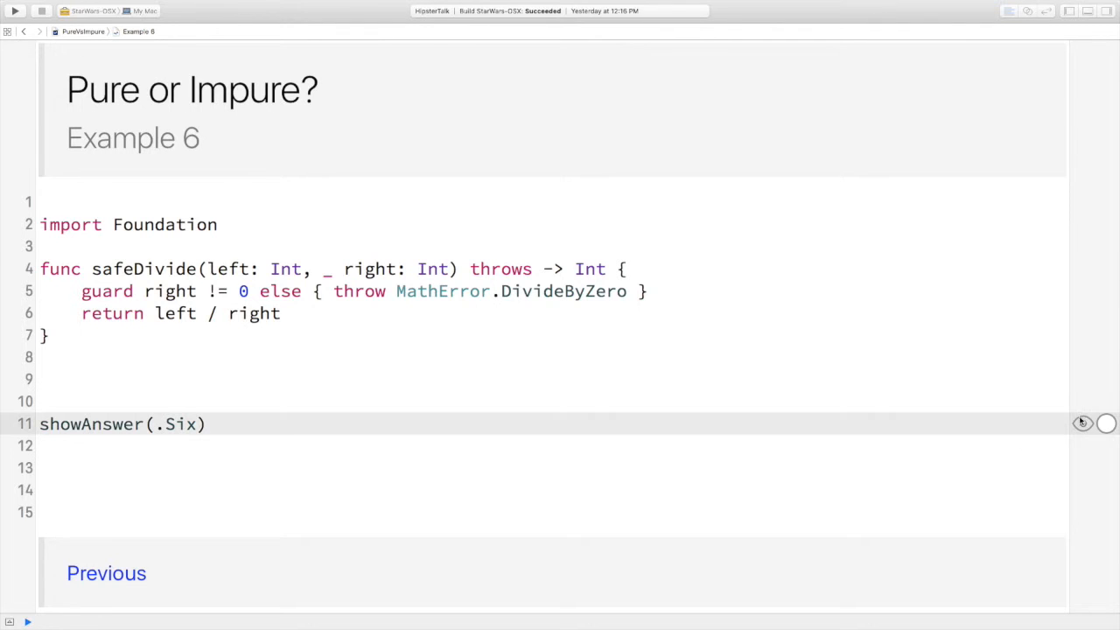
left_click(1105, 424)
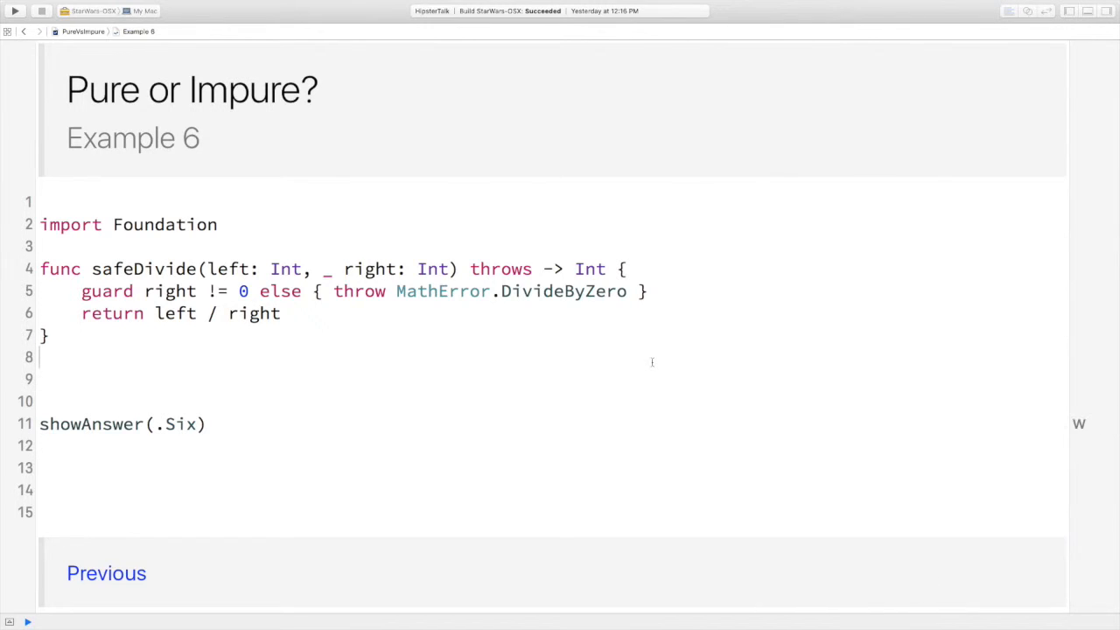
mouse_move(119, 119)
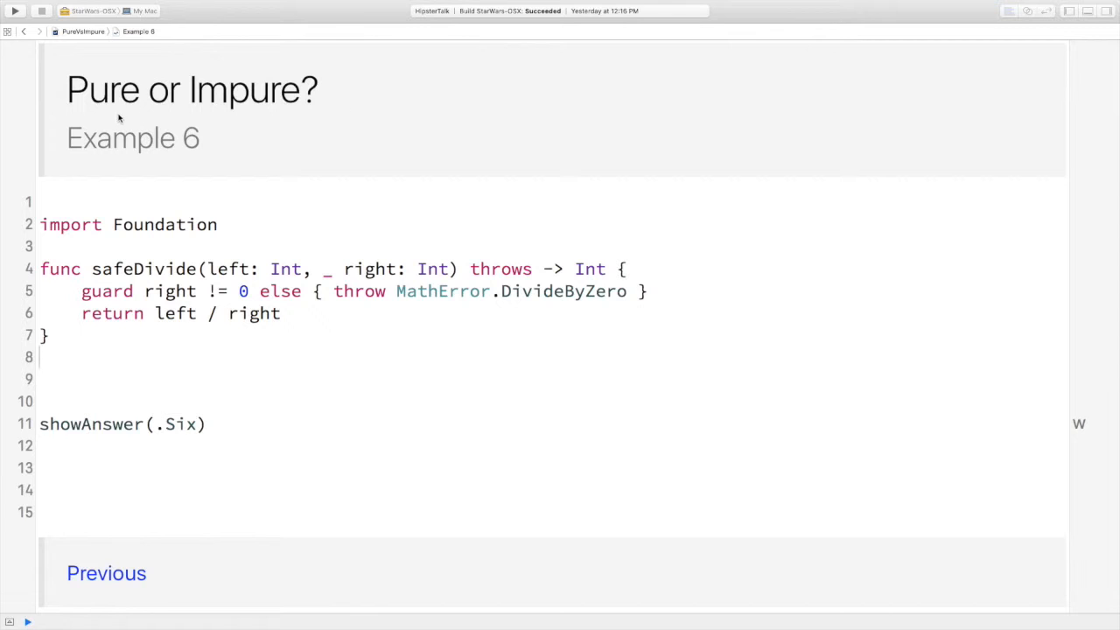
Switch via the jump bar from Pure or Impure to the STARWARStistics Intro page
left_click(84, 31)
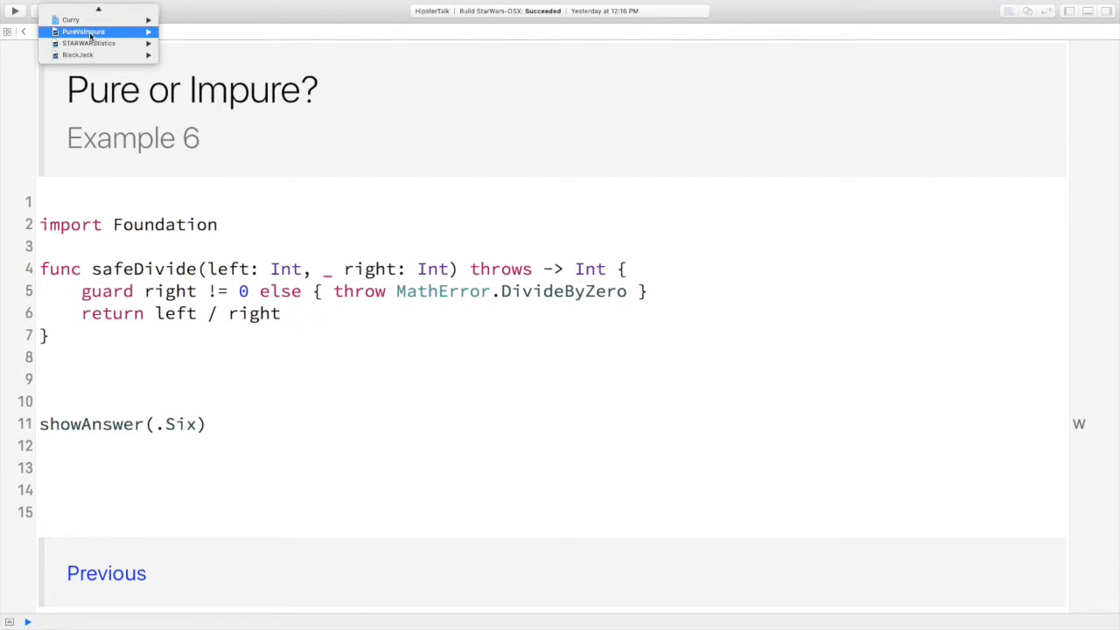
left_click(84, 31)
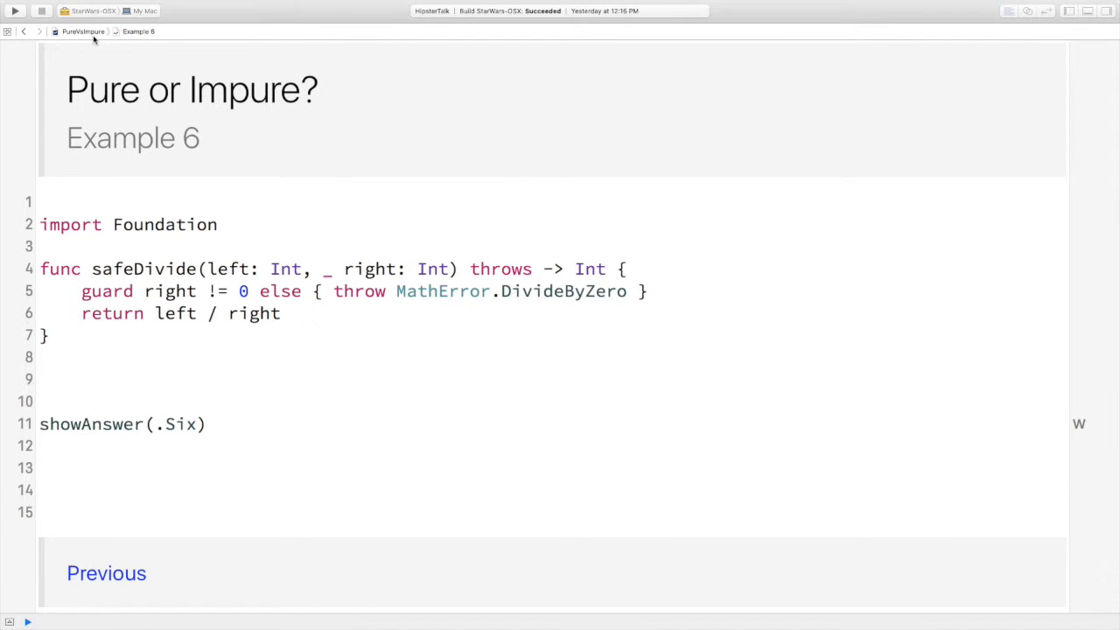
left_click(84, 31)
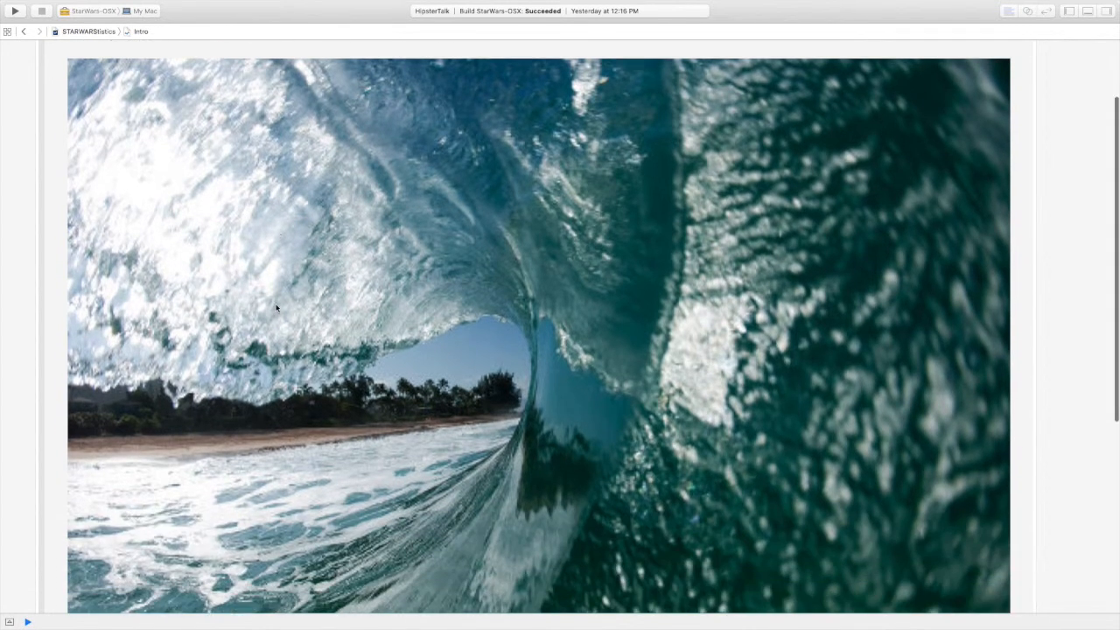
scroll("up", 3)
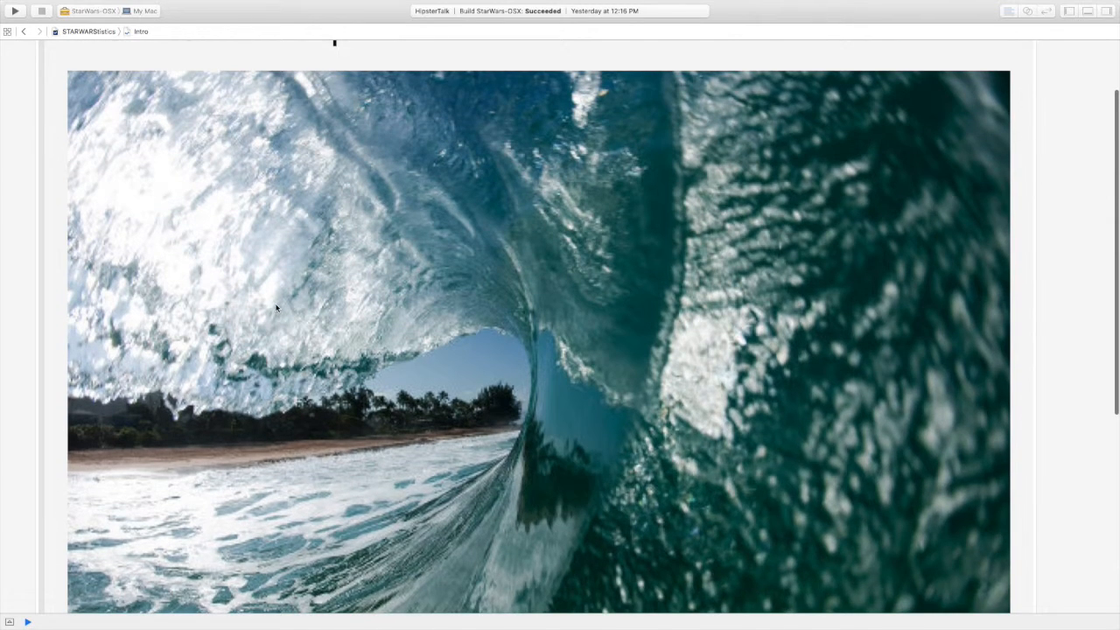
scroll("up", 3)
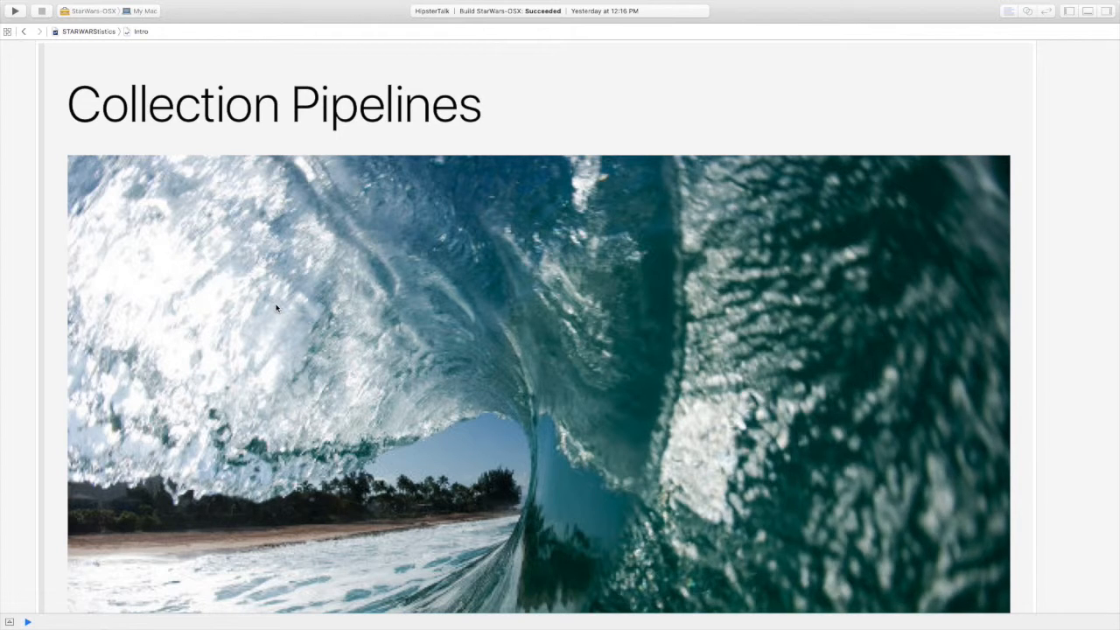
scroll("down", 3)
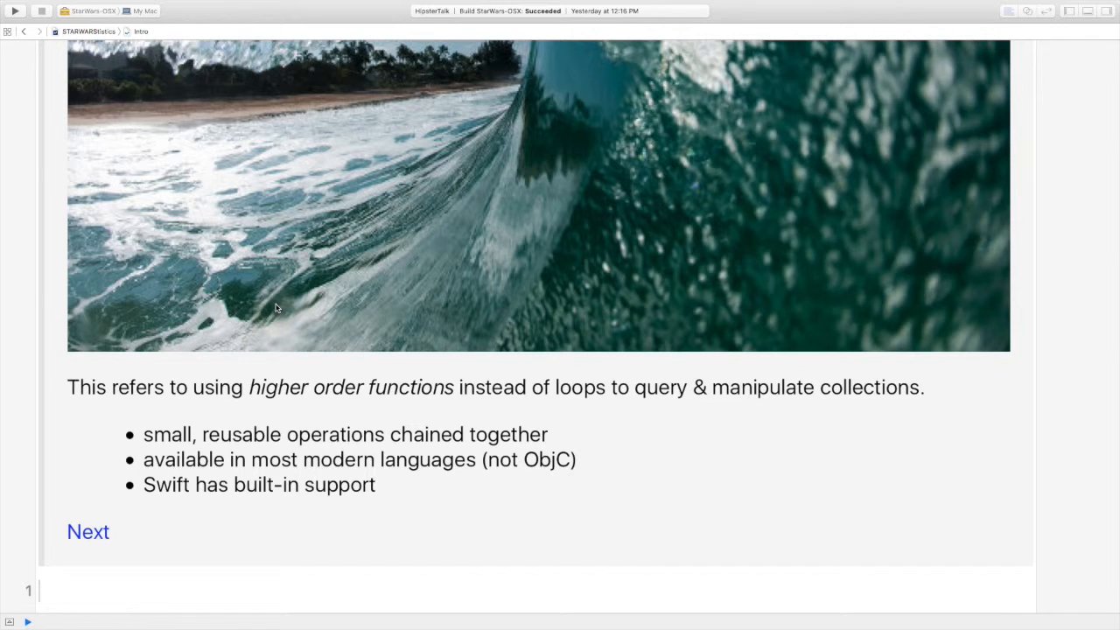
Advance to the filter page and scroll past the diagram to the Q1 question on 6-film characters
left_click(88, 532)
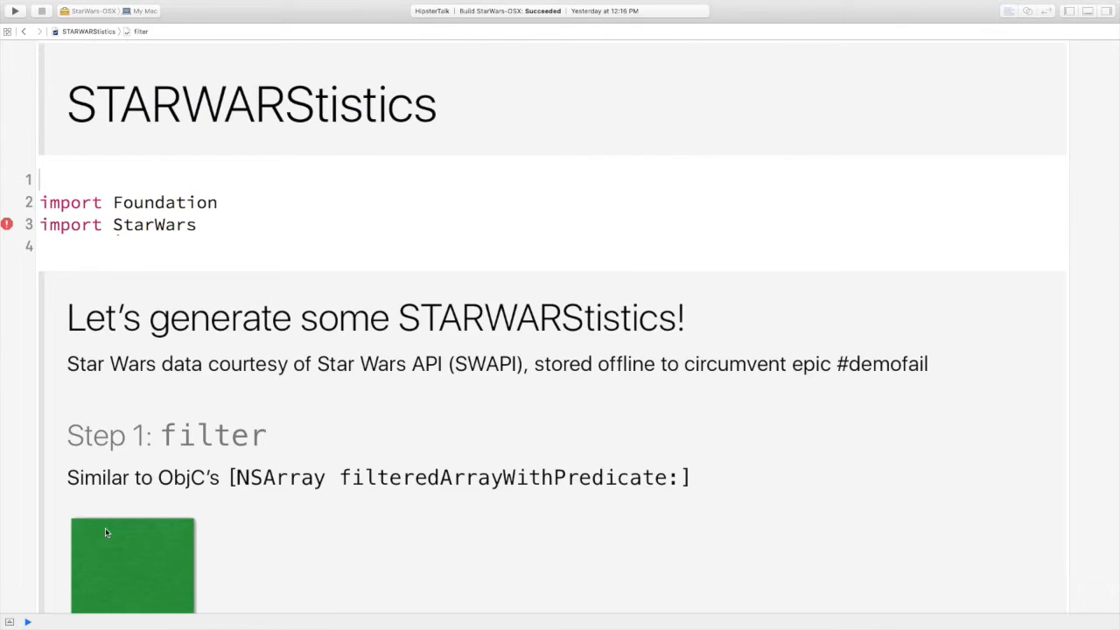
mouse_move(521, 427)
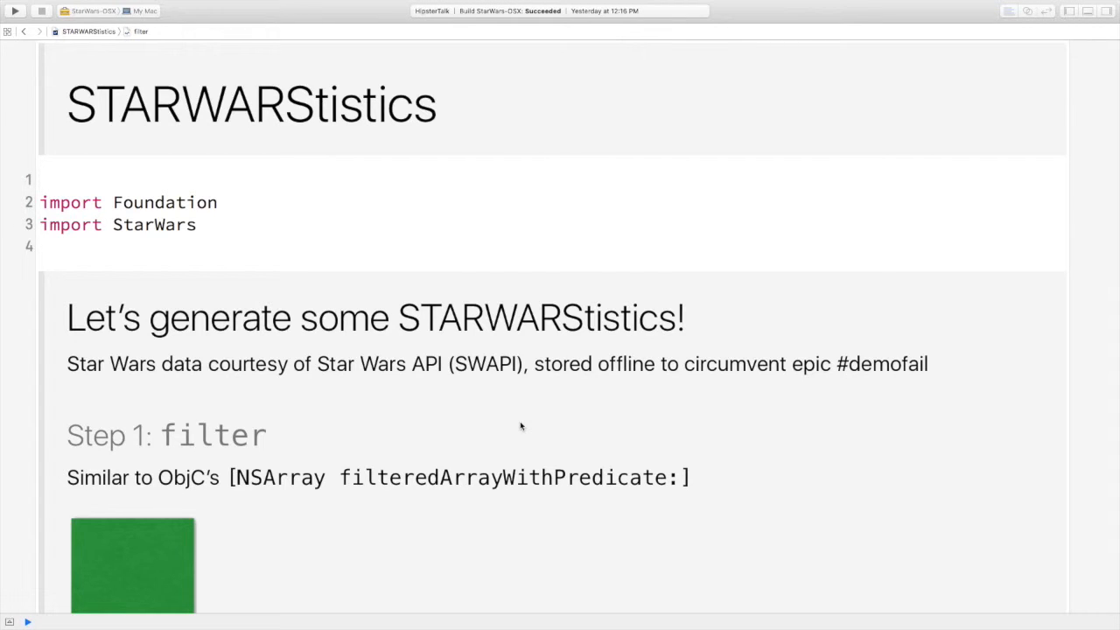
left_click(42, 179)
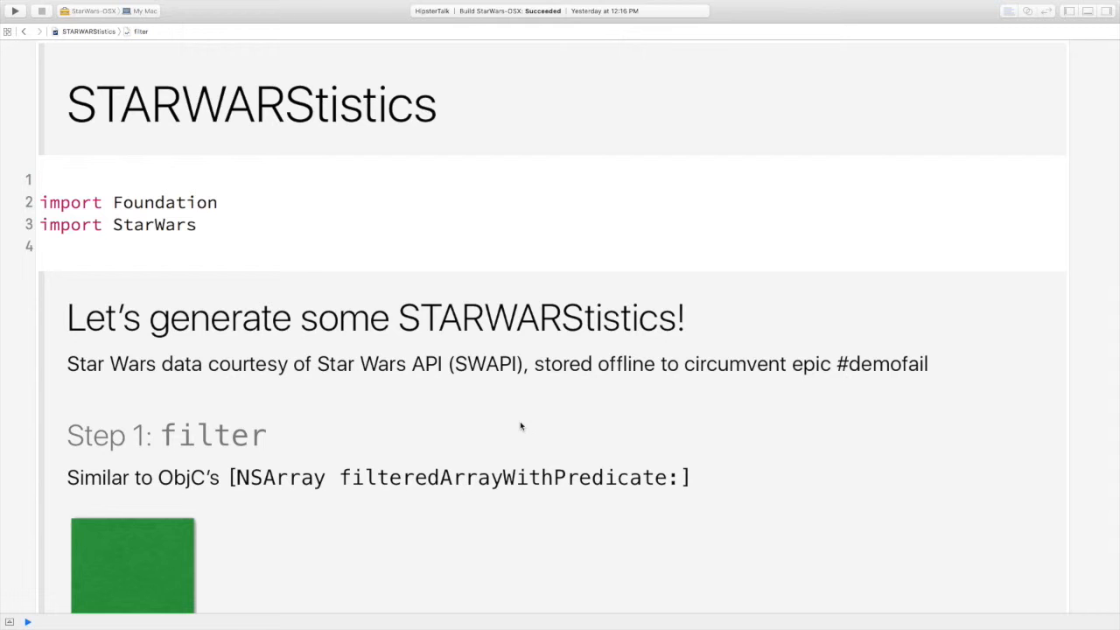
scroll("down", 3)
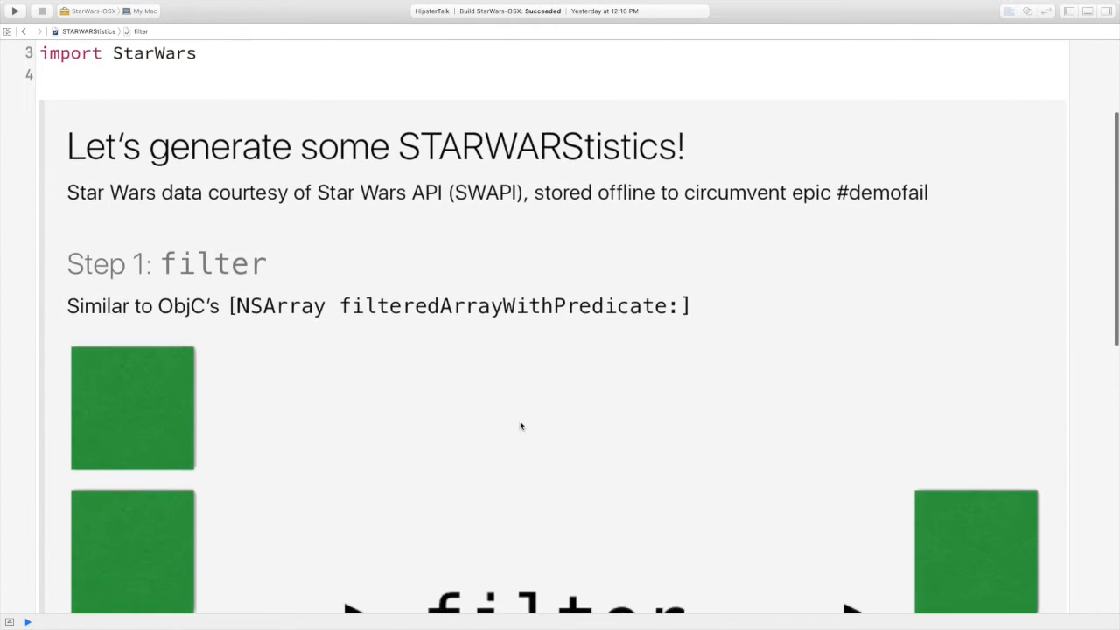
scroll("down", 3)
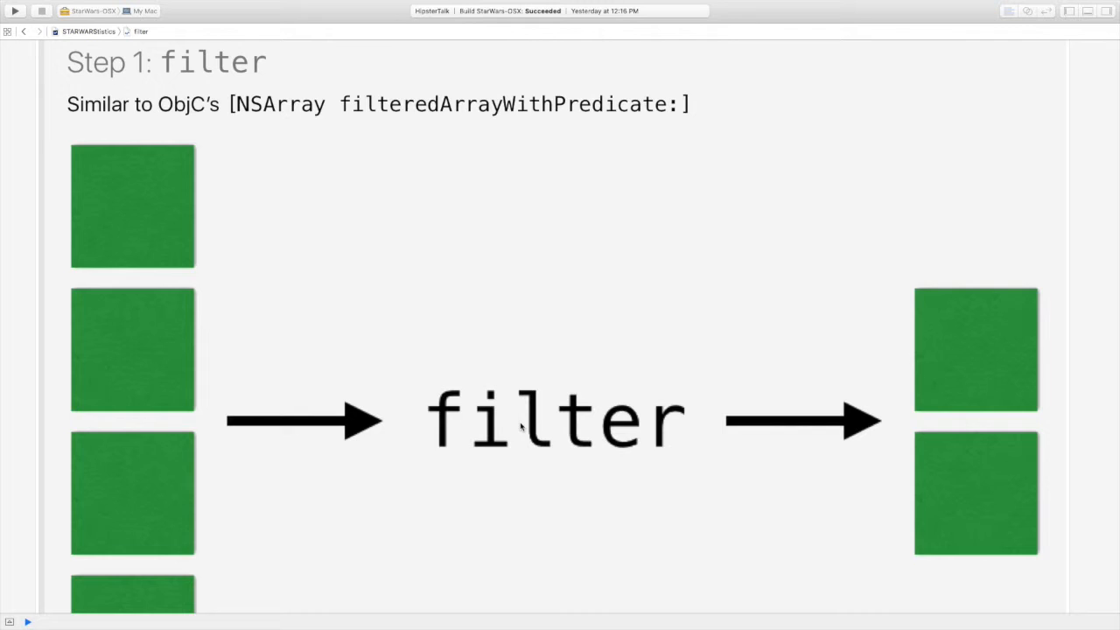
scroll("down", 3)
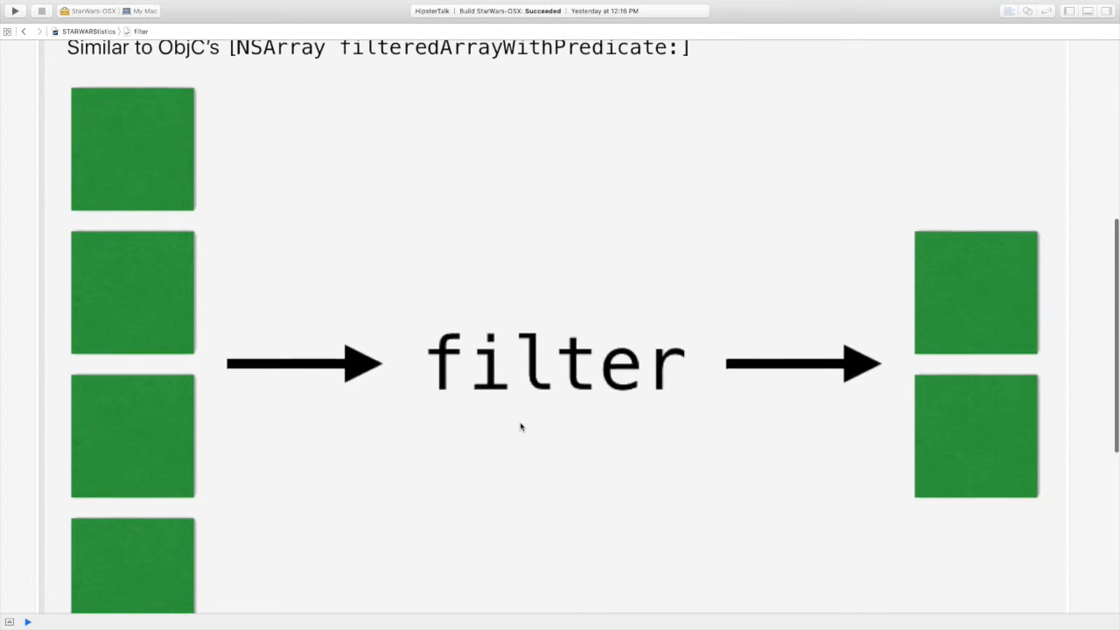
scroll("down", 3)
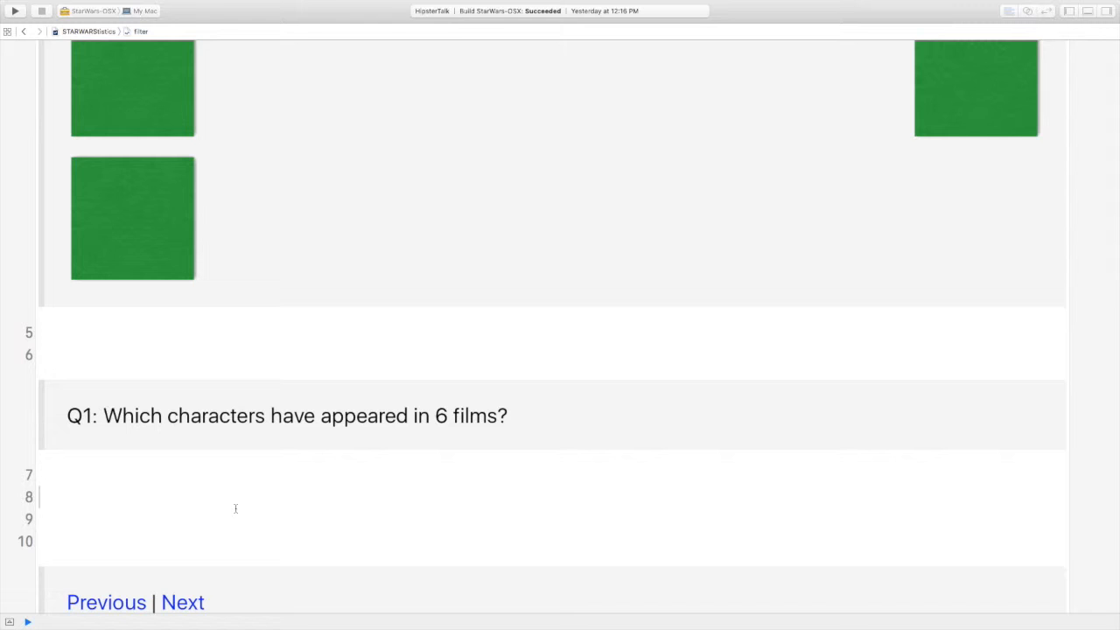
Write print(people.filter { $0.films.count == 6 }) and view C-3PO and Obi-Wan Kenobi in the console
type("printScores")
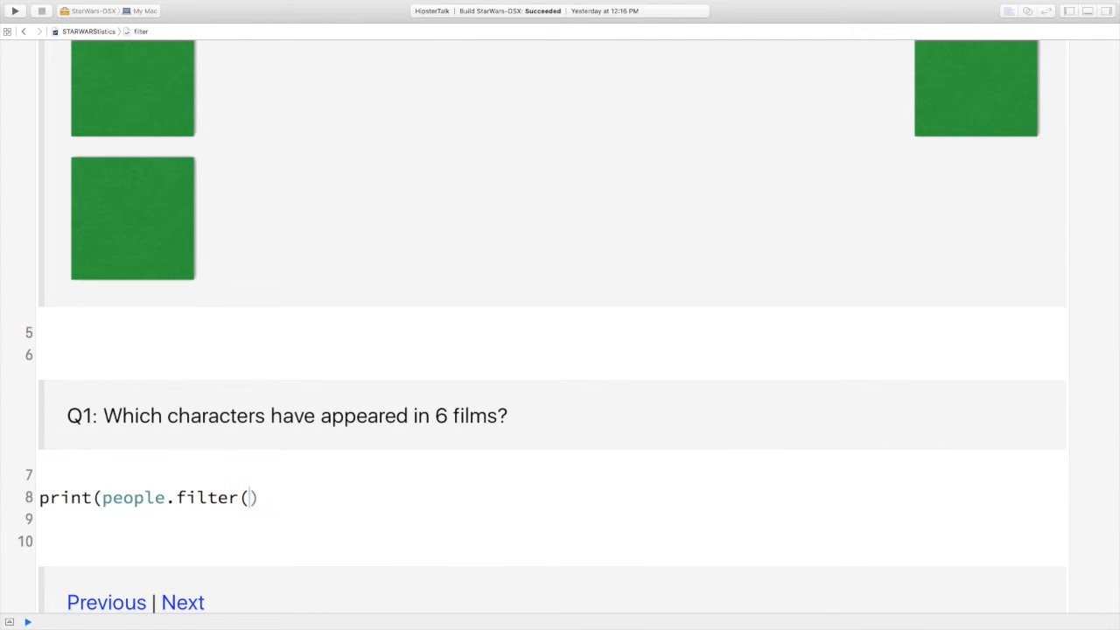
type("{ $0.films.count ==")
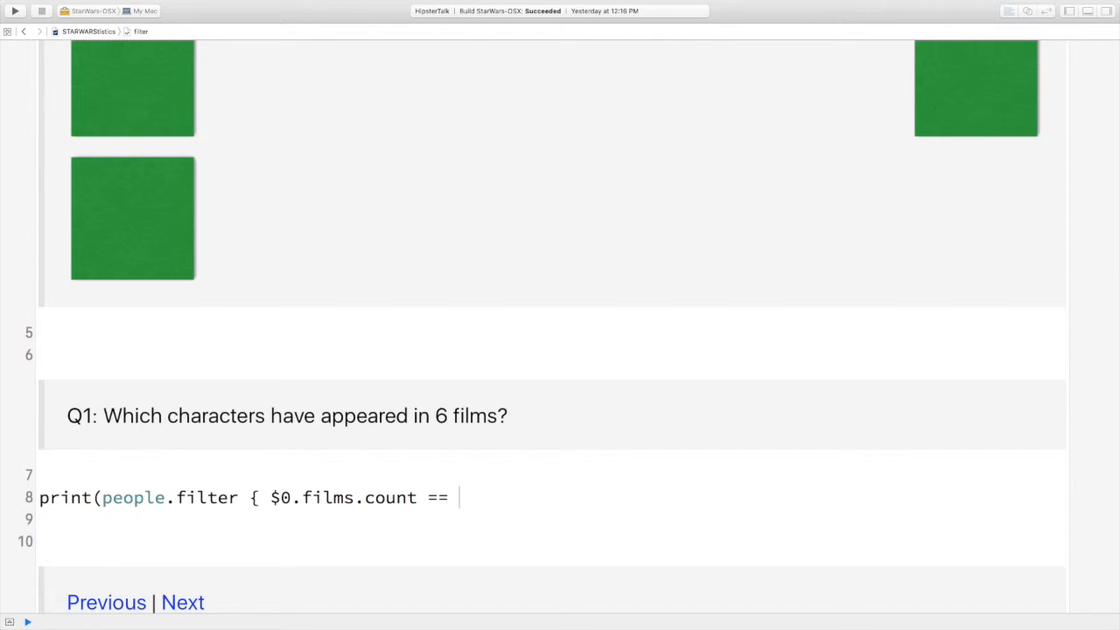
type("6 })")
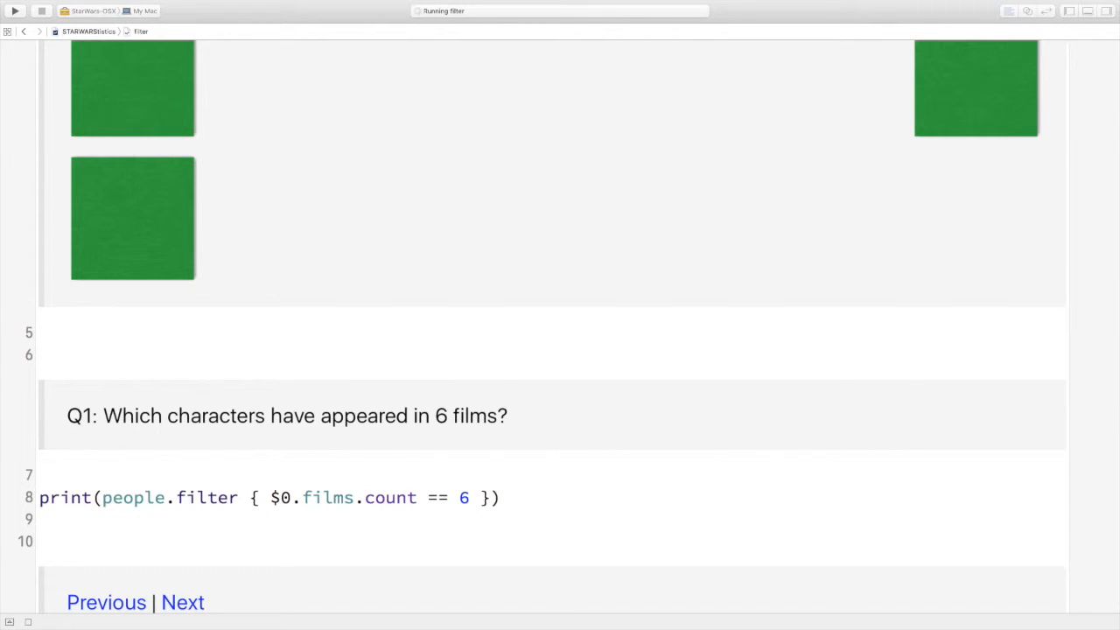
left_click(9, 621)
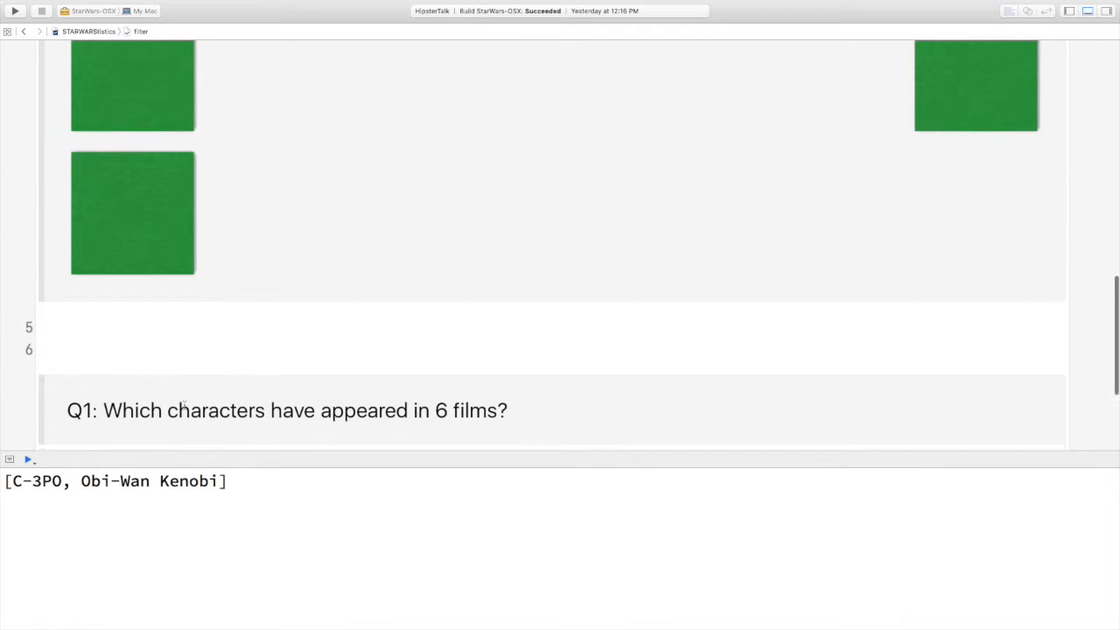
scroll("down", 3)
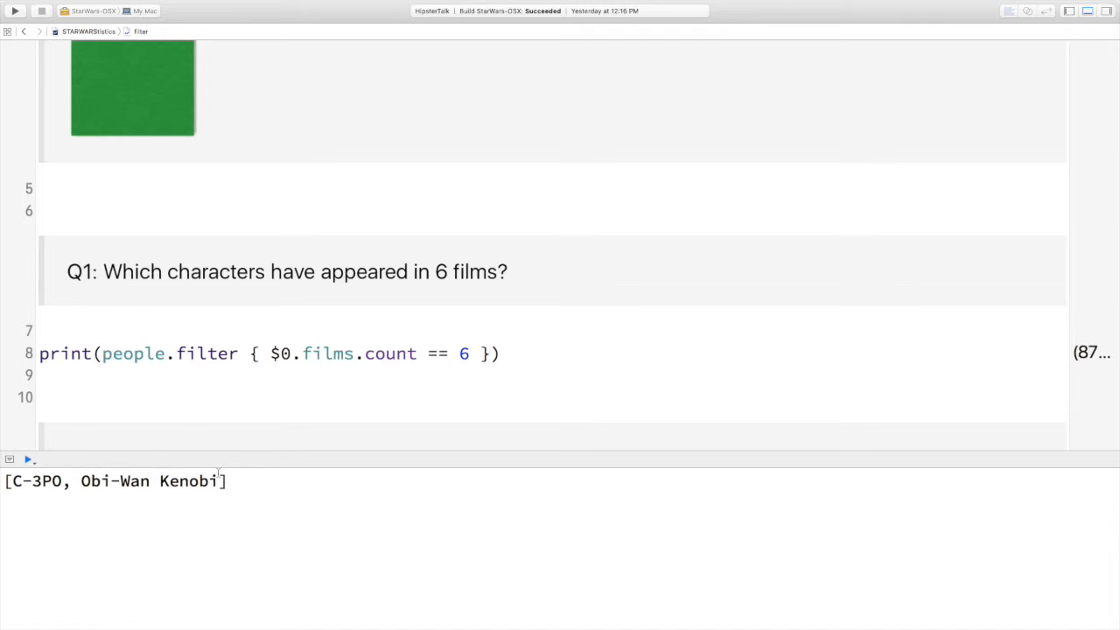
mouse_move(376, 339)
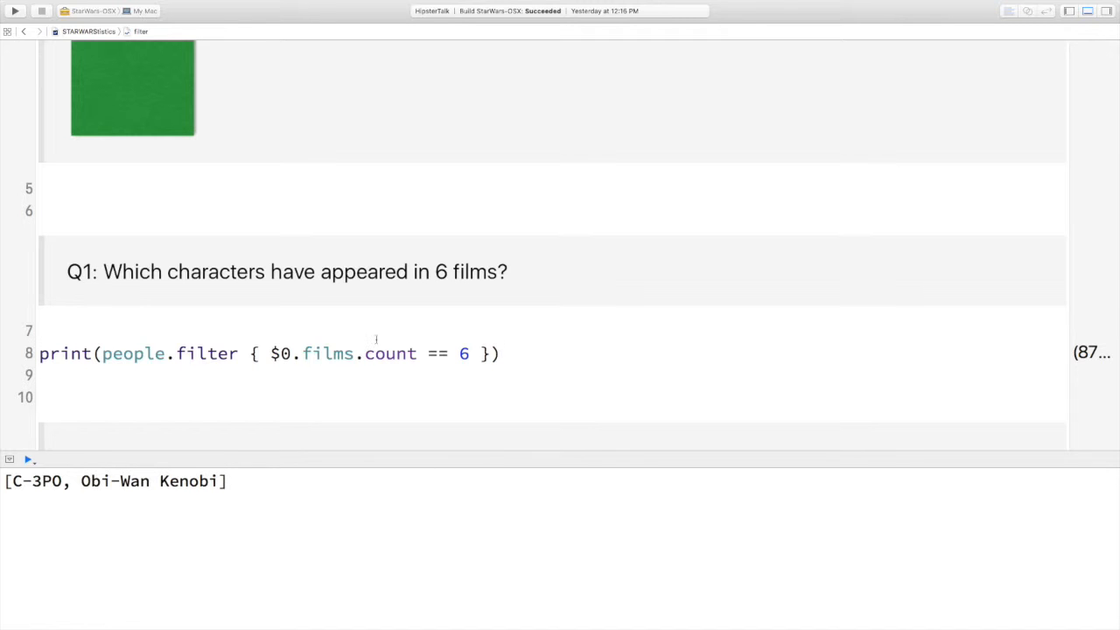
scroll("down", 3)
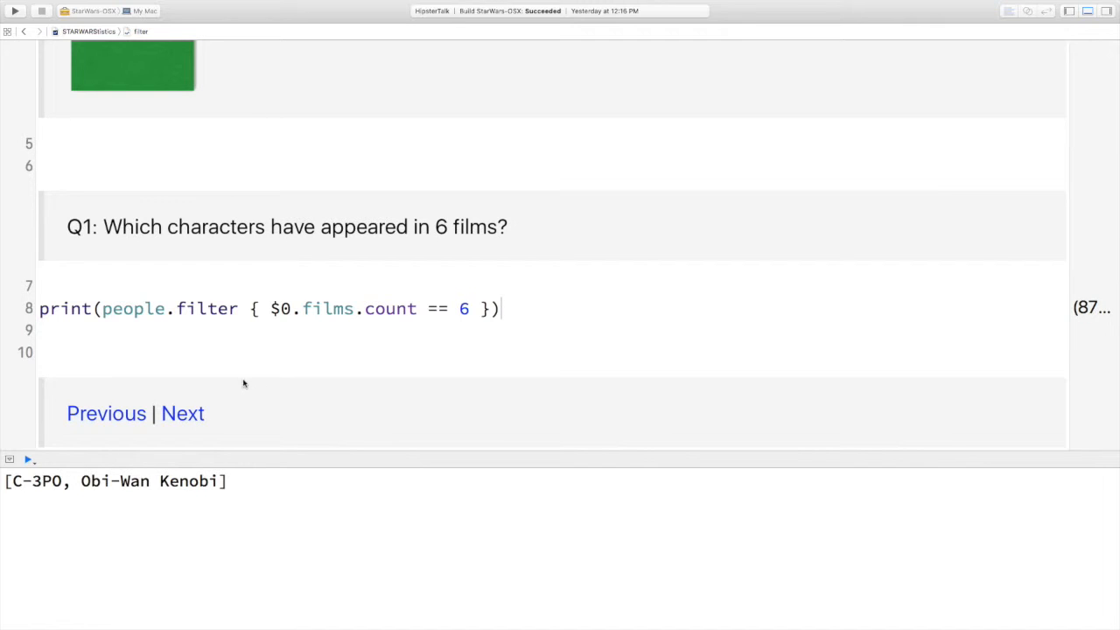
mouse_move(263, 371)
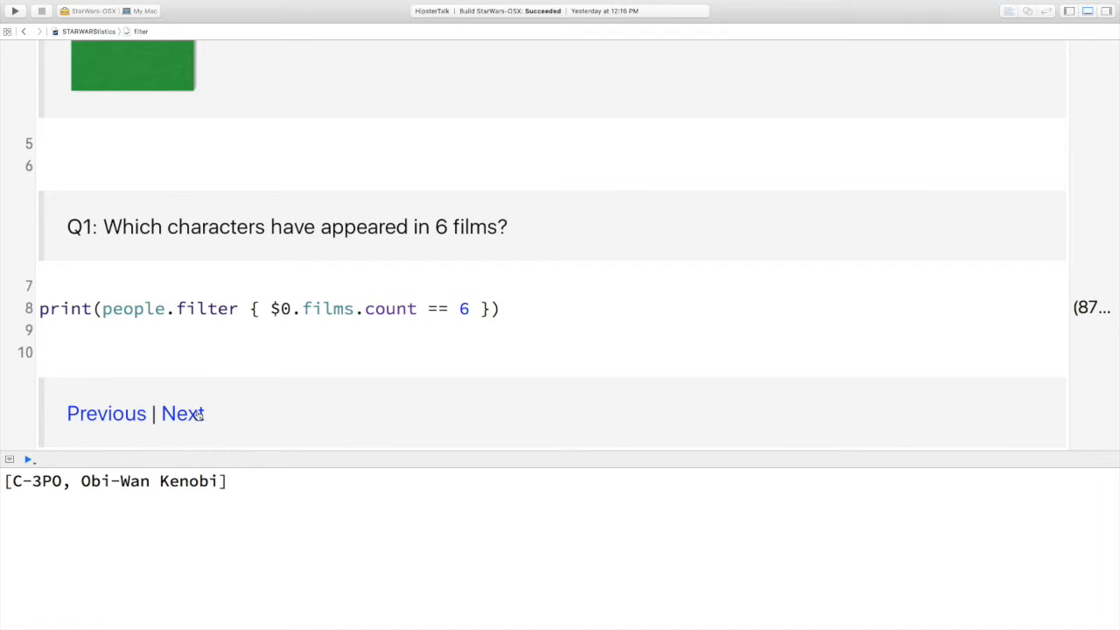
Advance to the map page and scroll past the diagram to Q2 on first-film species
left_click(182, 413)
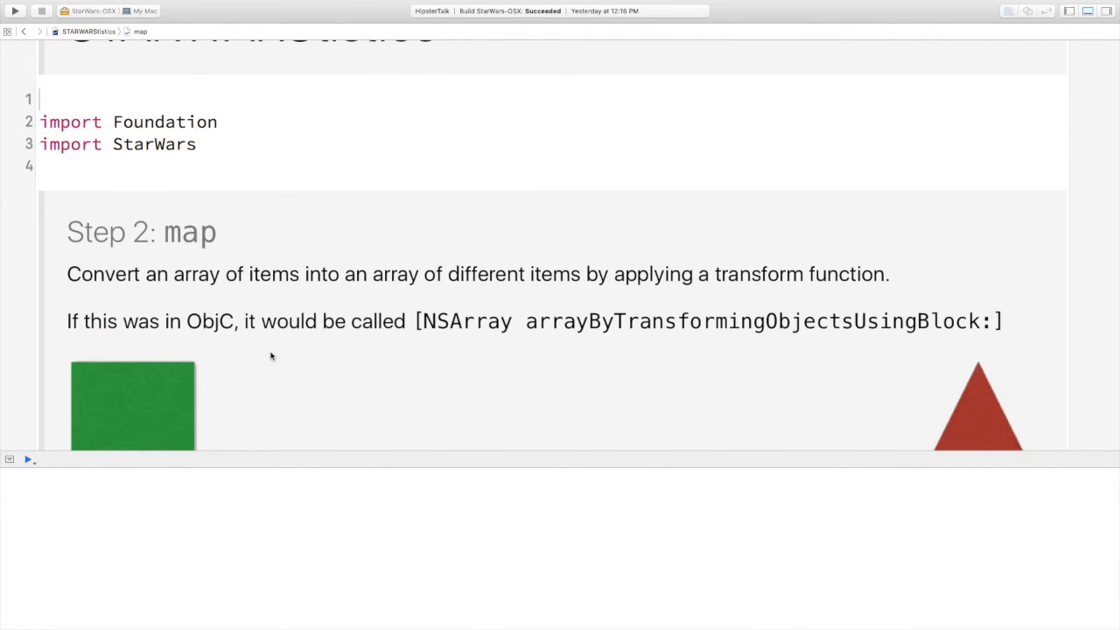
scroll("down", 3)
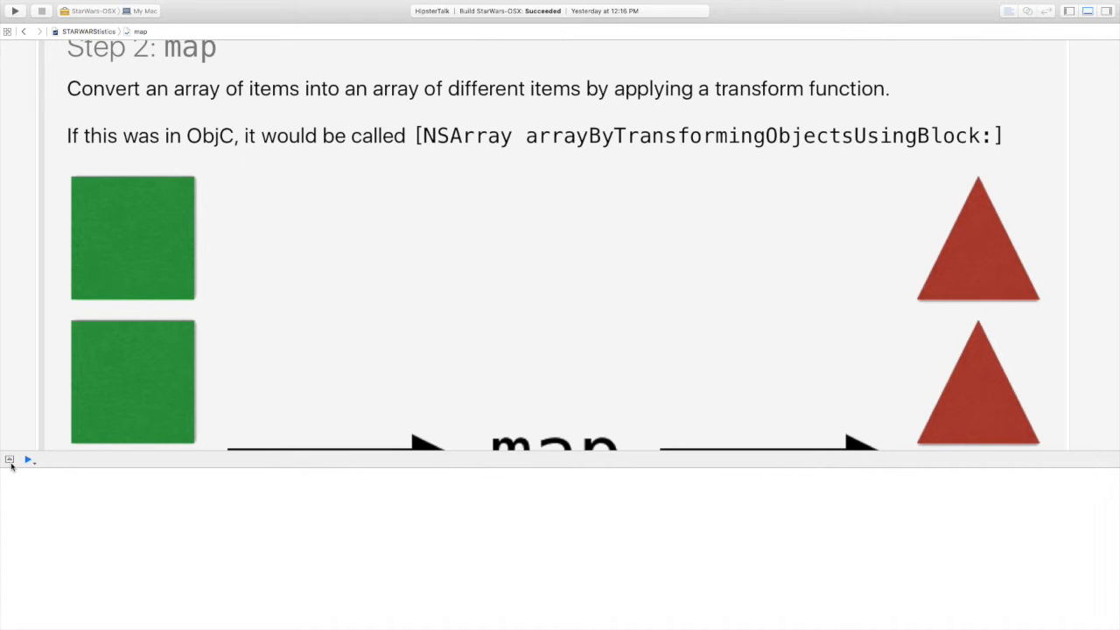
scroll("down", 3)
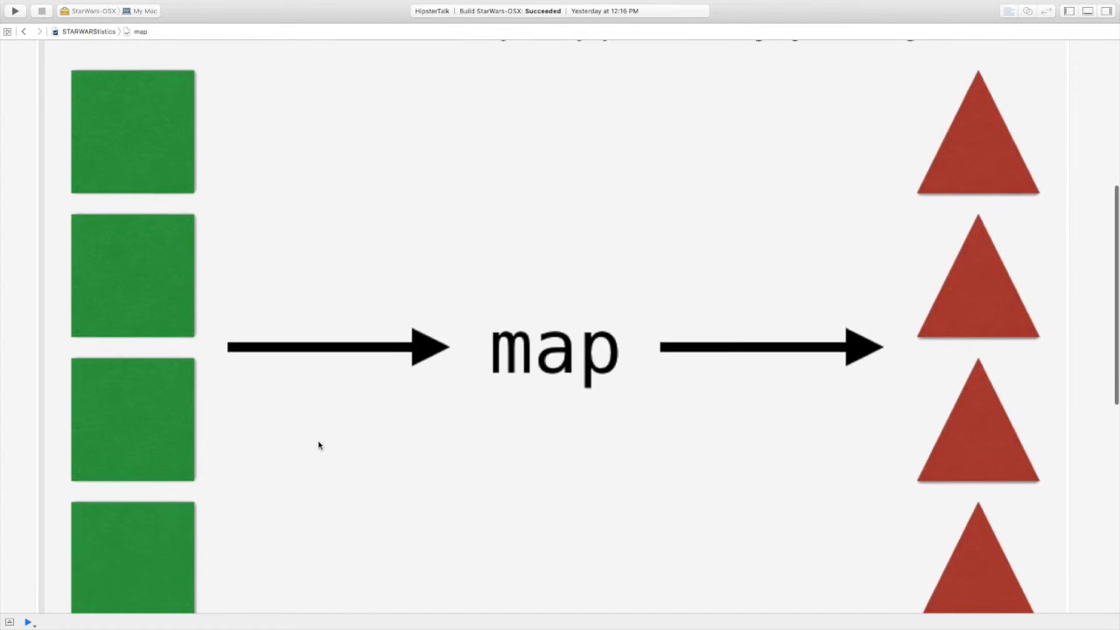
scroll("down", 3)
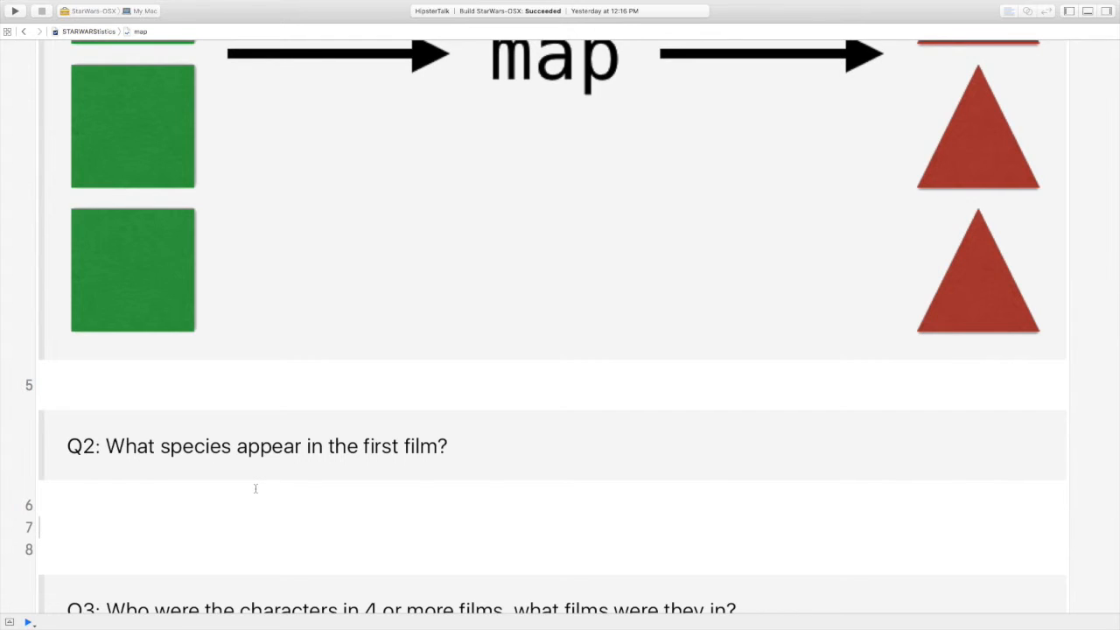
Write print(films[0].species.map(Species(url: $0))), printing Rodian, Hutt, Wookiee, Droid and Human
type("p")
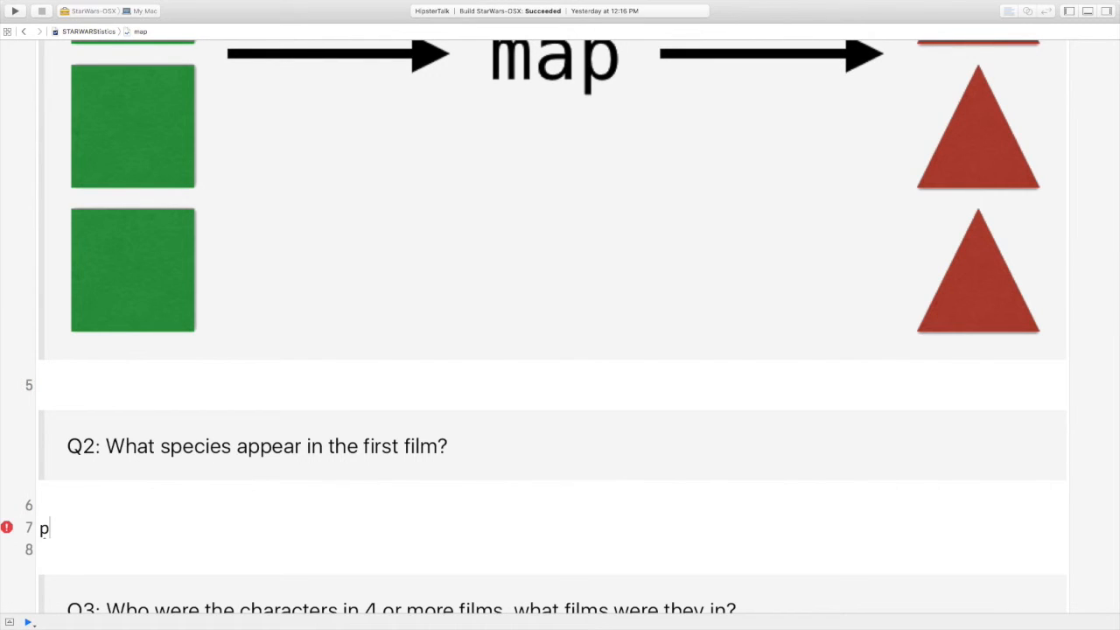
type("rint(NSString")
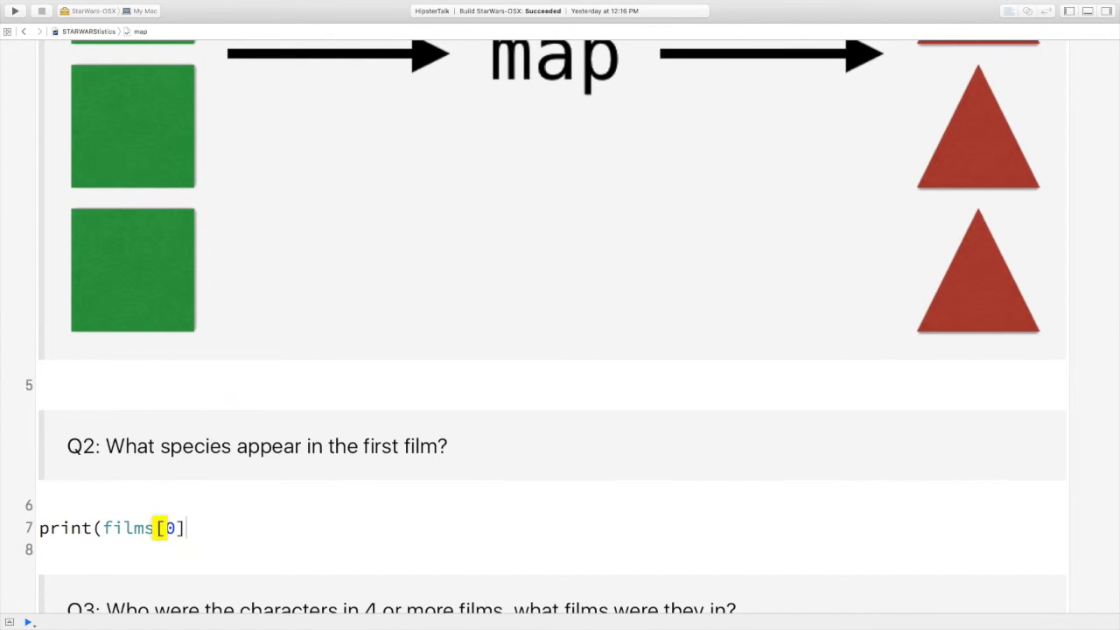
type(".species")
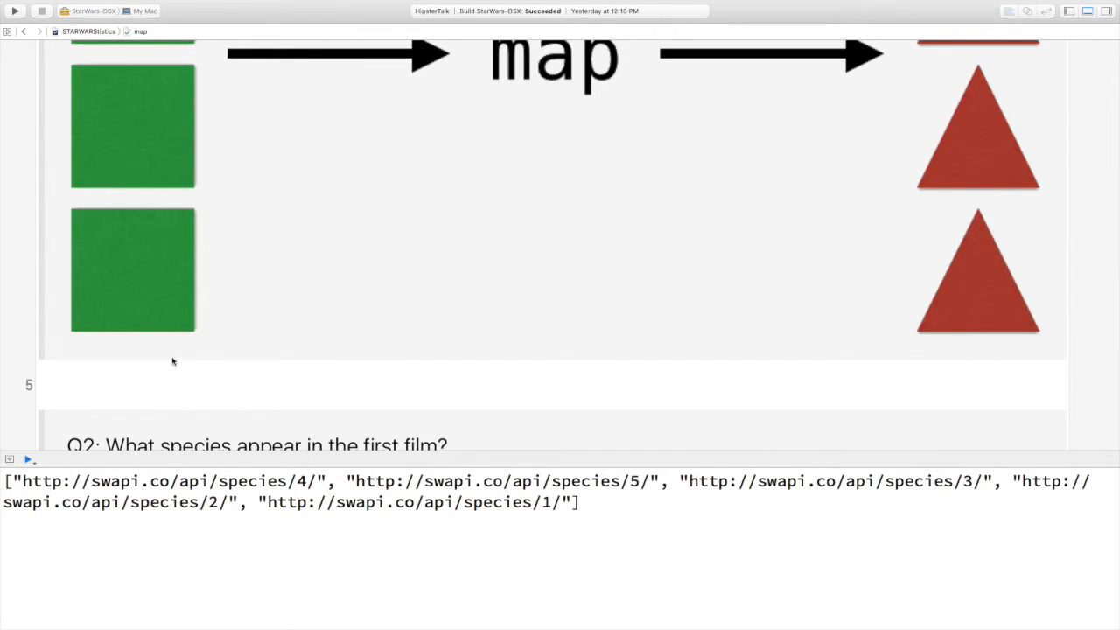
scroll("down", 3)
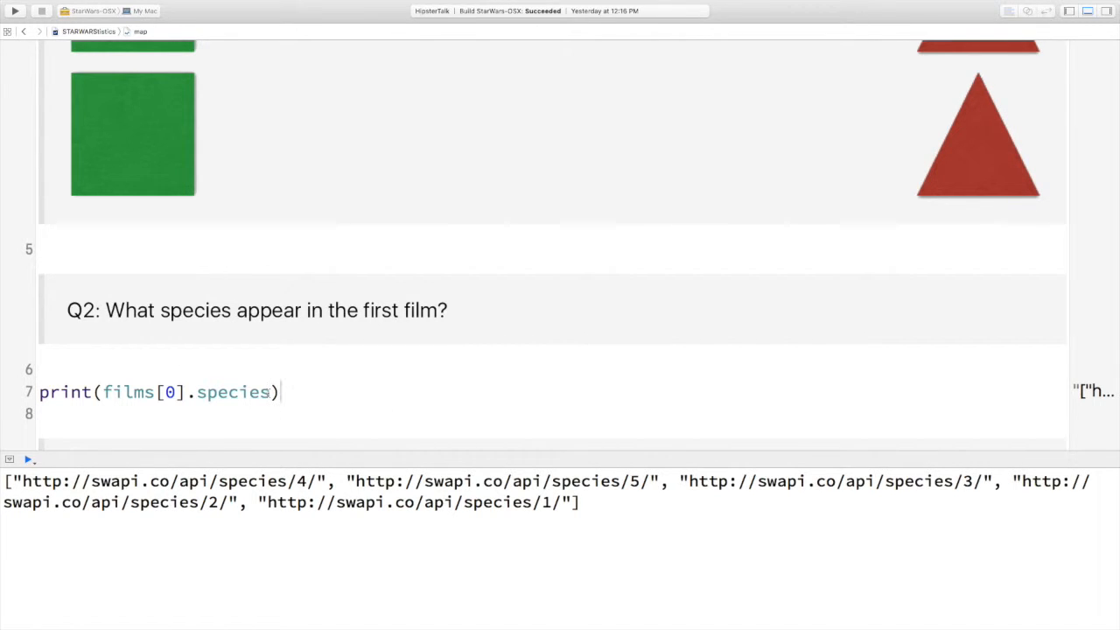
type("/")
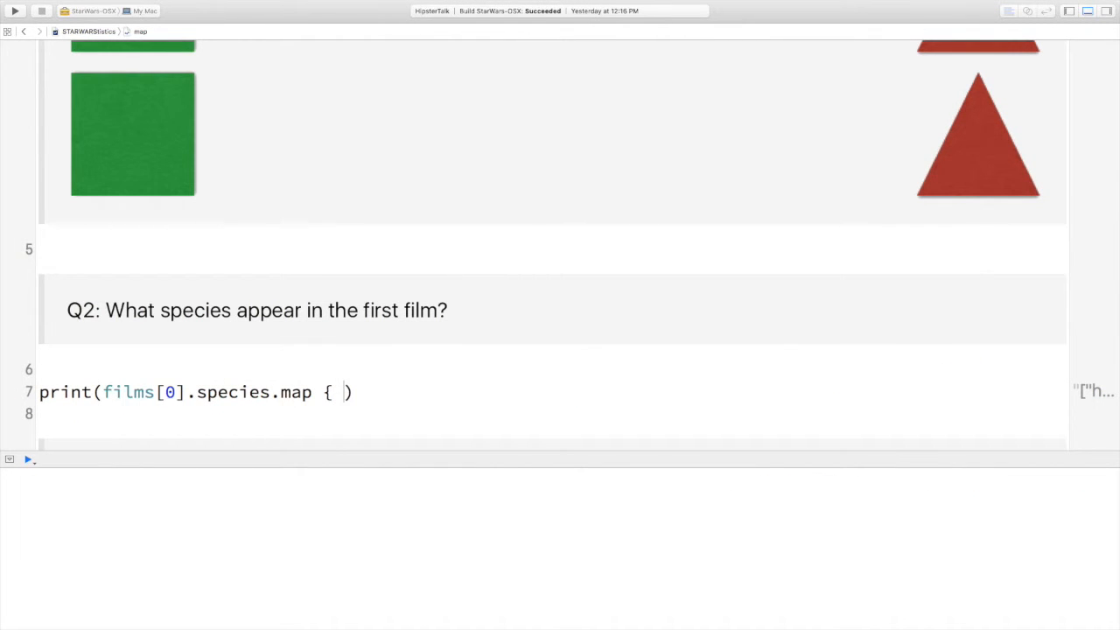
type("Species")
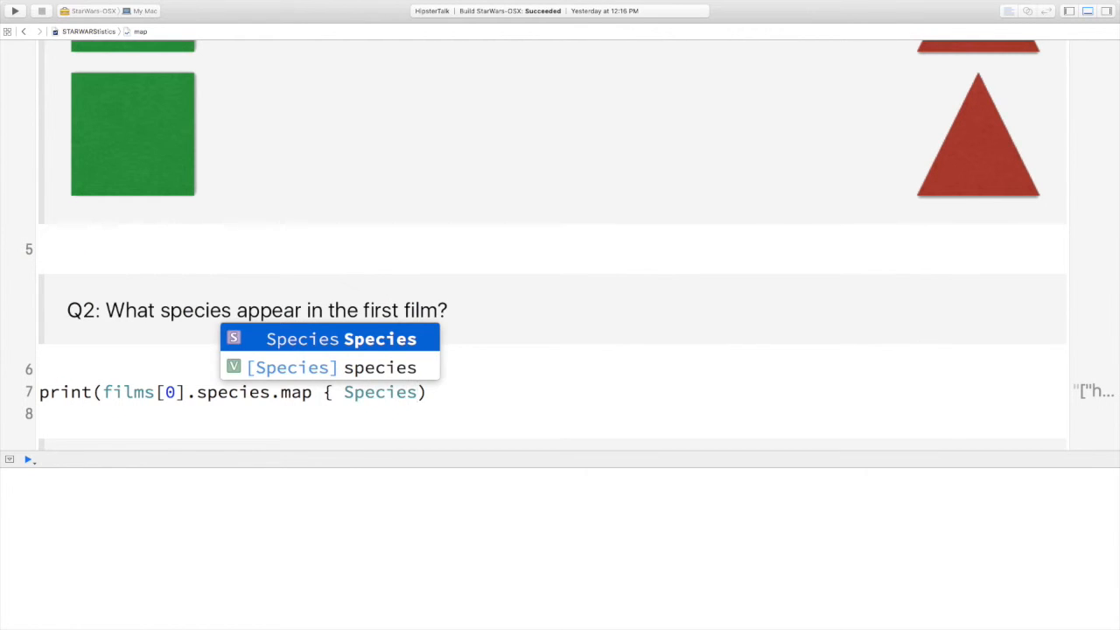
left_click(342, 340)
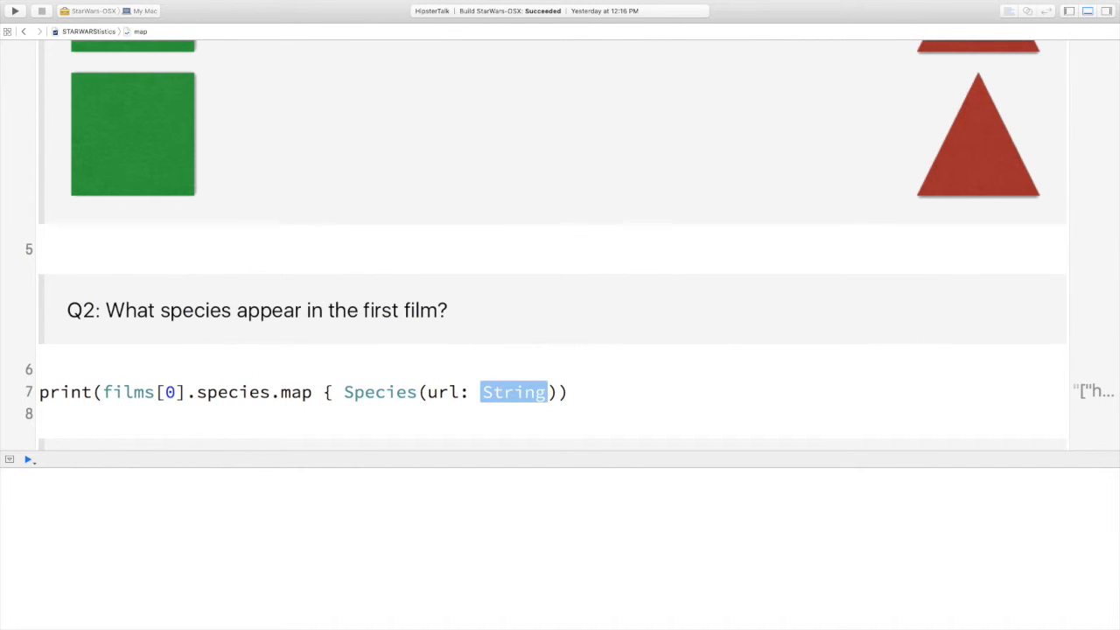
type("$0")
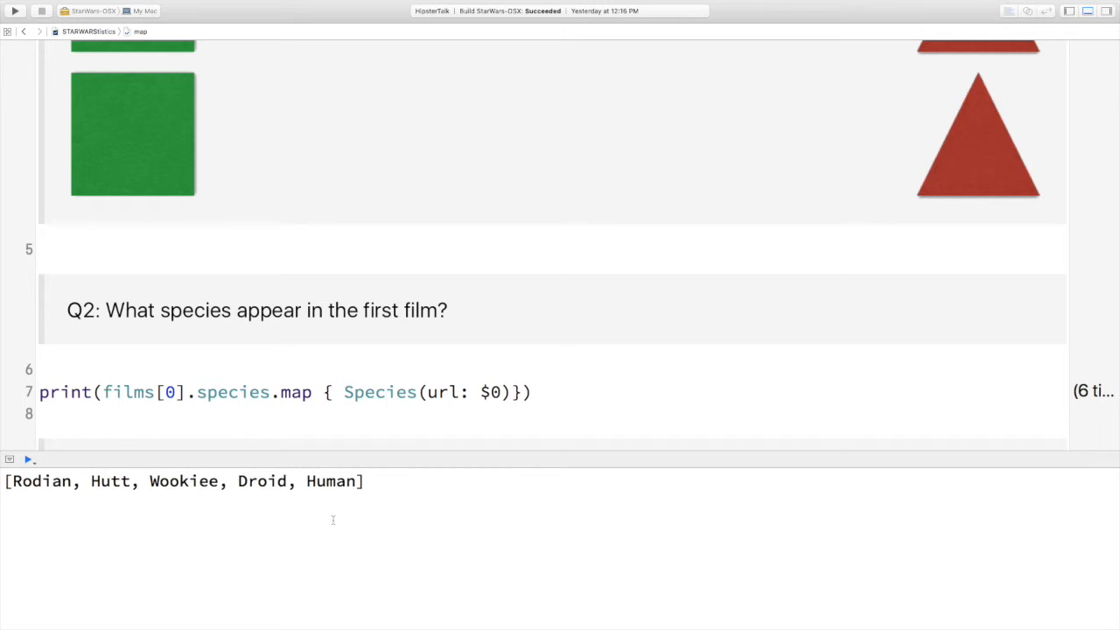
mouse_move(503, 425)
type("(")
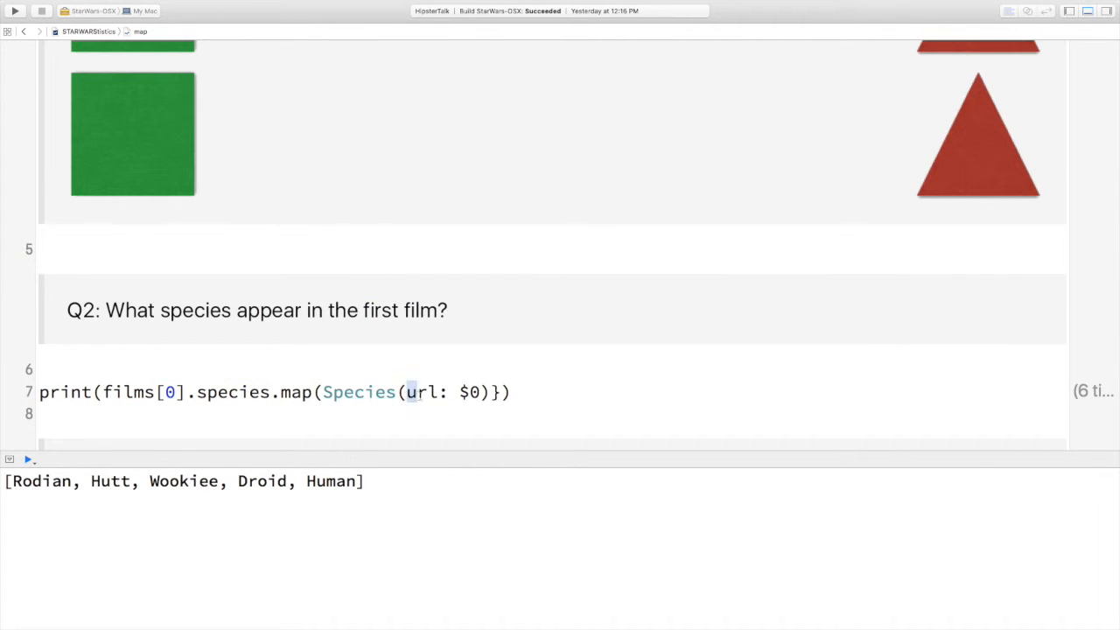
Rewrite the Q2 line as print(films[0].species.map(Species.init))
key("Backspace")
type(".init")
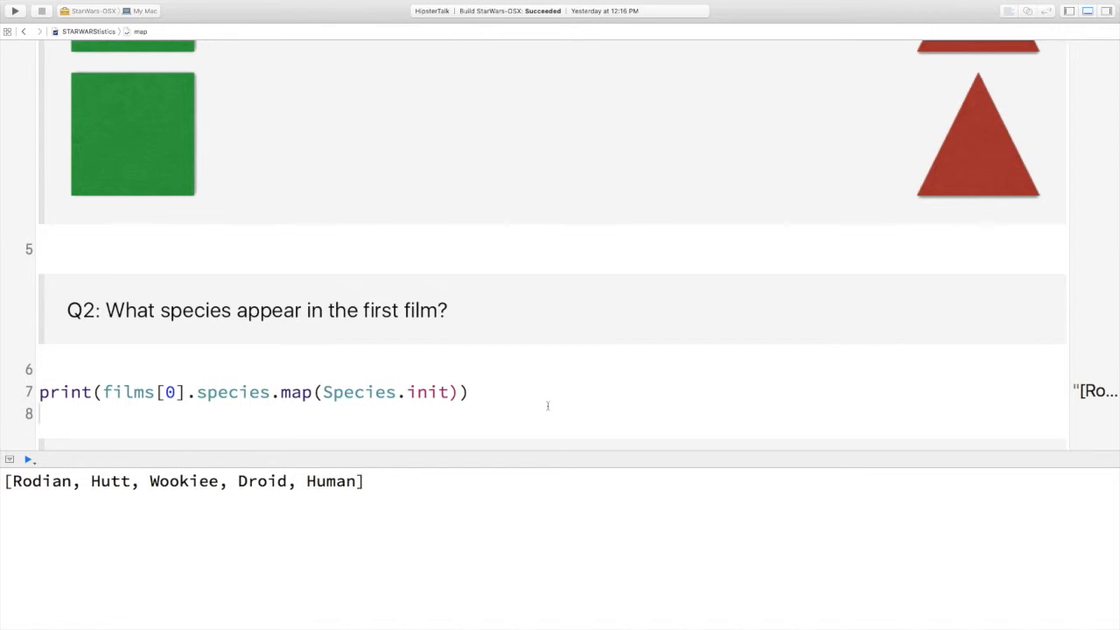
Below Q3, begin print(people.filter { $0.films.count >= 4 } to keep characters in 4+ films
scroll("down", 3)
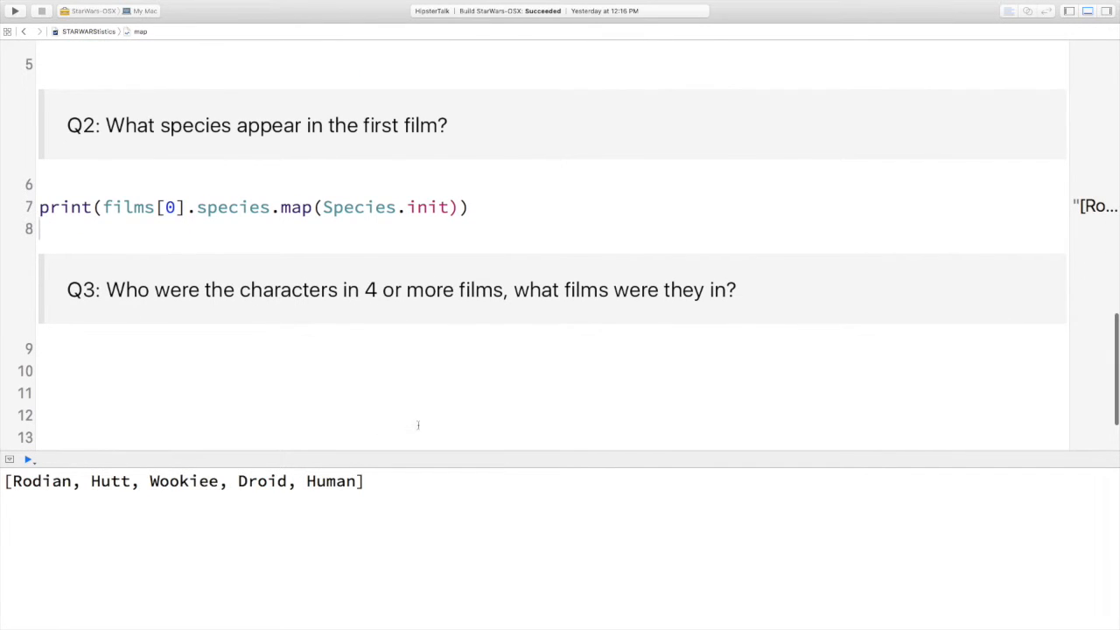
mouse_move(308, 385)
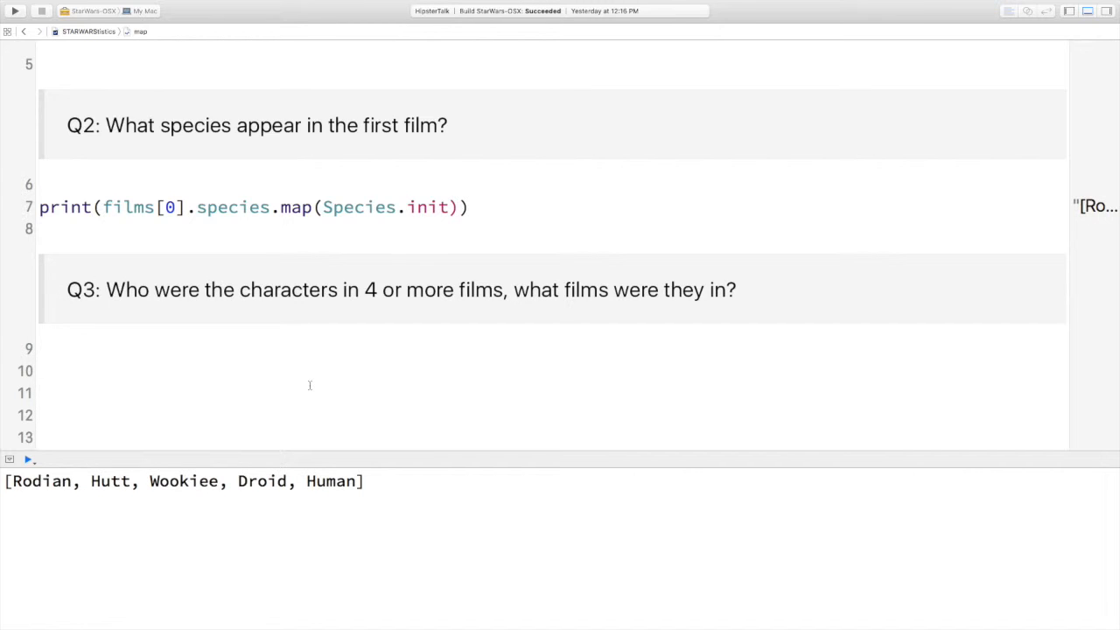
left_click(39, 392)
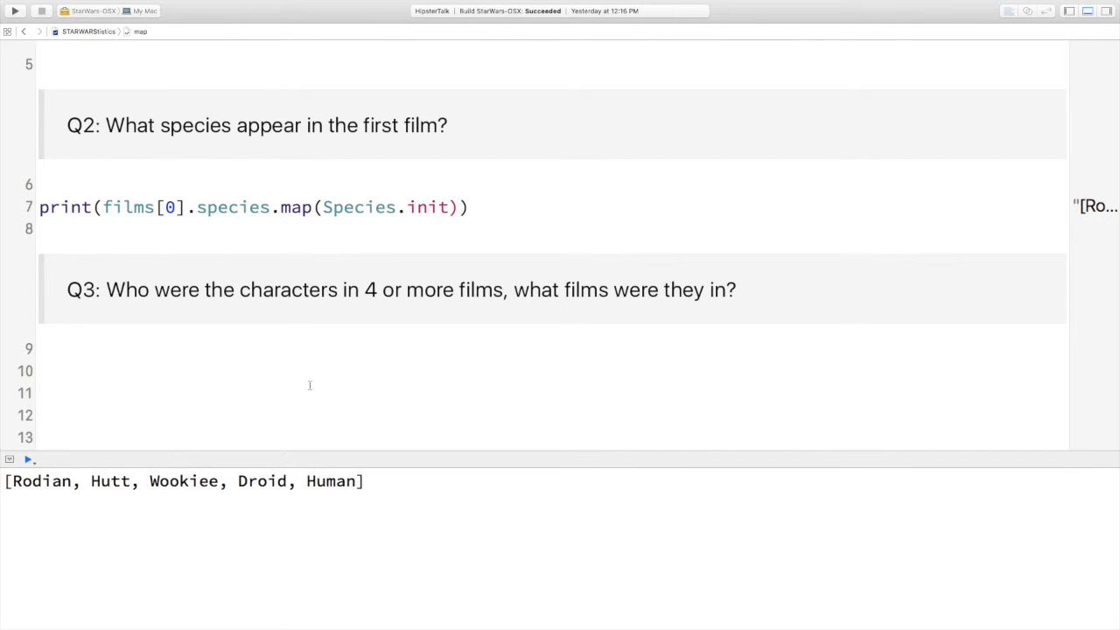
type("pint")
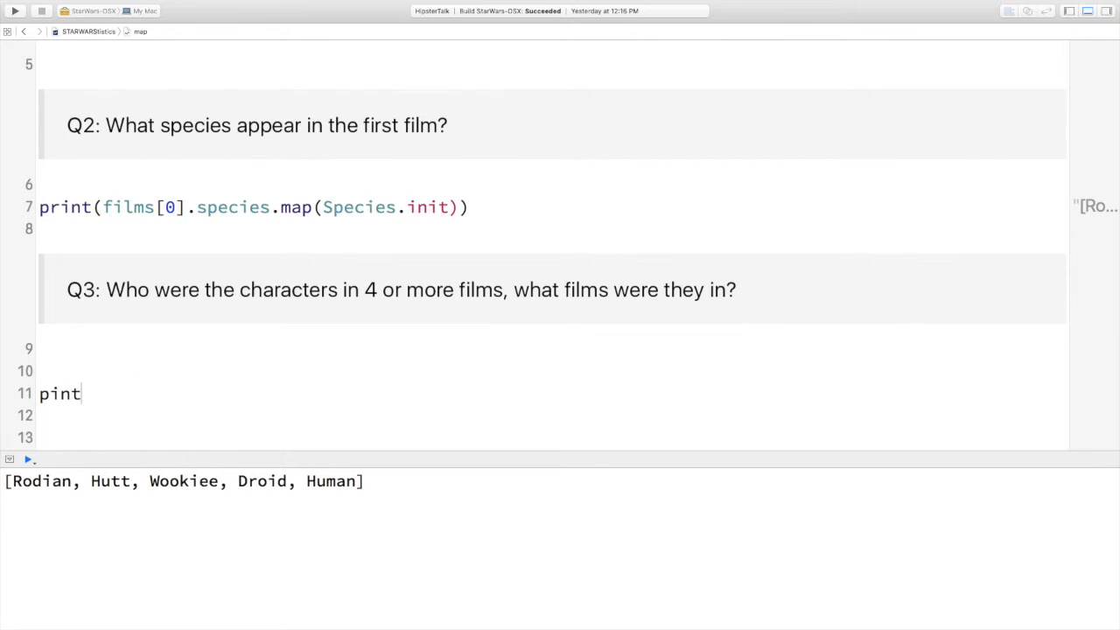
type("print(")
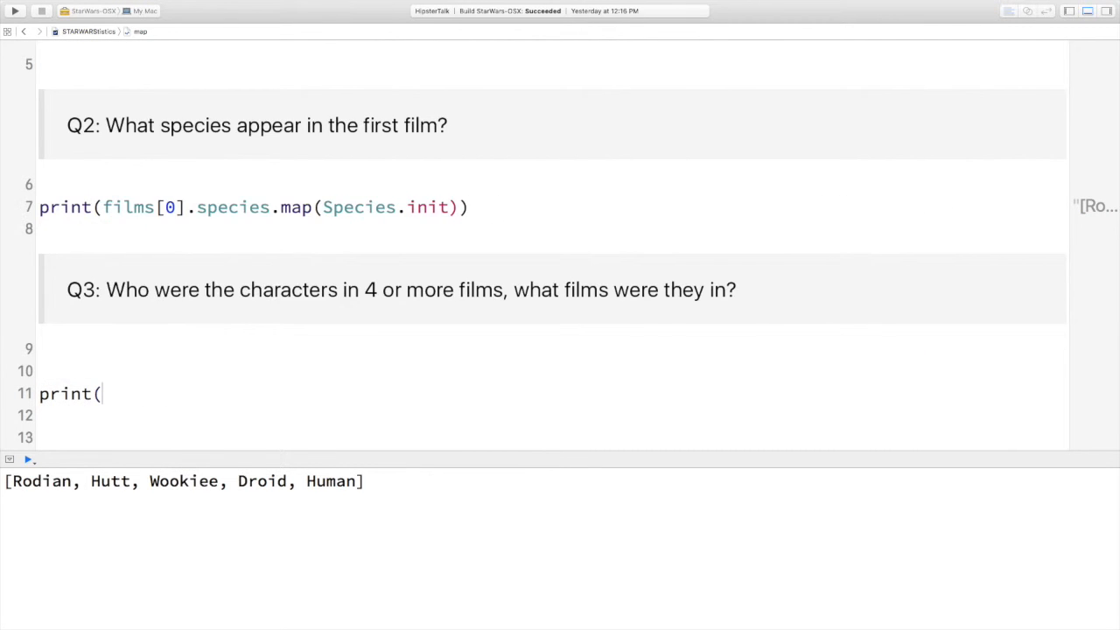
type("NSString")
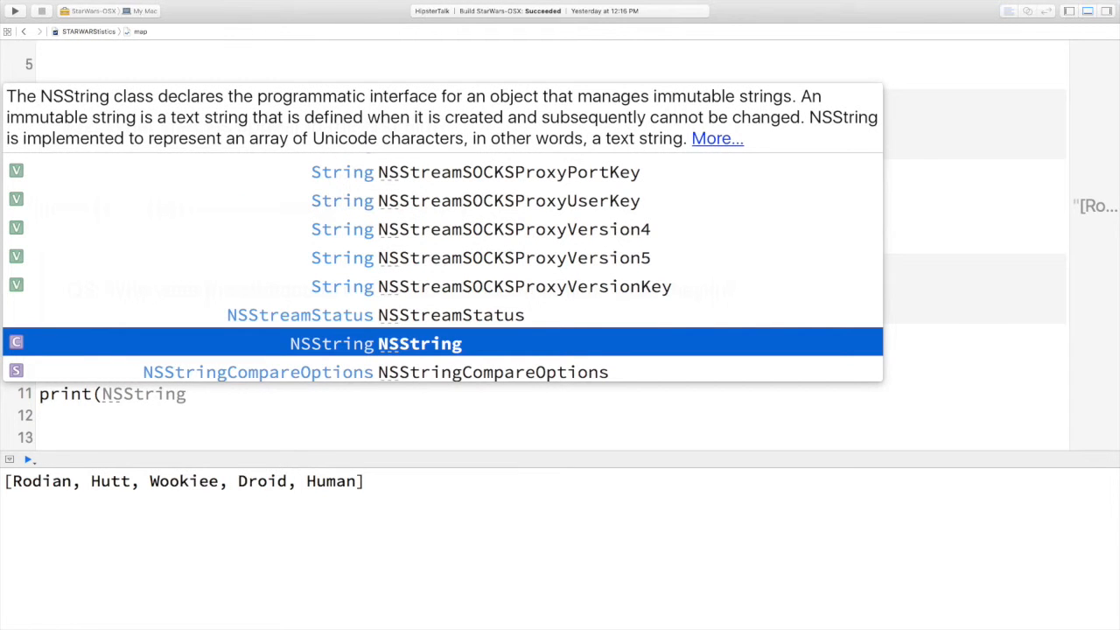
key("escape")
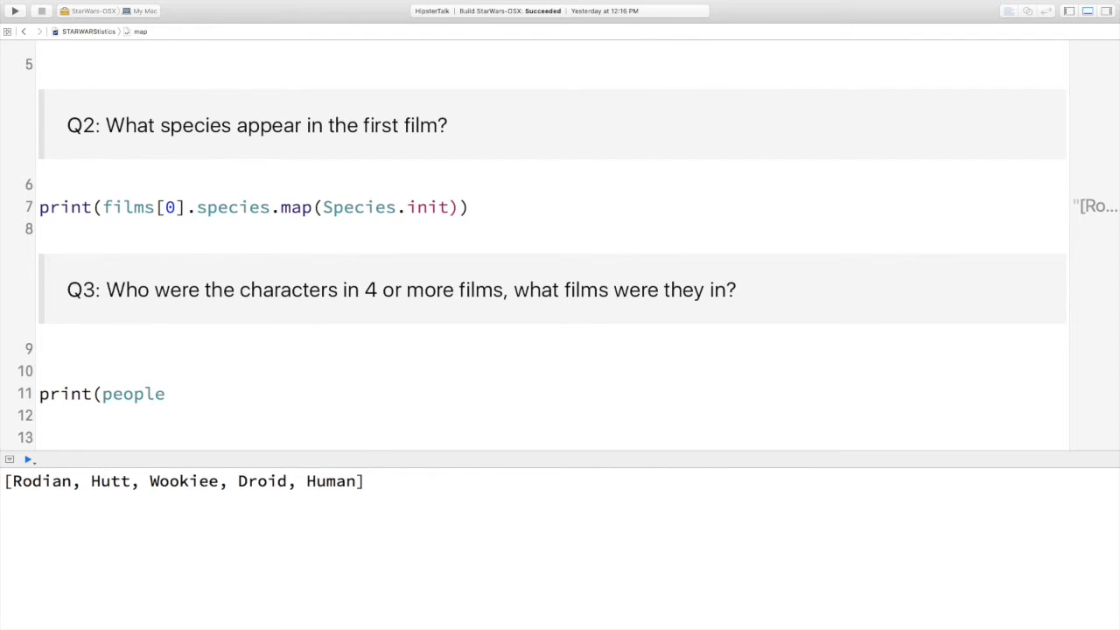
type(".filter()")
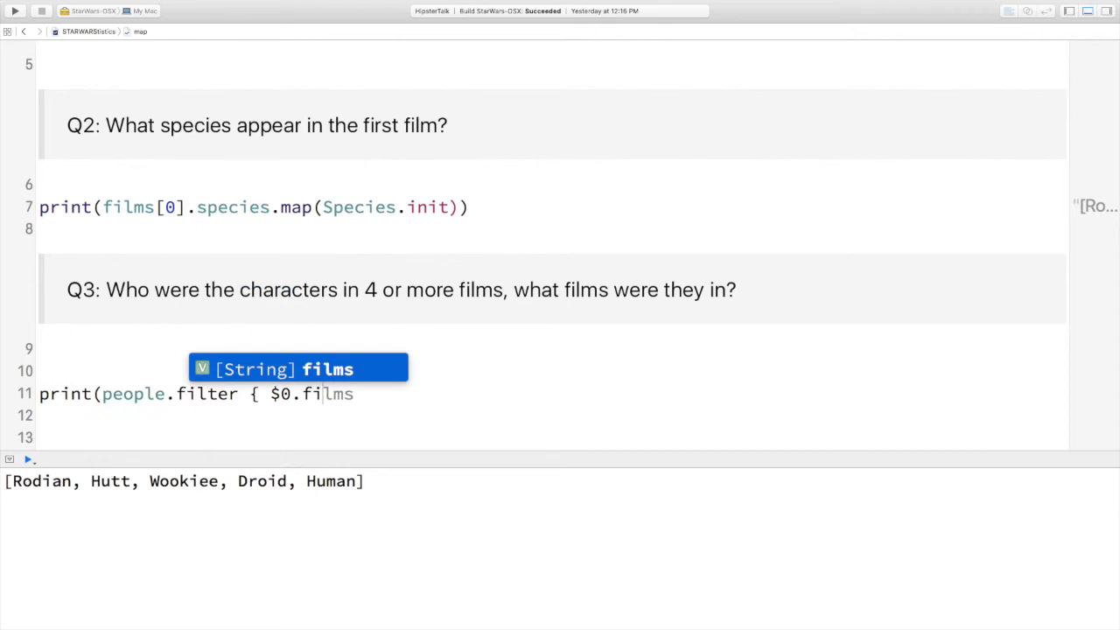
type(".coi")
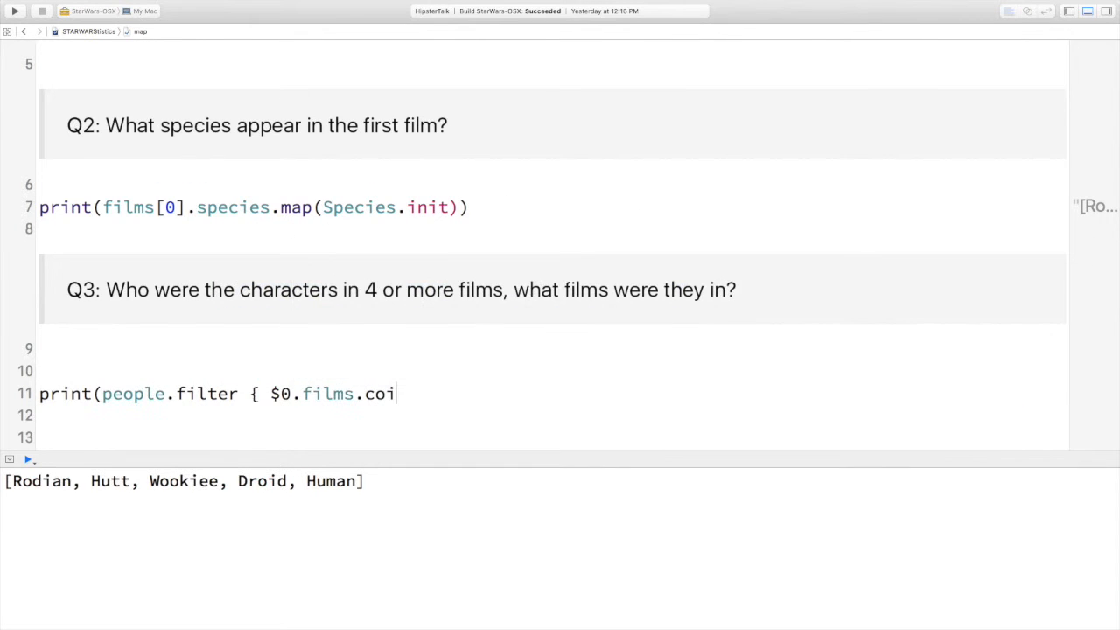
type("unt > -")
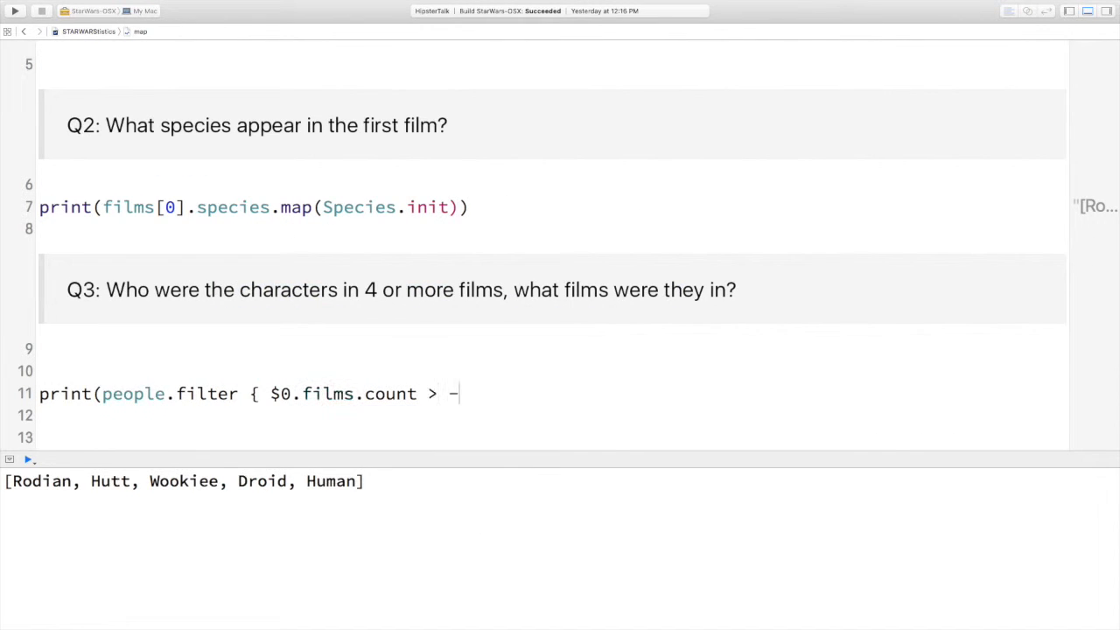
type("= 4")
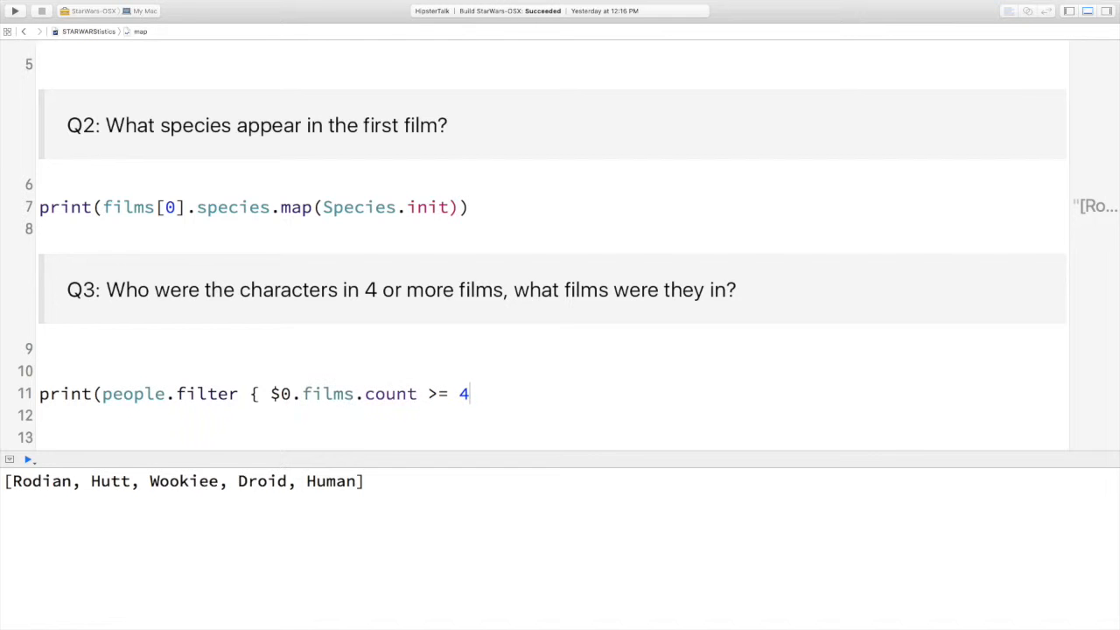
type("}.")
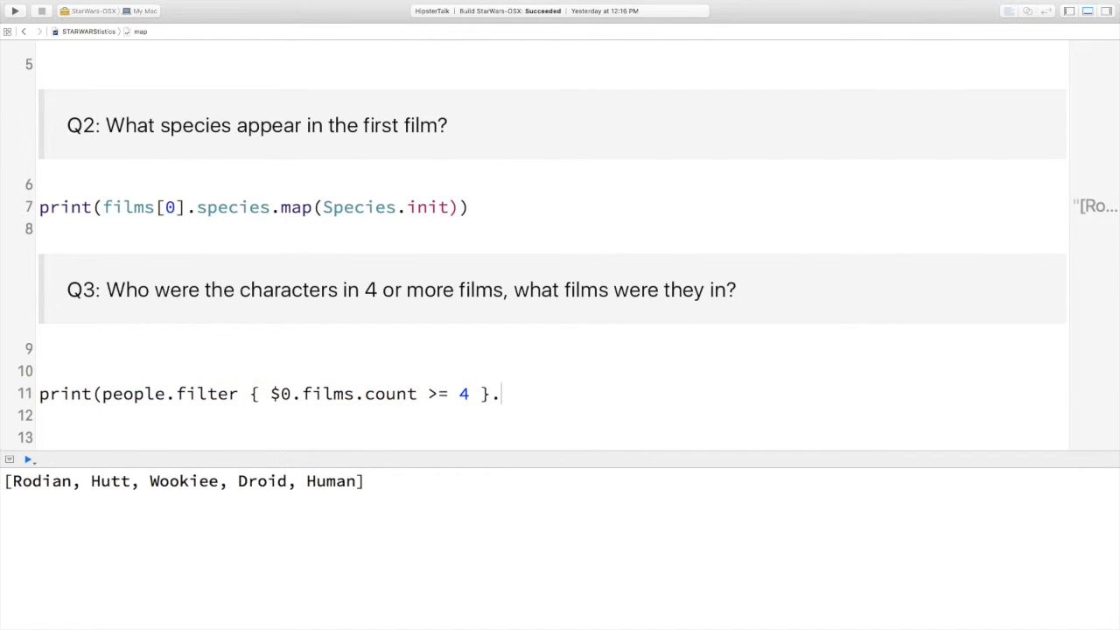
Map the filtered people to a tuple returning (p.name, p.films.map ...)
type(".map {")
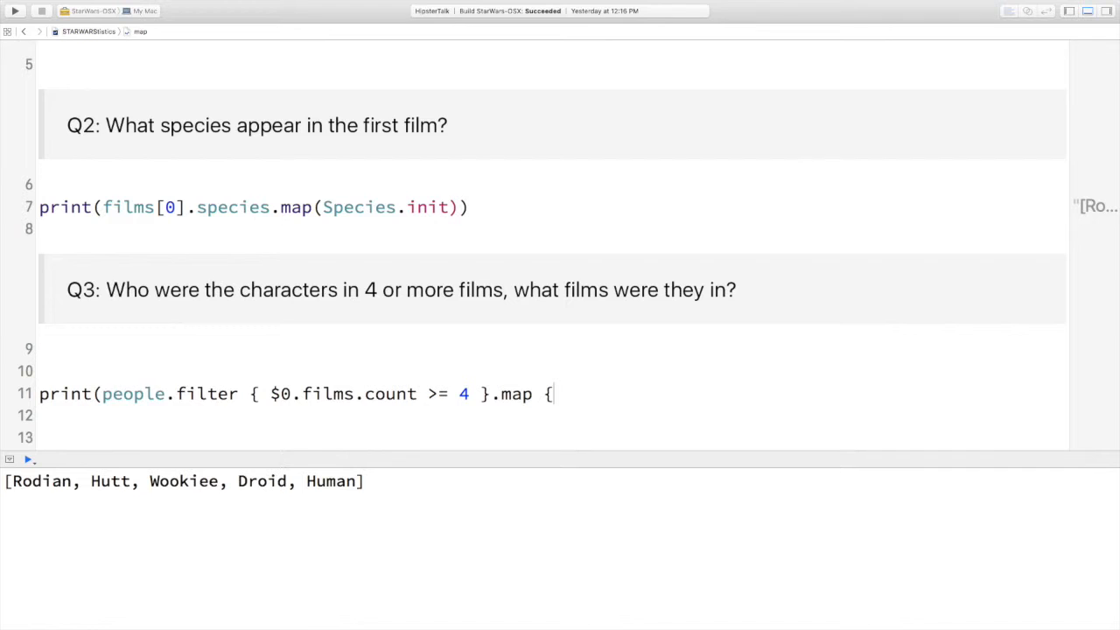
type("p in")
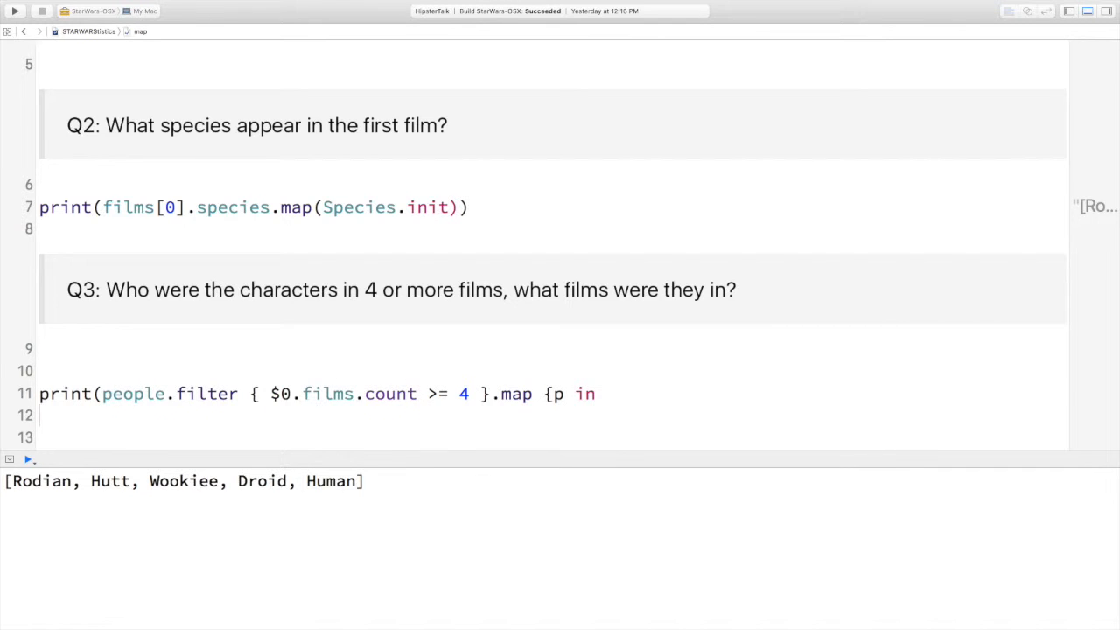
type("})")
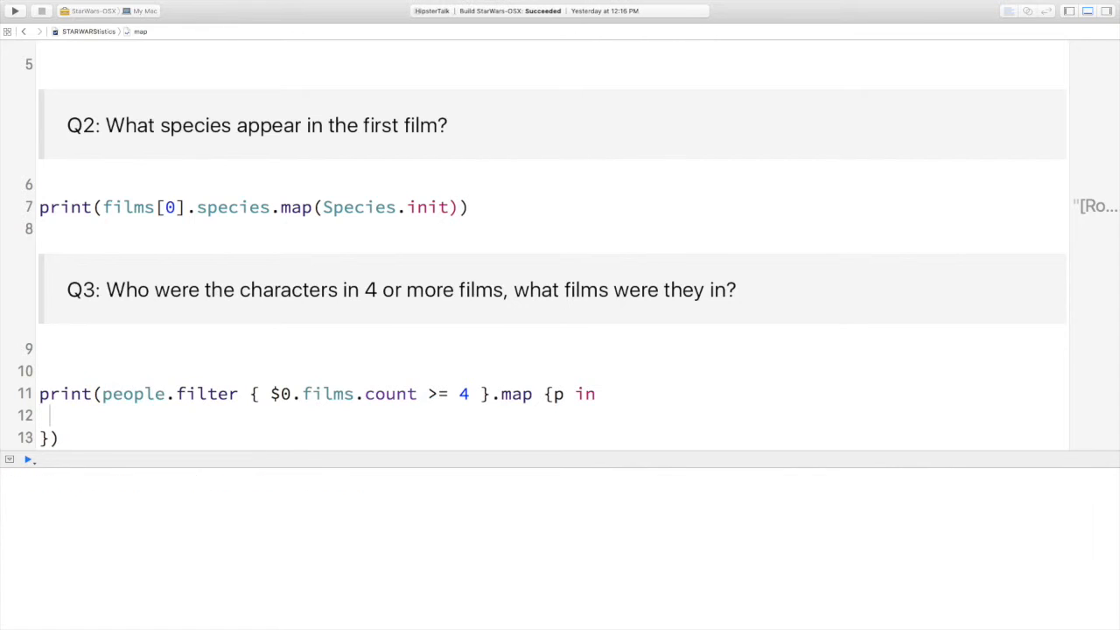
type("return (")
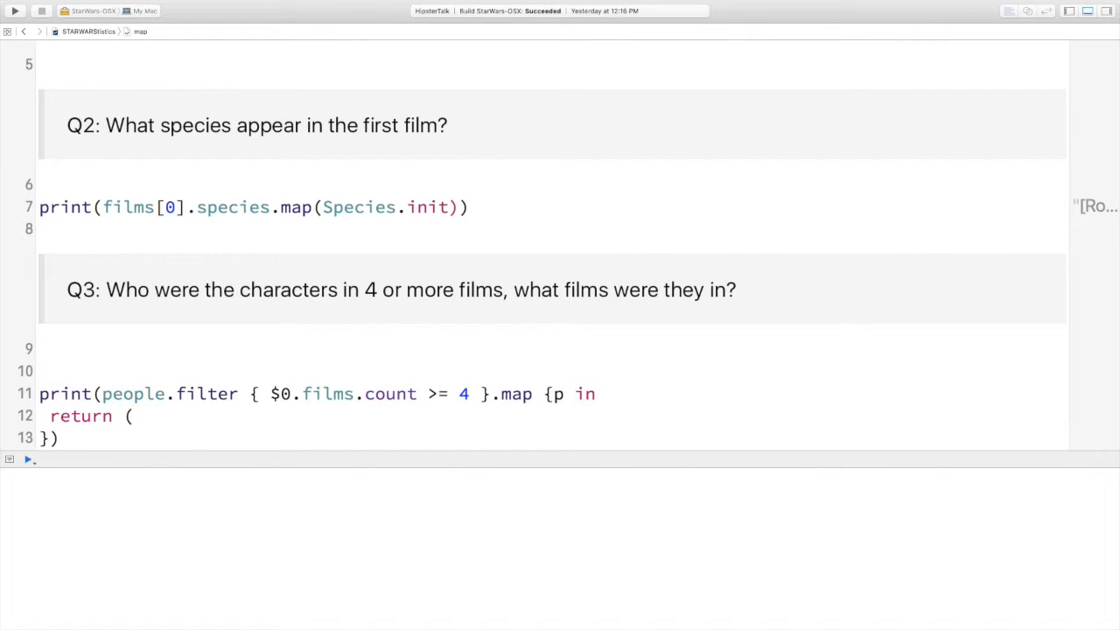
type("p.name")
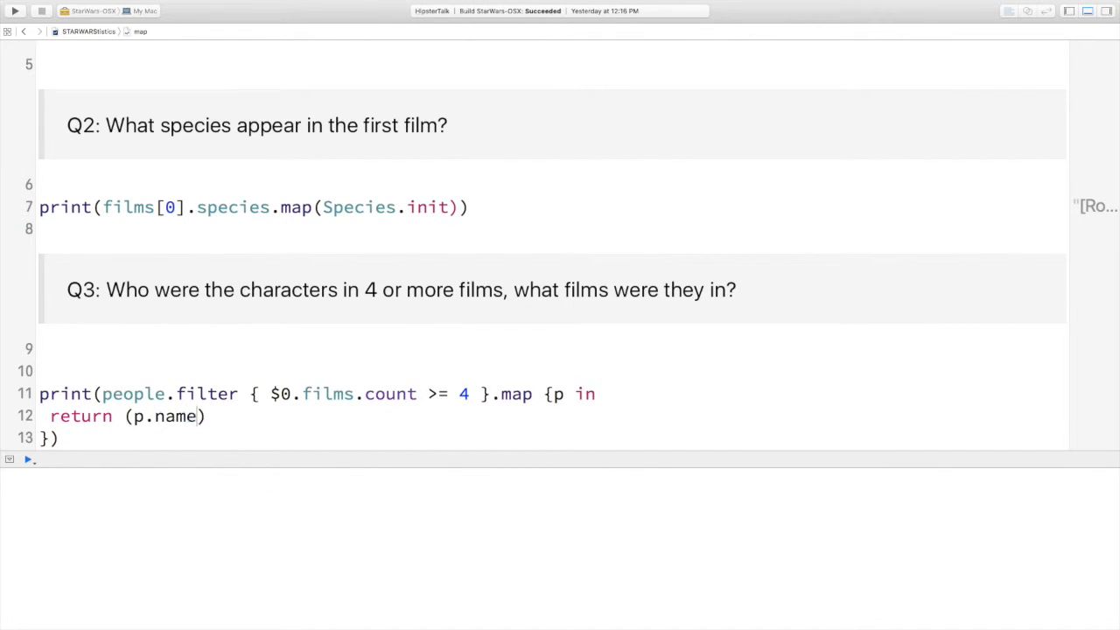
type(", p.)")
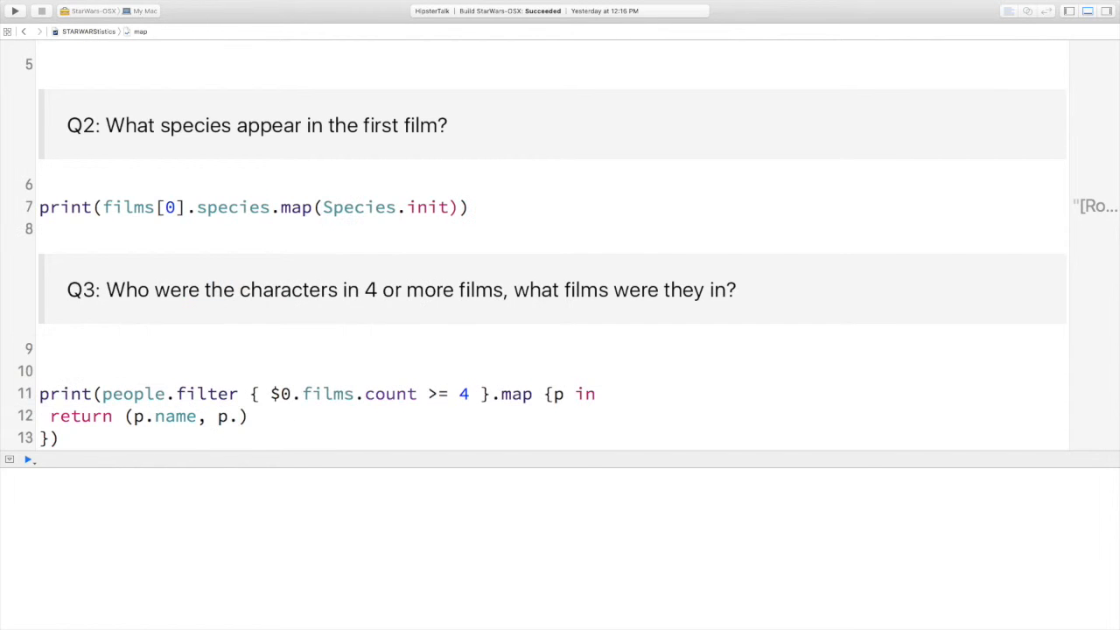
type("films")
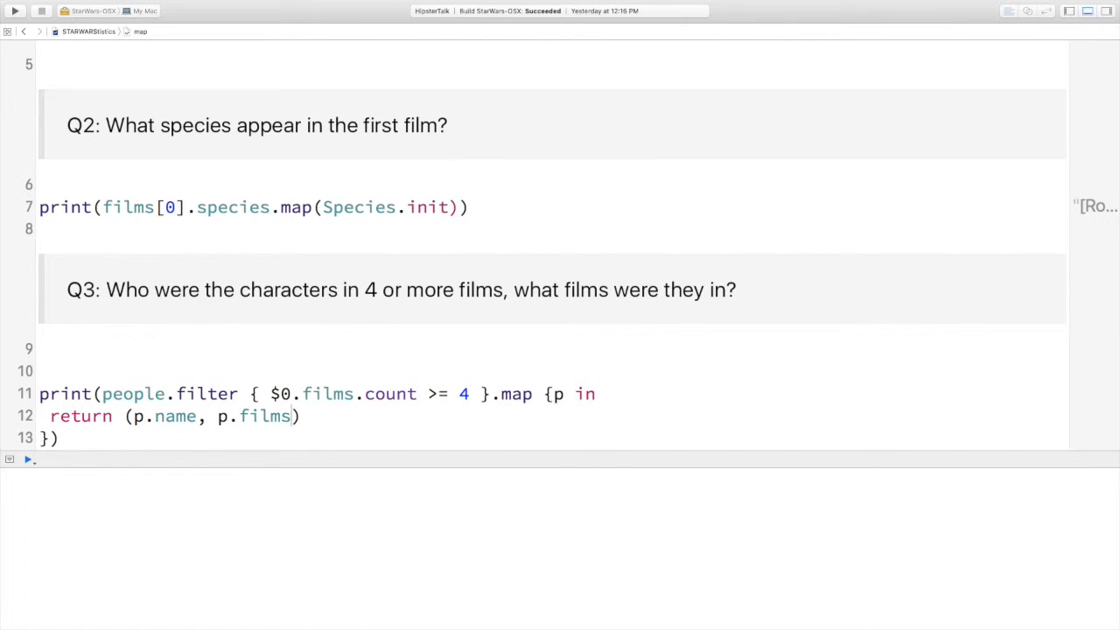
type(".map")
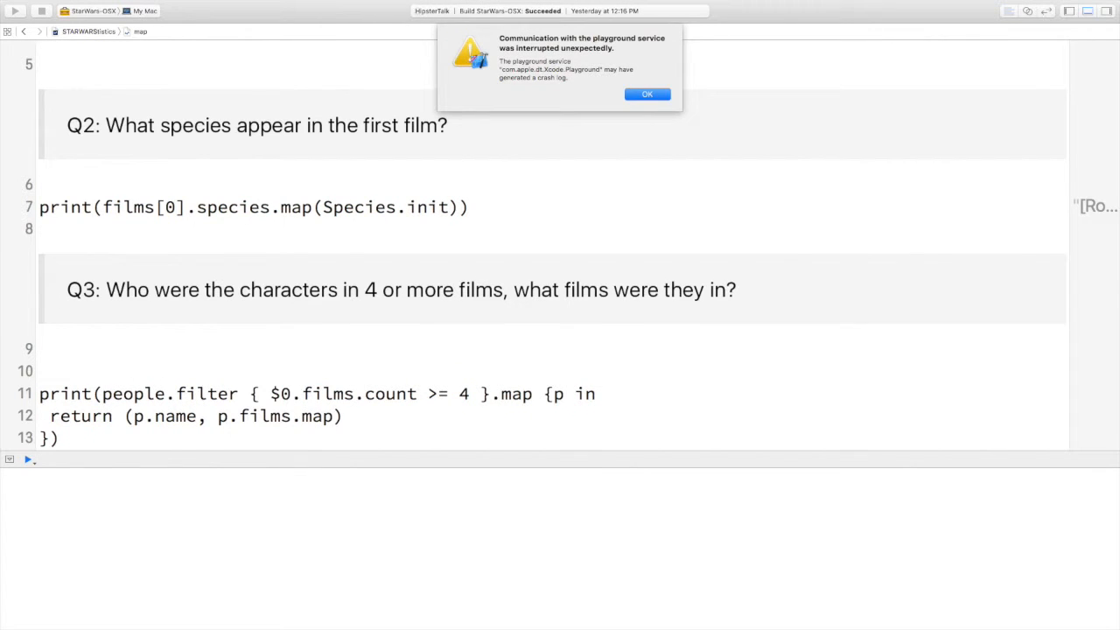
Dismiss the crash alert, finish p.films.map(Film.init) and run to print each character's films
left_click(647, 94)
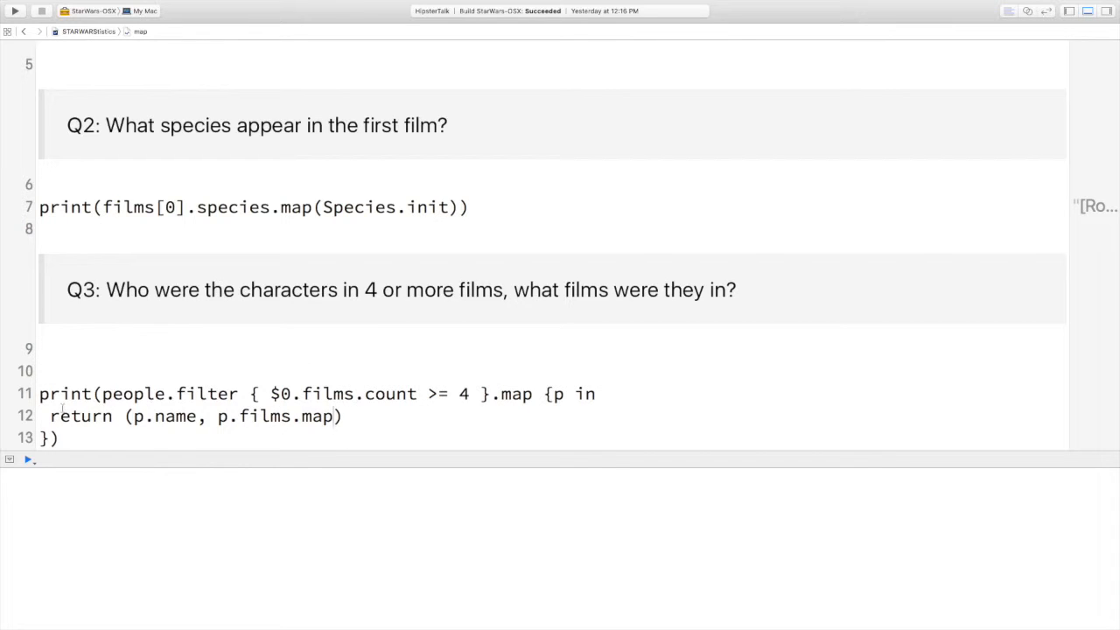
left_click(14, 10)
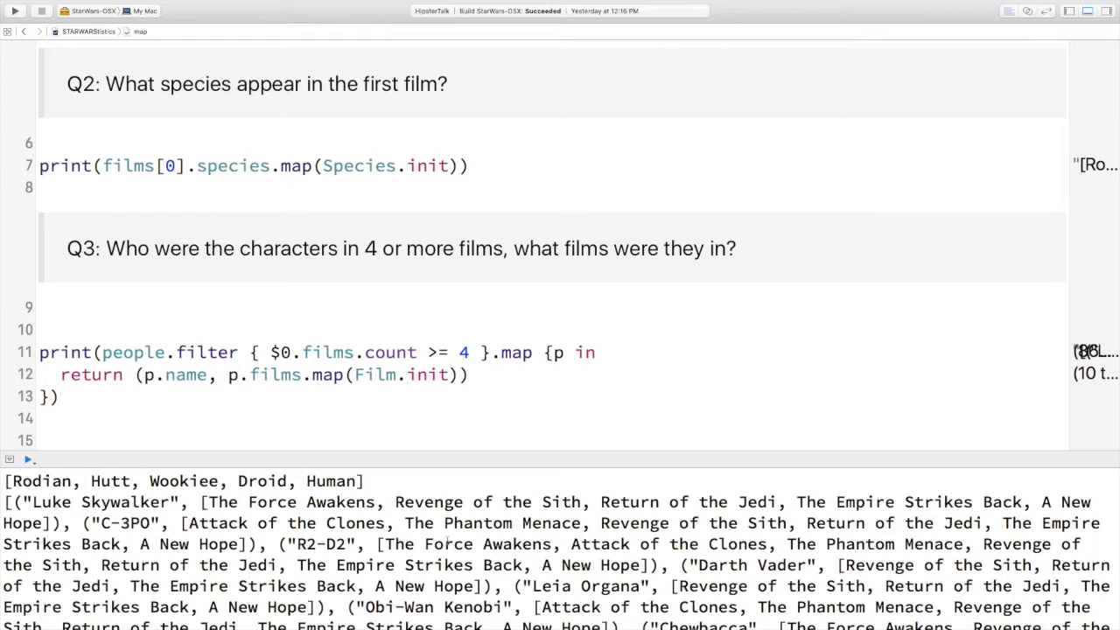
left_click(469, 375)
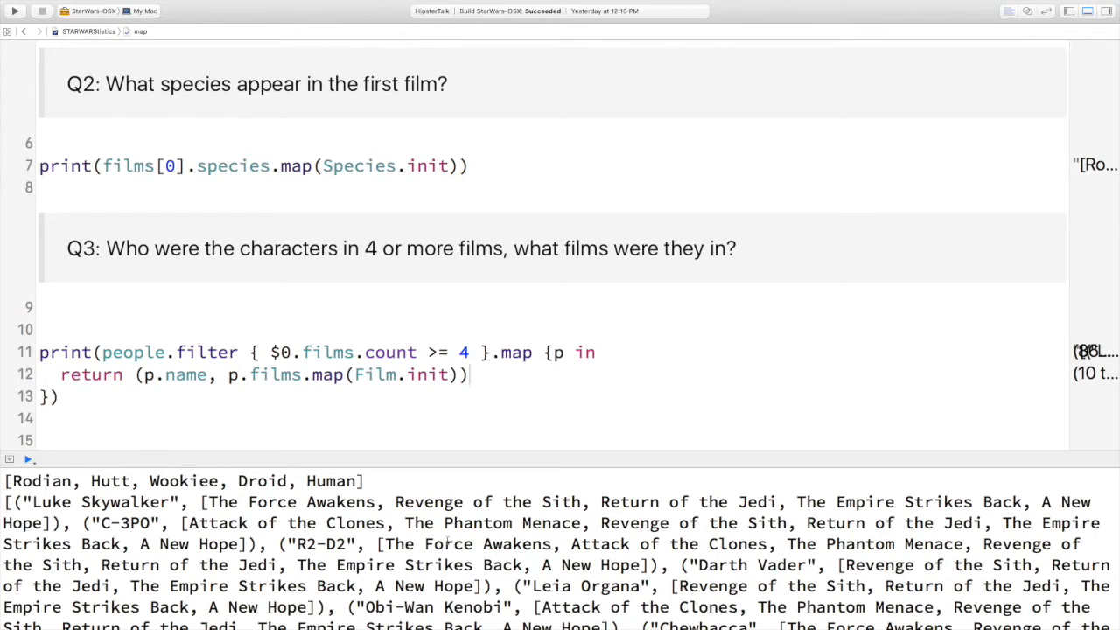
scroll("down", 3)
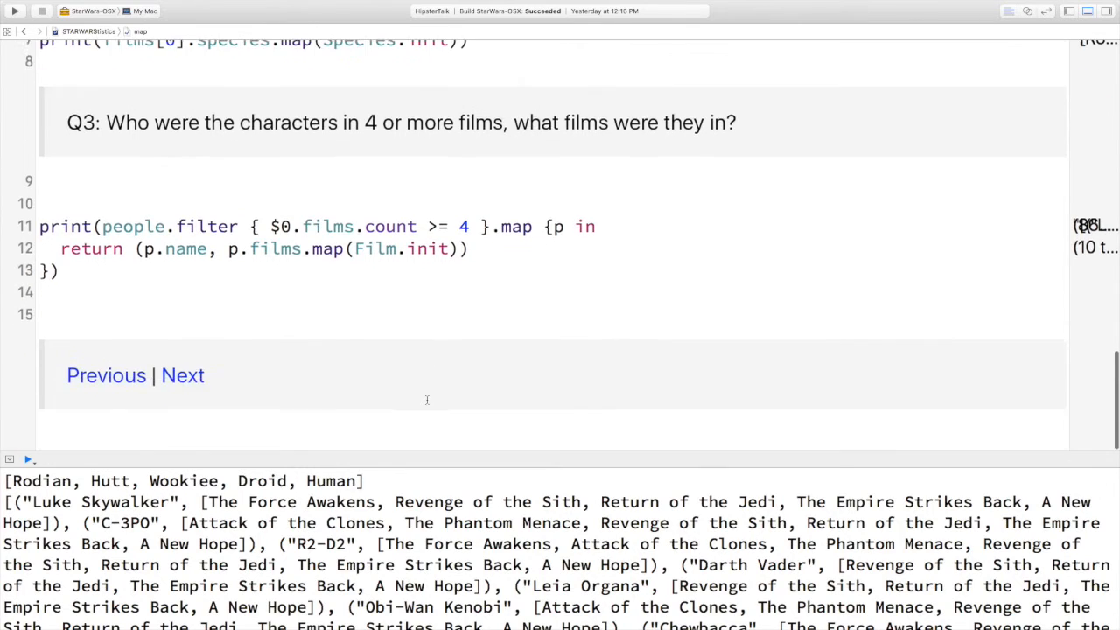
Go to the next playground page on reduce and scroll down to Q4 about total starship length
left_click(182, 374)
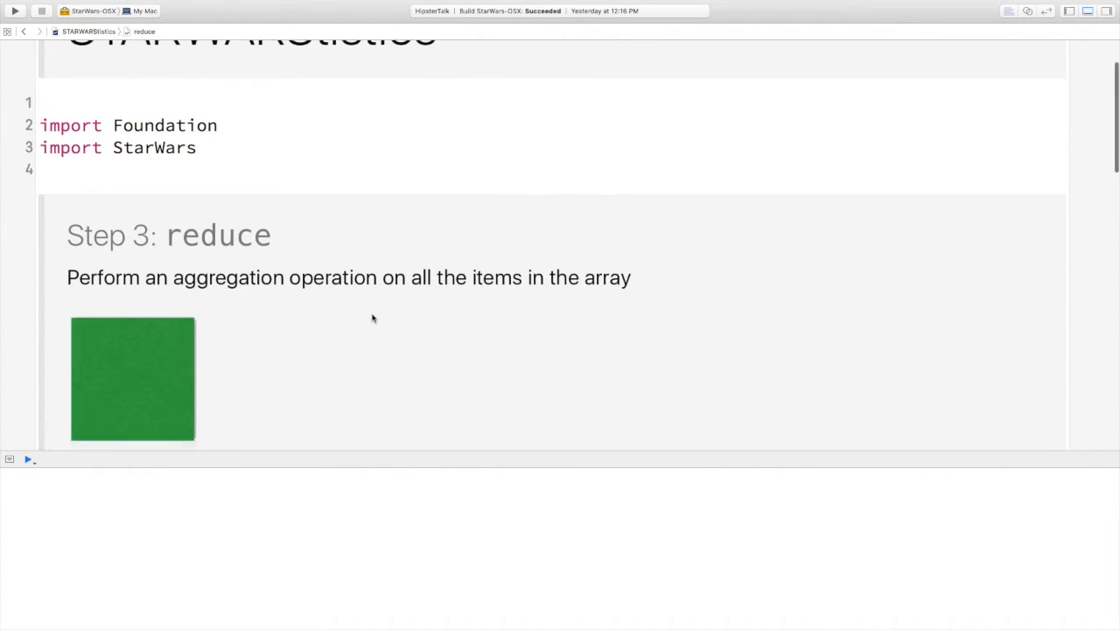
scroll("down", 3)
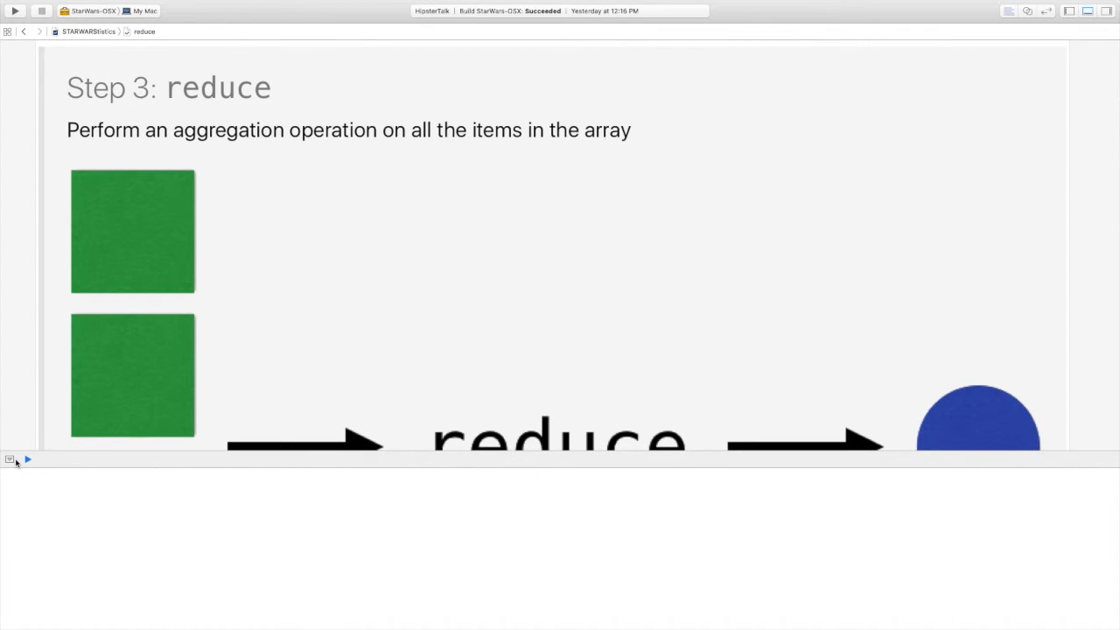
scroll("down", 3)
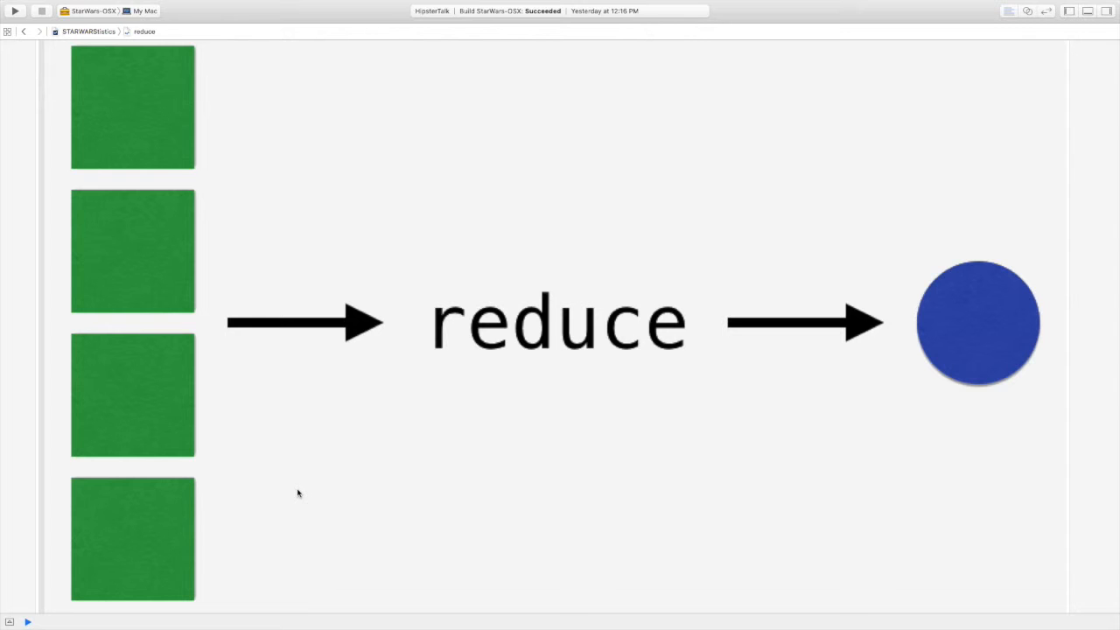
scroll("down", 3)
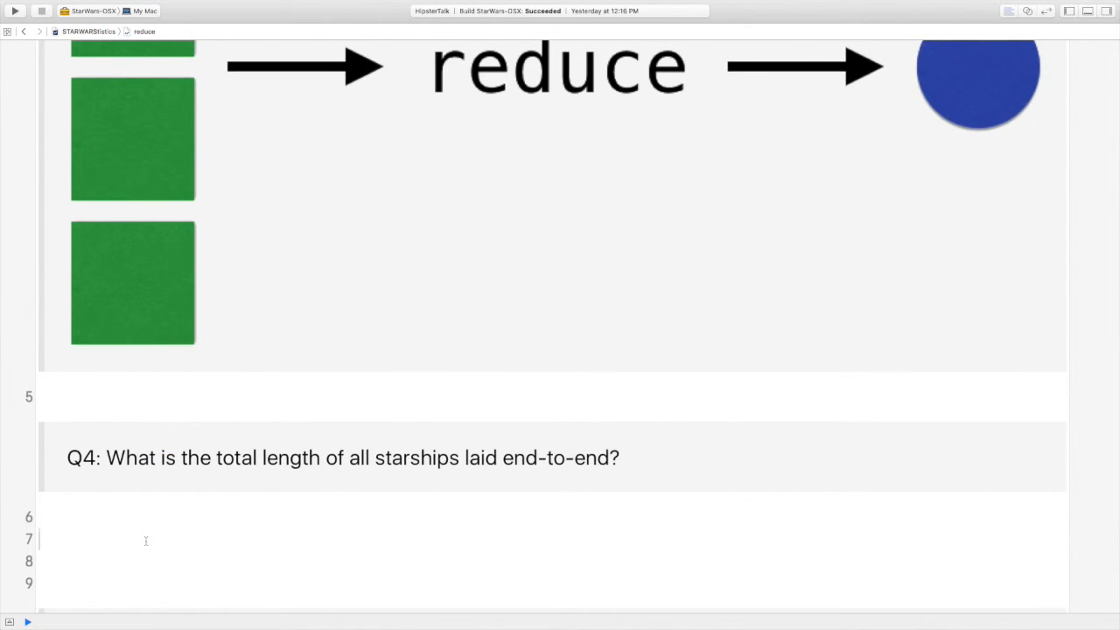
Write let totalLength = starships.reduce(0) { sum, ship in sum + ship.length } and print 150309.45
type("leaf")
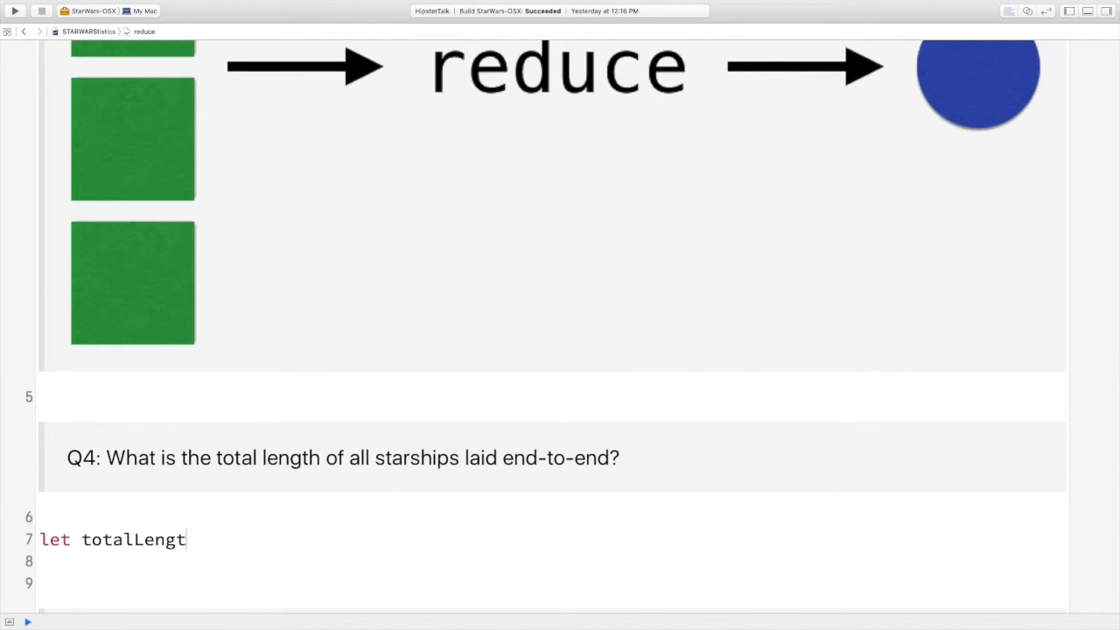
type("h = starships")
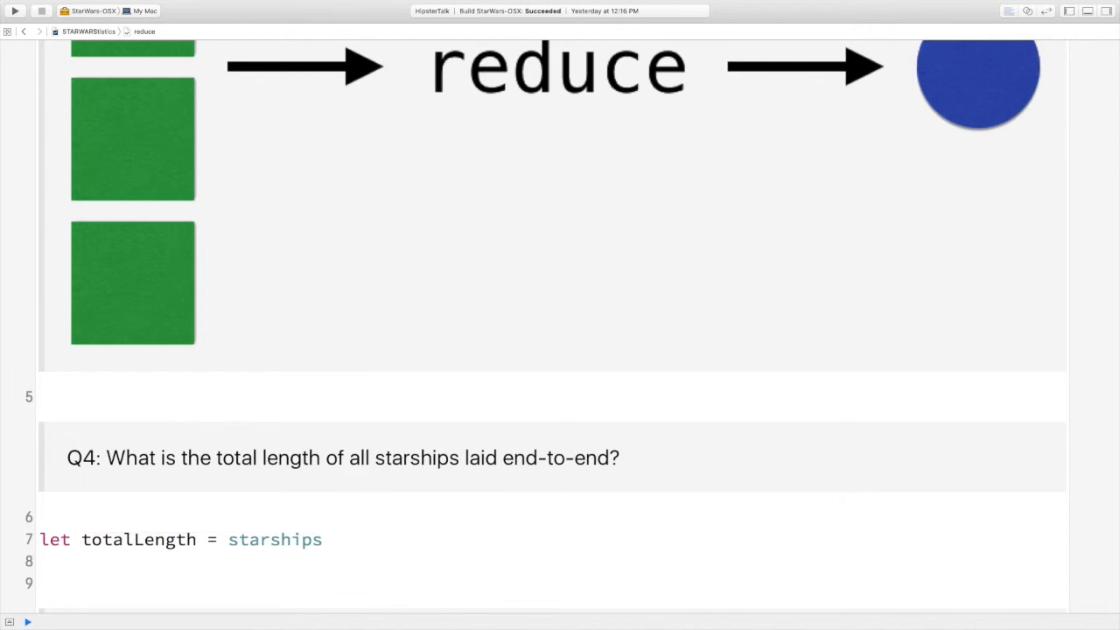
type(".reduce(initial: T, combine: (T, Self.Generator.Element) throws -> T")
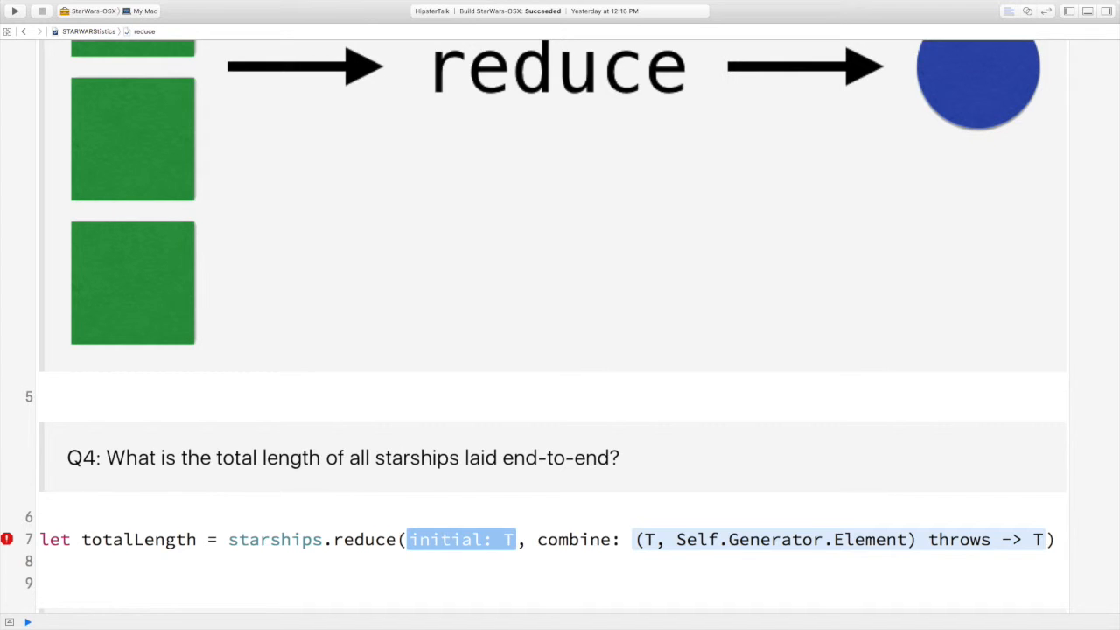
type("0)")
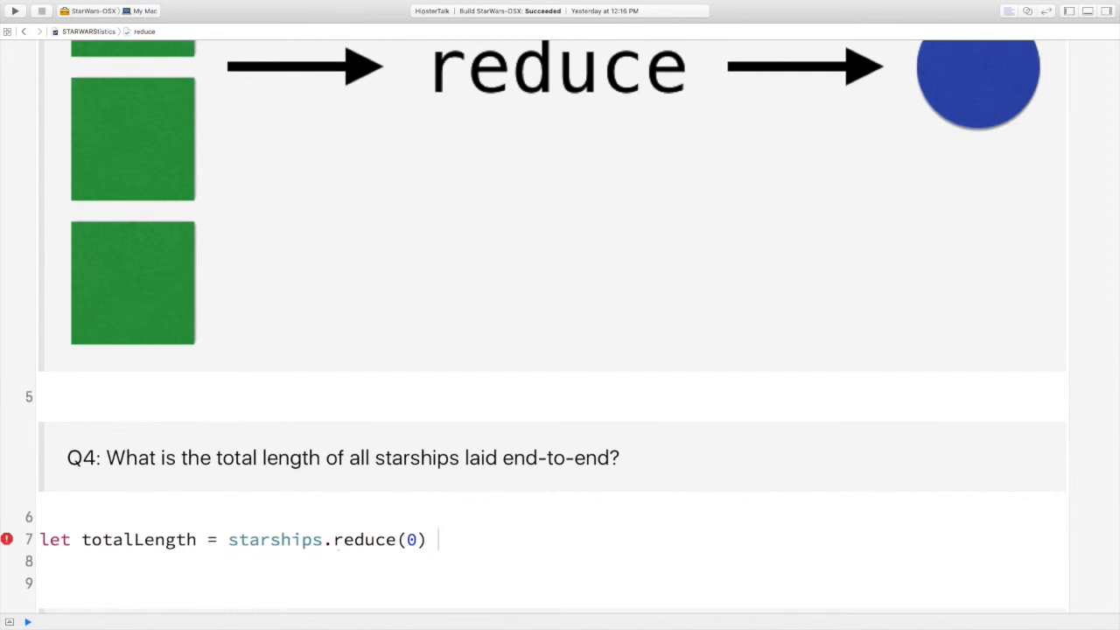
type("{ sum")
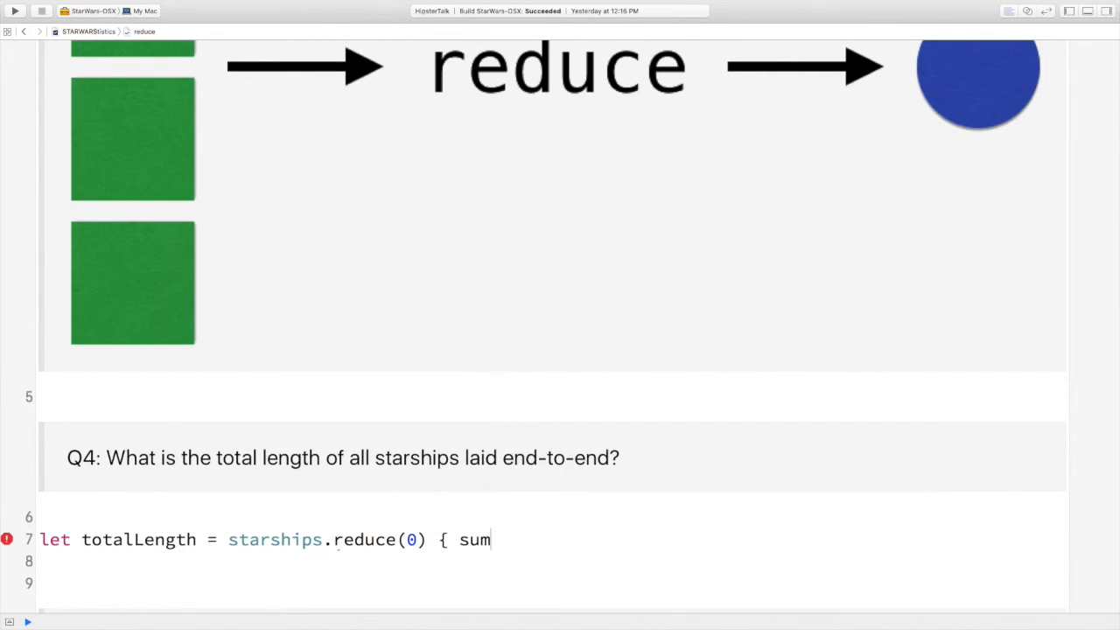
type(", ship in")
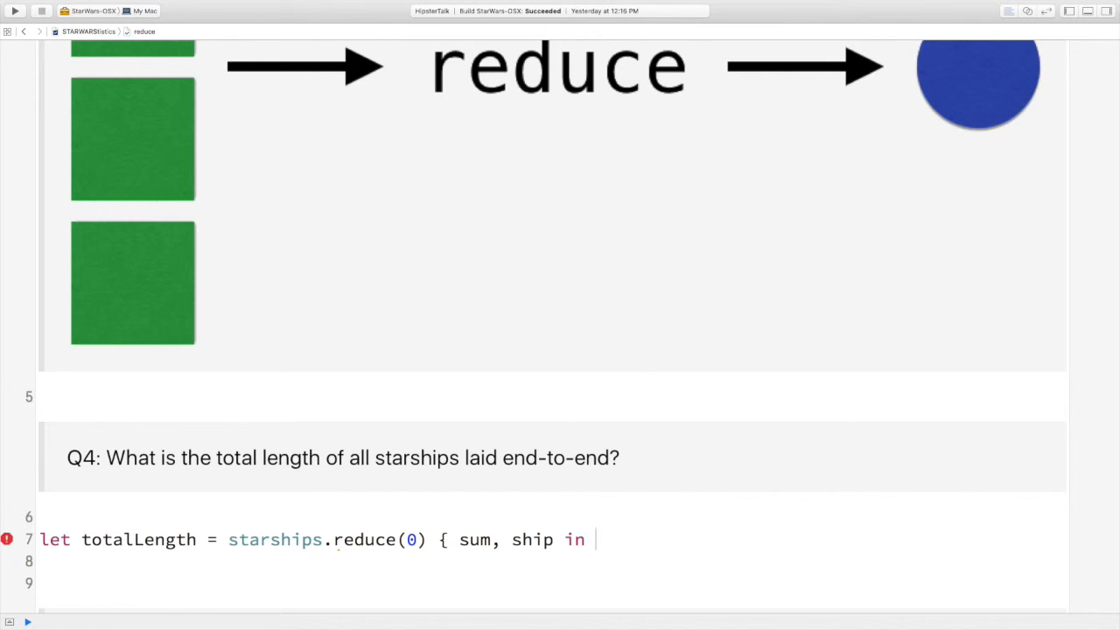
type("sum + SG")
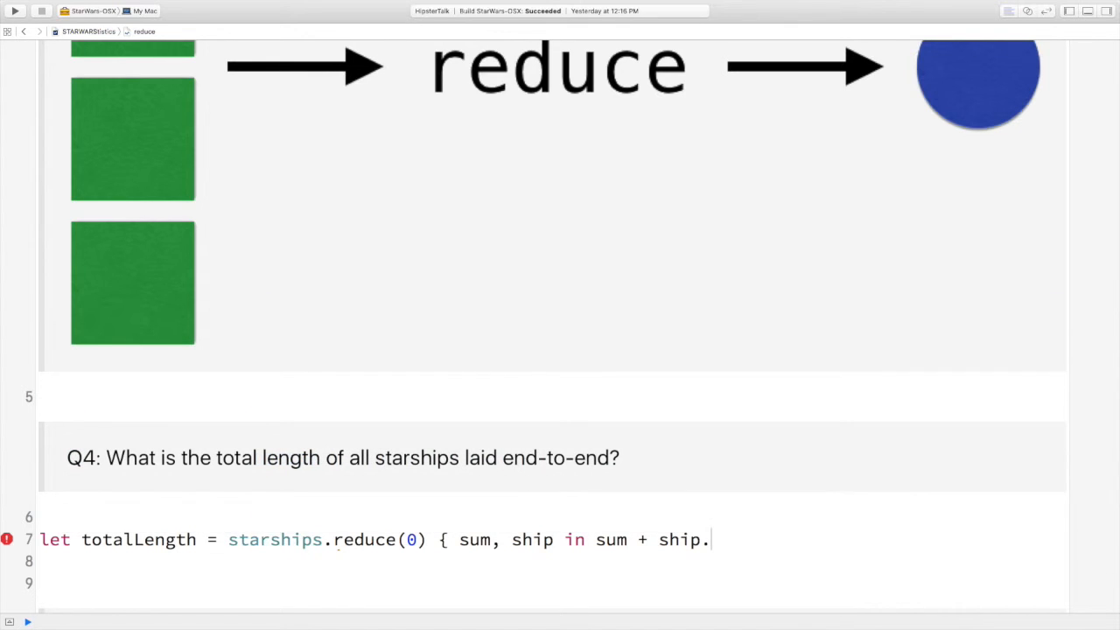
type("length")
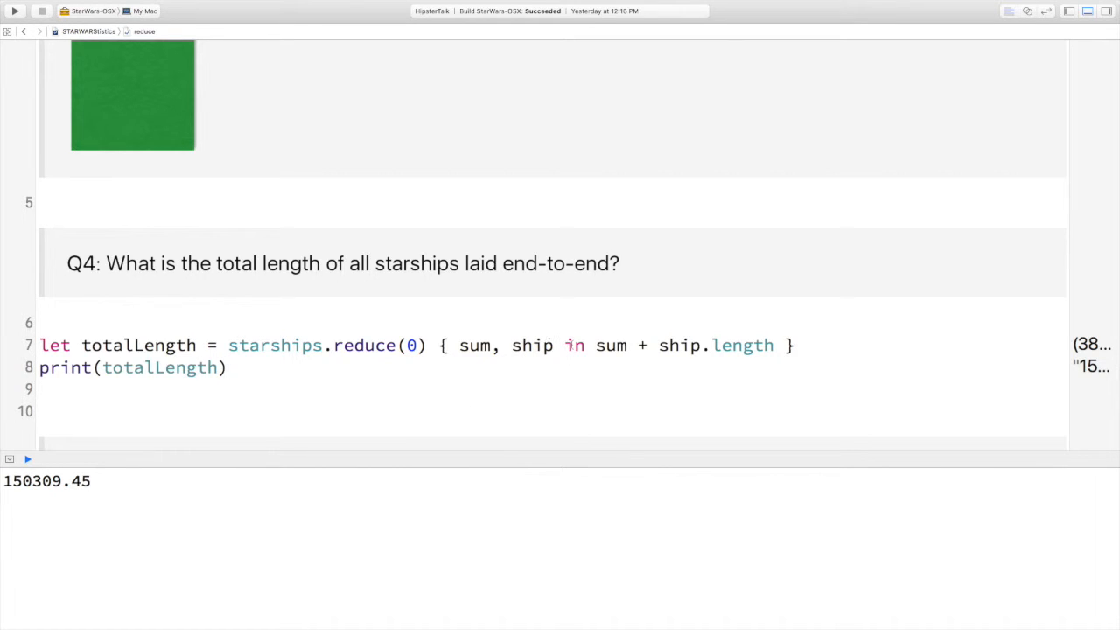
double_click(474, 344)
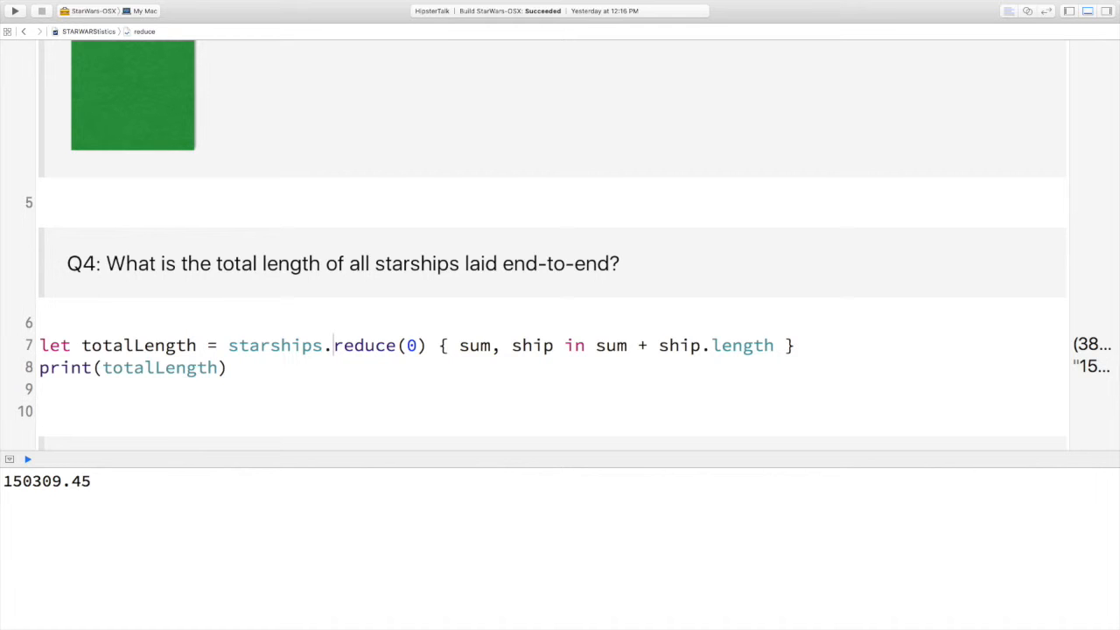
Rewrite it as starships.map { $0.length }.reduce(0, combine: +), still giving 150309.45
type(".map {")
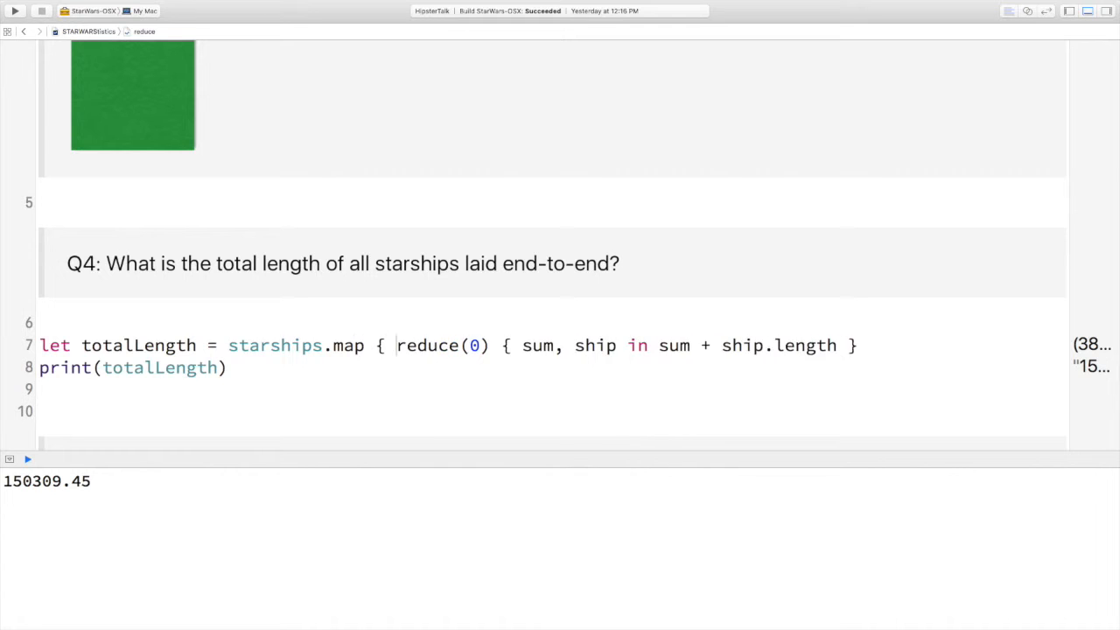
type("$0.length }.")
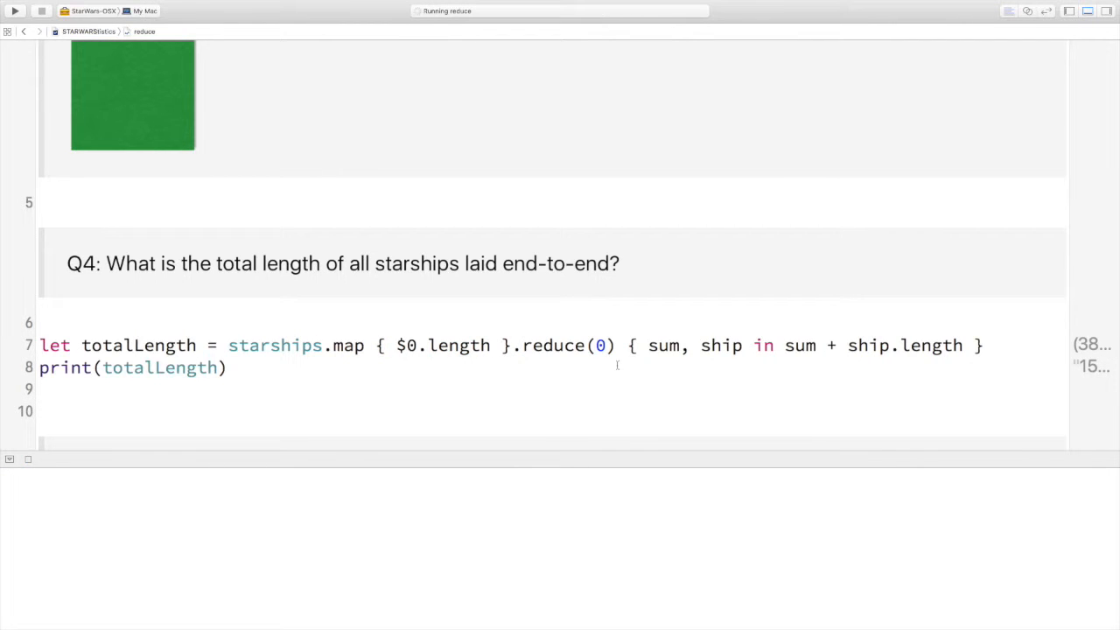
left_click(14, 11)
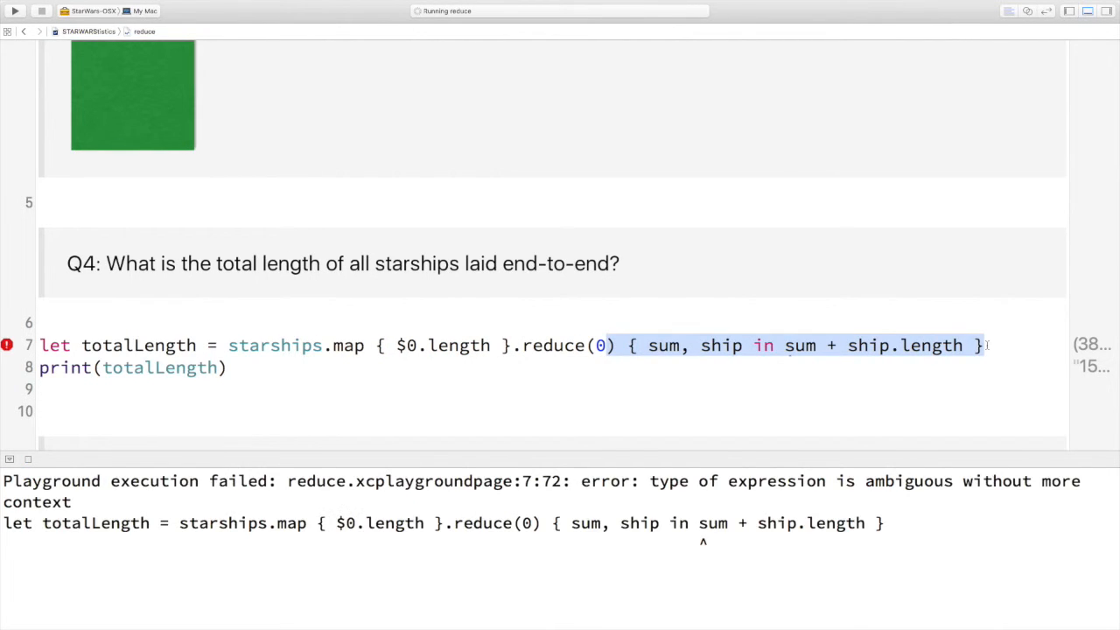
type("combine:")
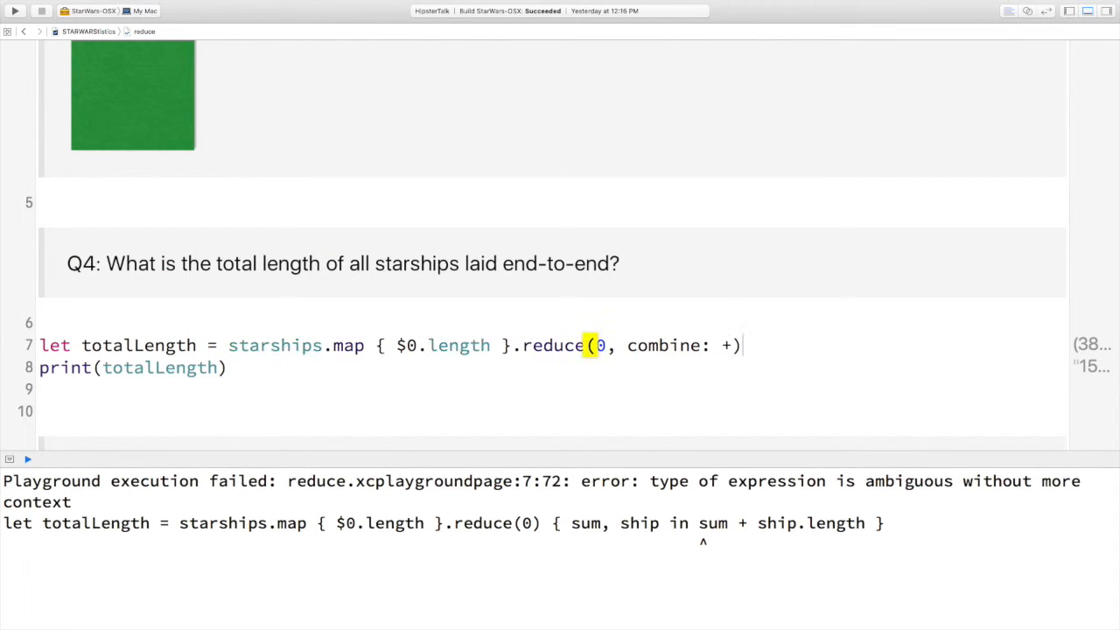
left_click(27, 459)
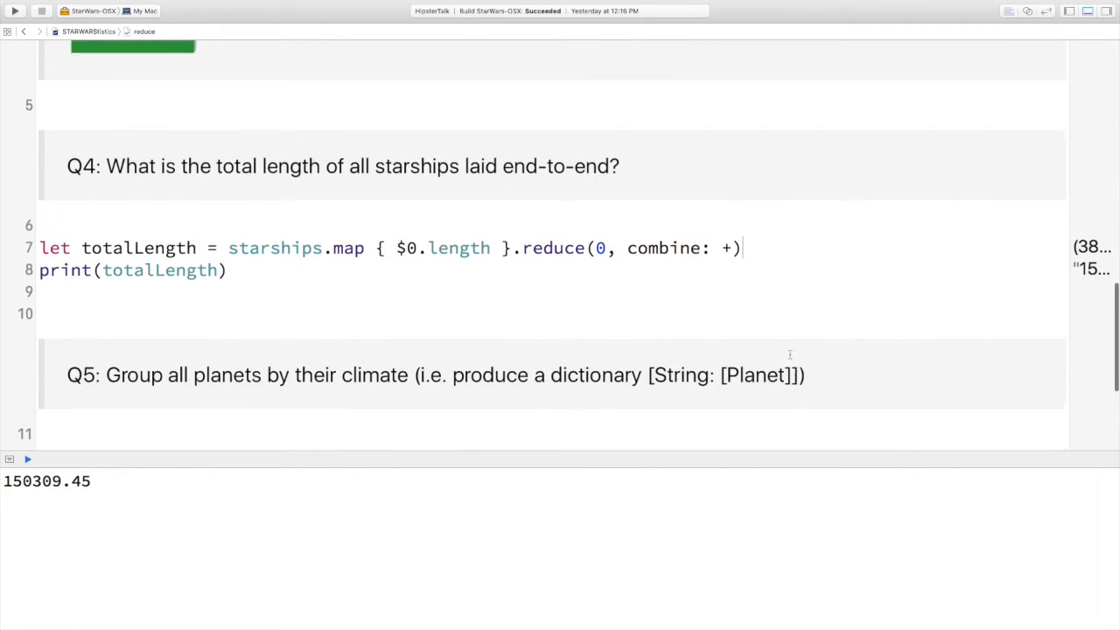
Write planetsByClimate with planets.reduce([:]) into [String: [Planet]], print it, then begin a groupBy rewrite
scroll("down", 3)
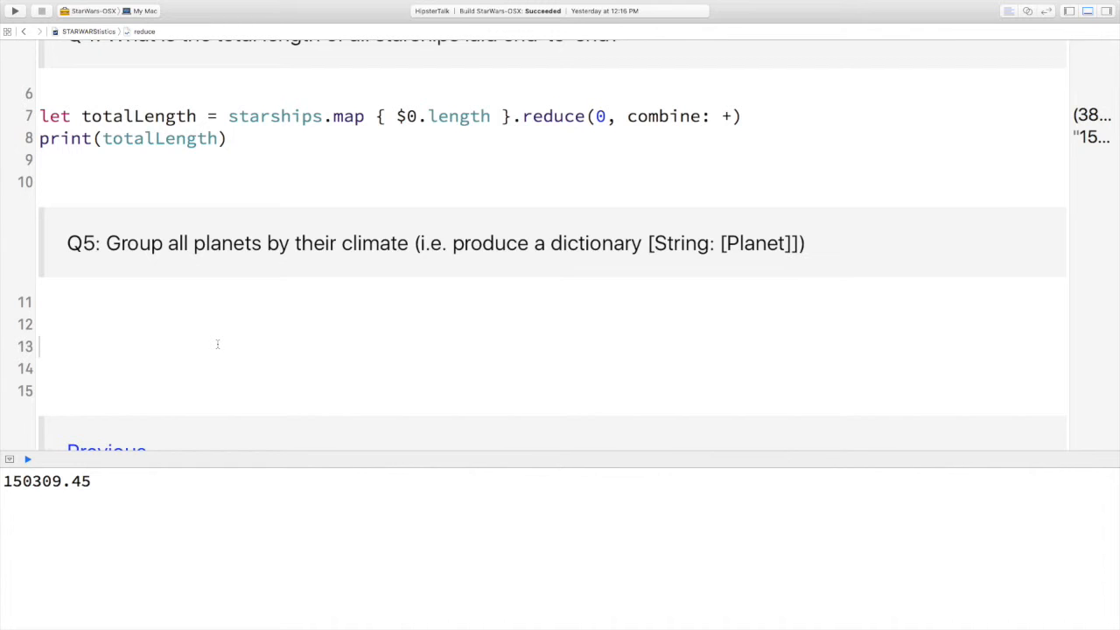
type("planetsByClimate = planets.reduce([:]) { (var d: [String: [Planet]], p: Planet) in")
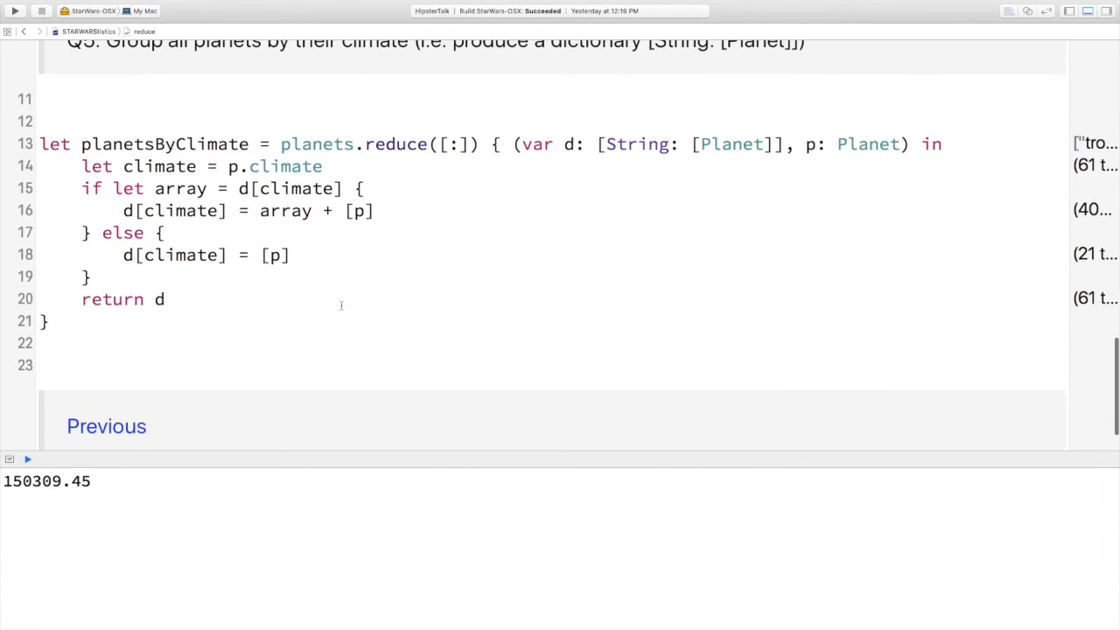
type("p")
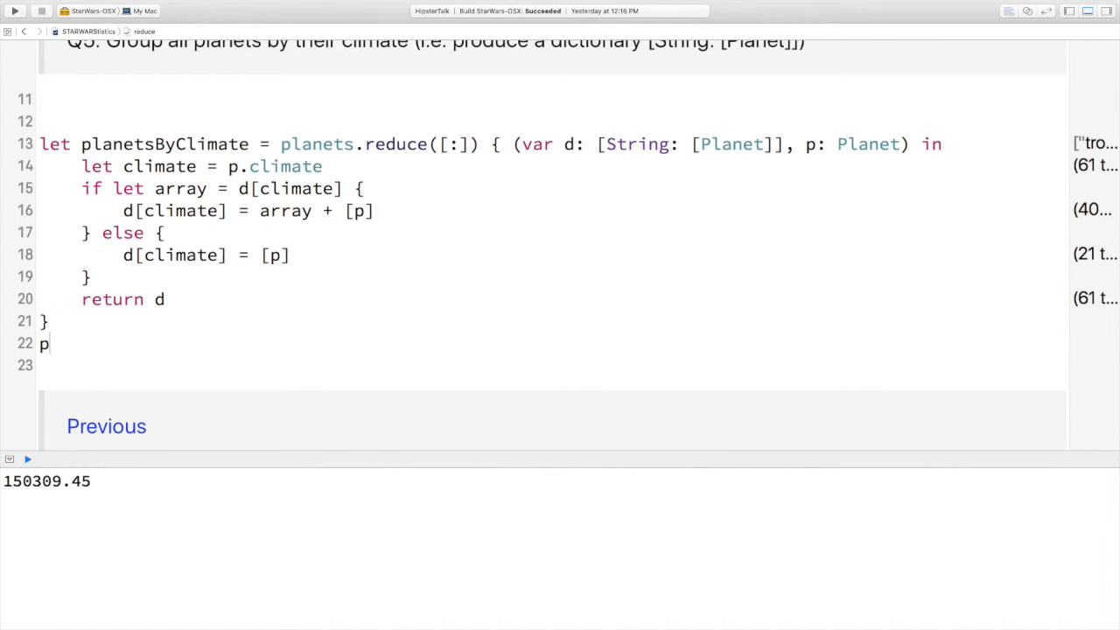
type("rint(planetsByClimate")
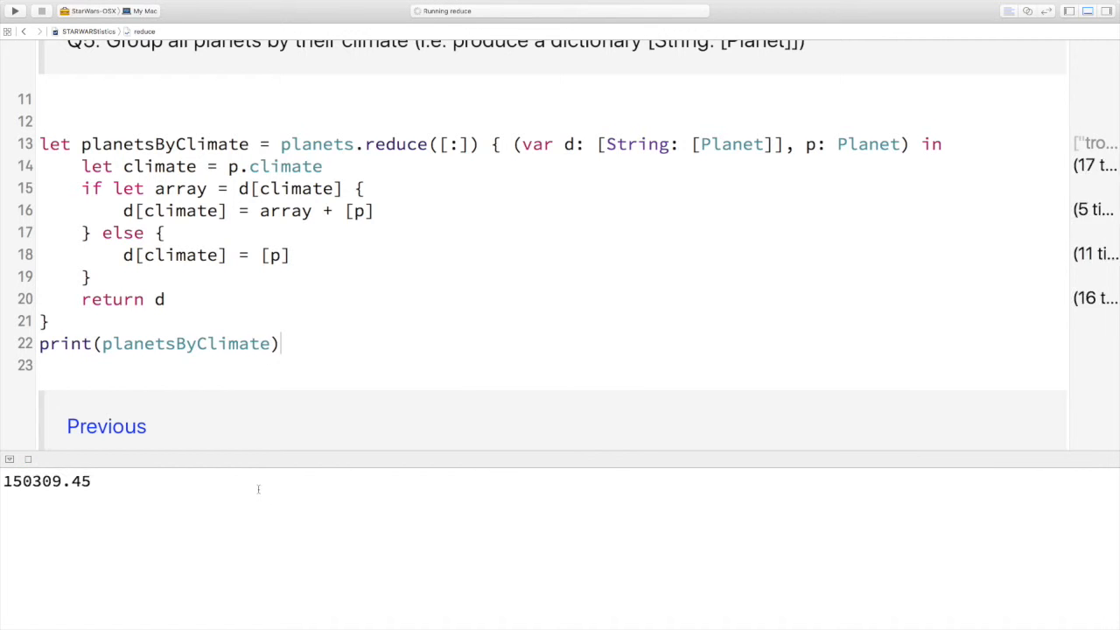
left_click(16, 11)
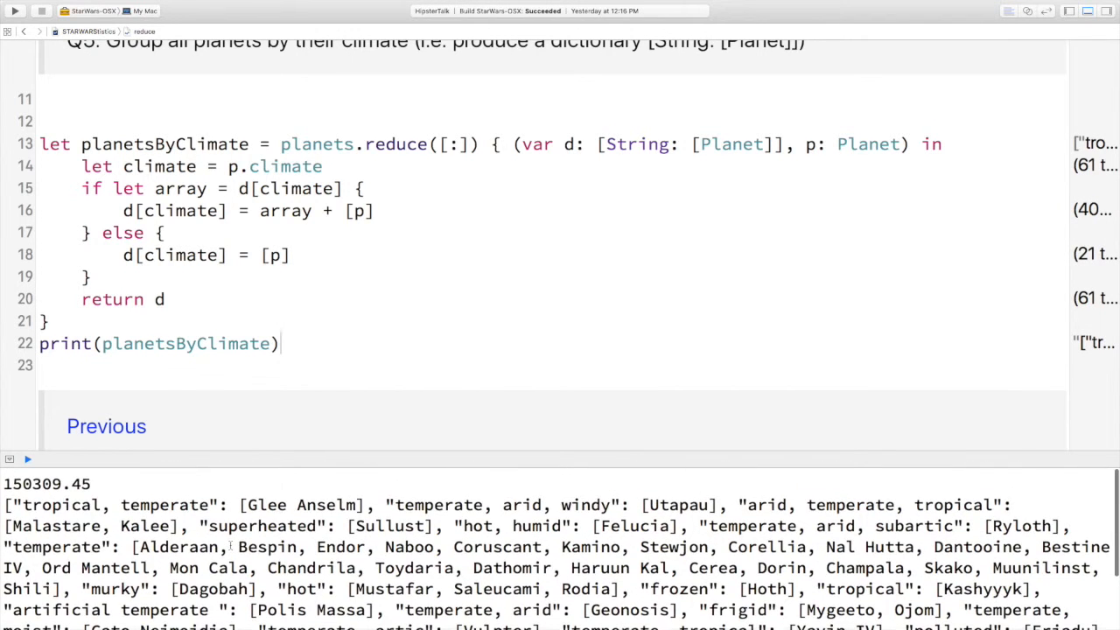
double_click(451, 143)
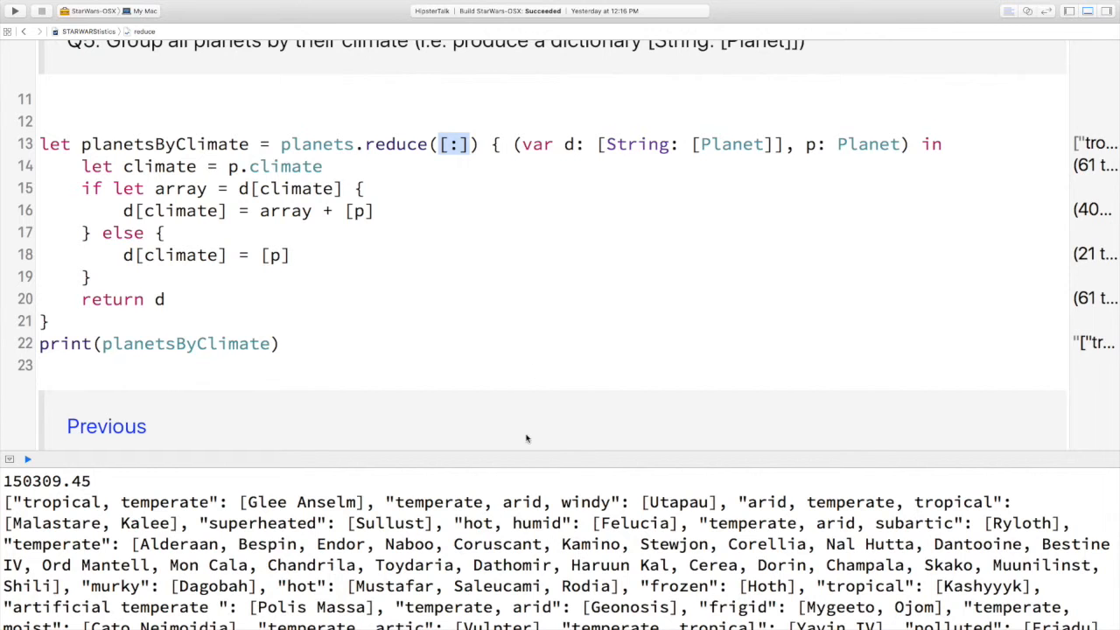
scroll("down", 3)
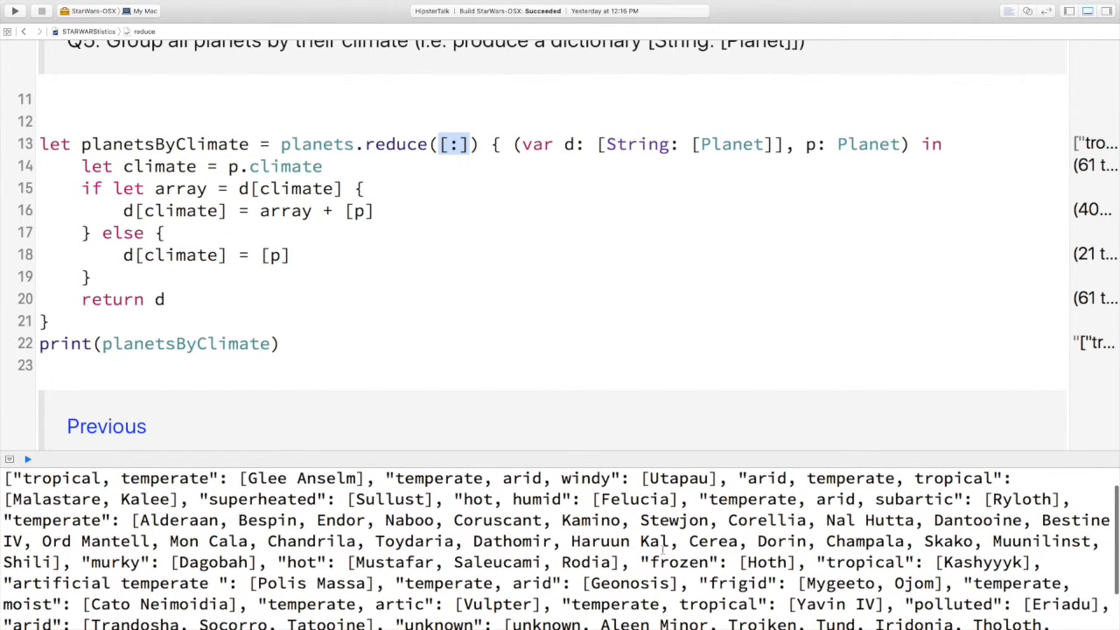
scroll("down", 3)
type("let planetsByClimate = planets.groupBy {")
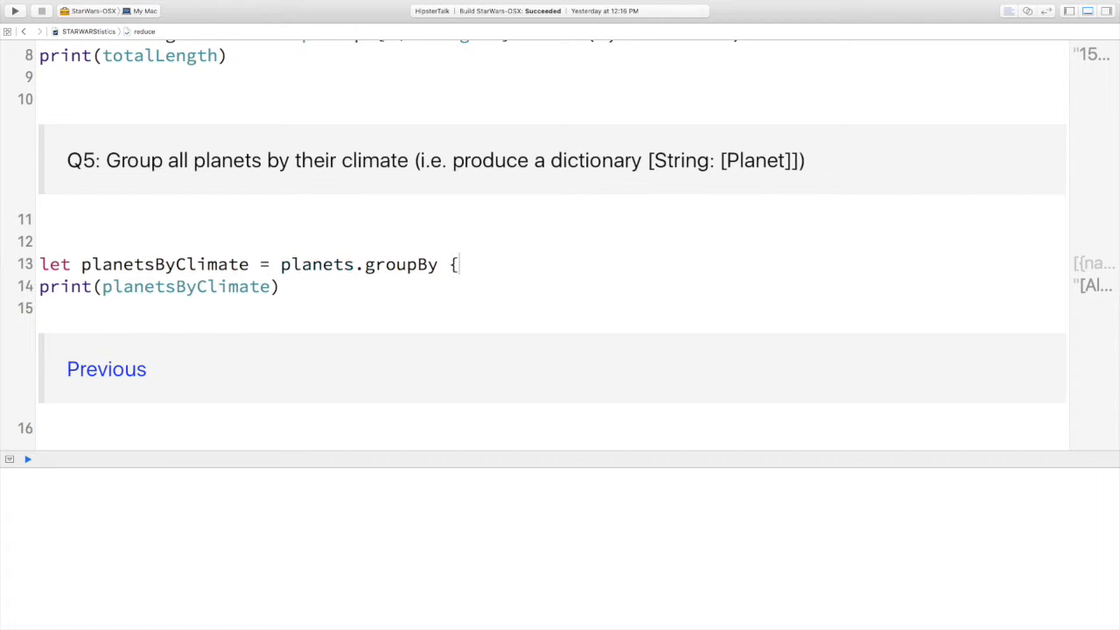
Finish planets.groupBy { $0.climate }, printing the same climate dictionary
type("$0.clim")
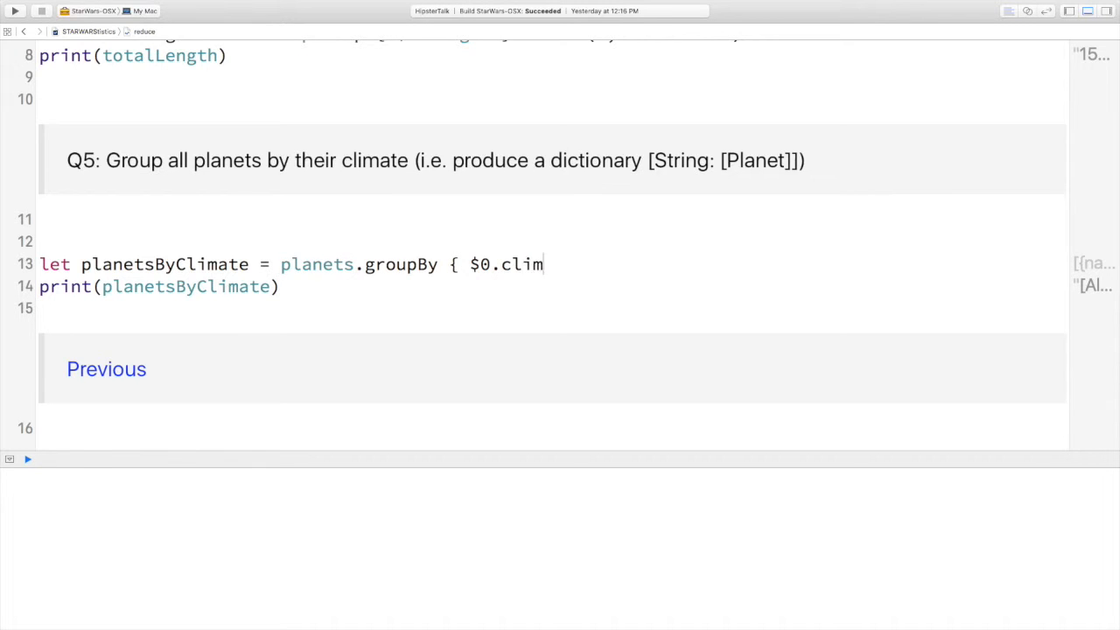
type("ate }")
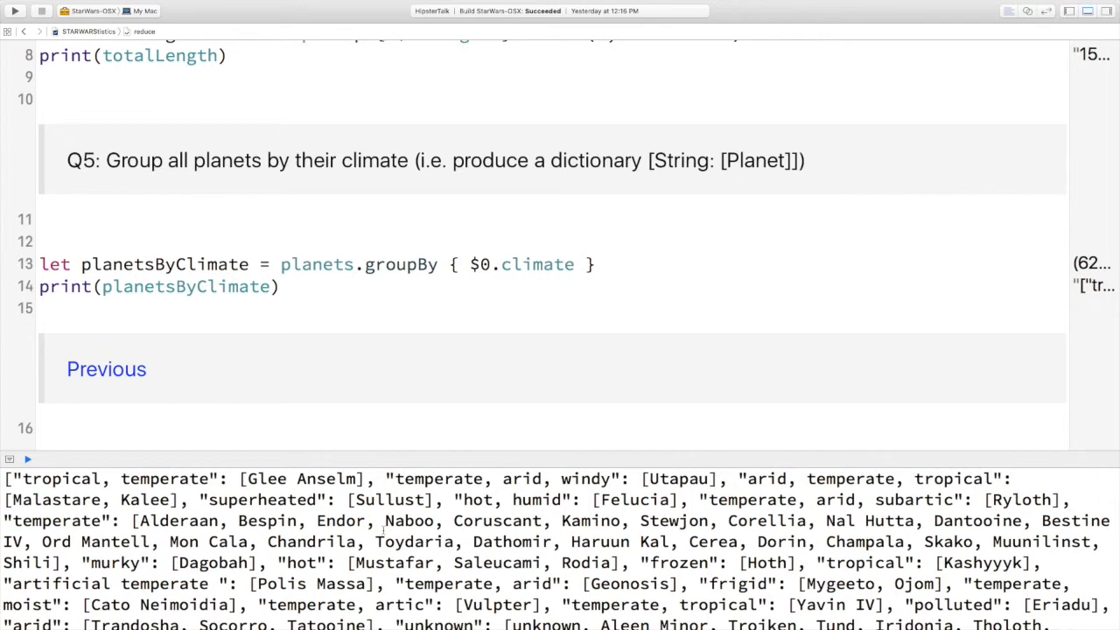
left_click(595, 264)
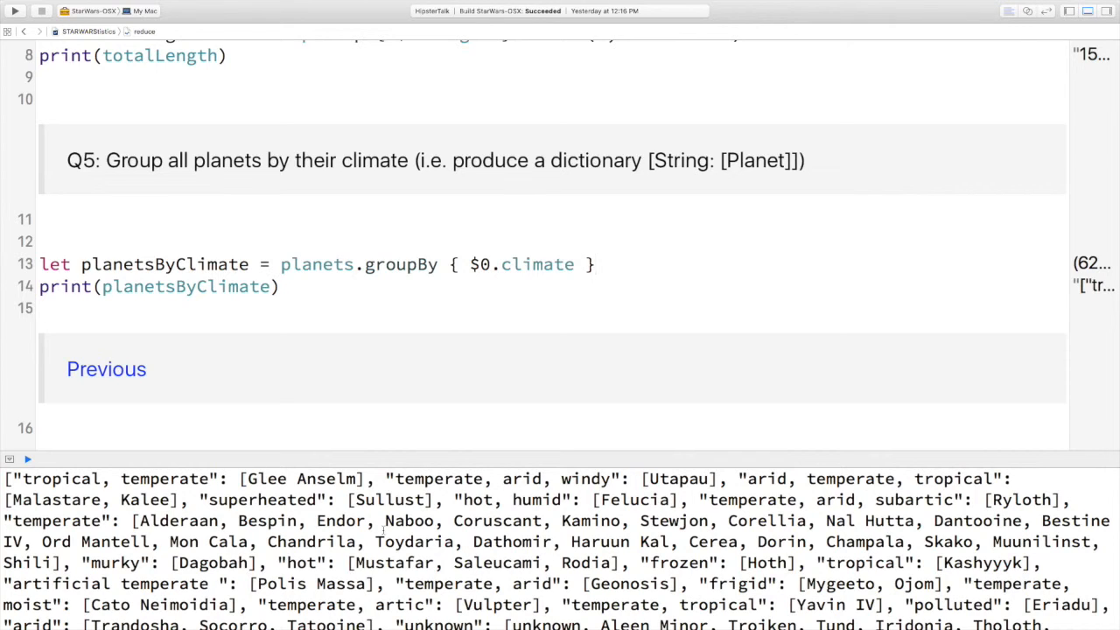
Add timeCheck() on a new line after the print and show its 00:06 result inline
left_click(595, 264)
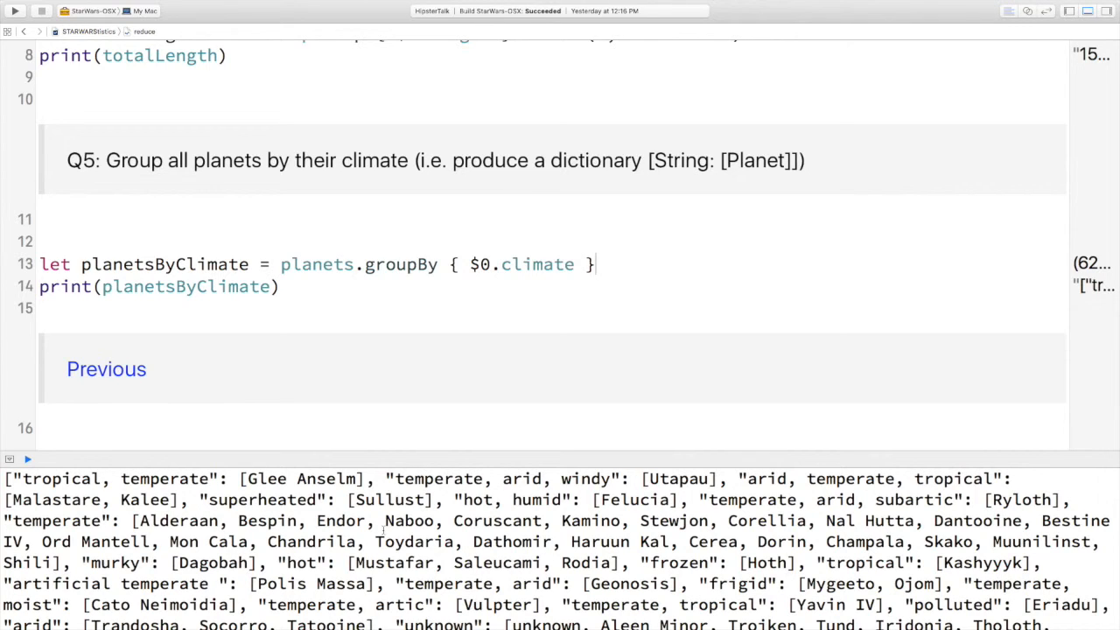
left_click(26, 458)
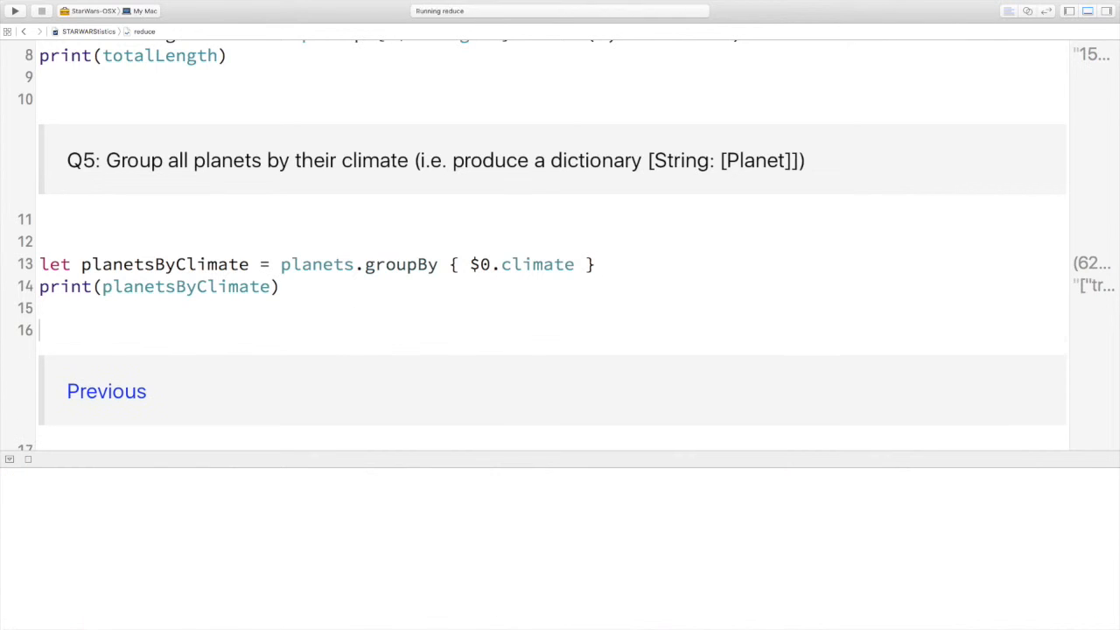
type("timeCheck()")
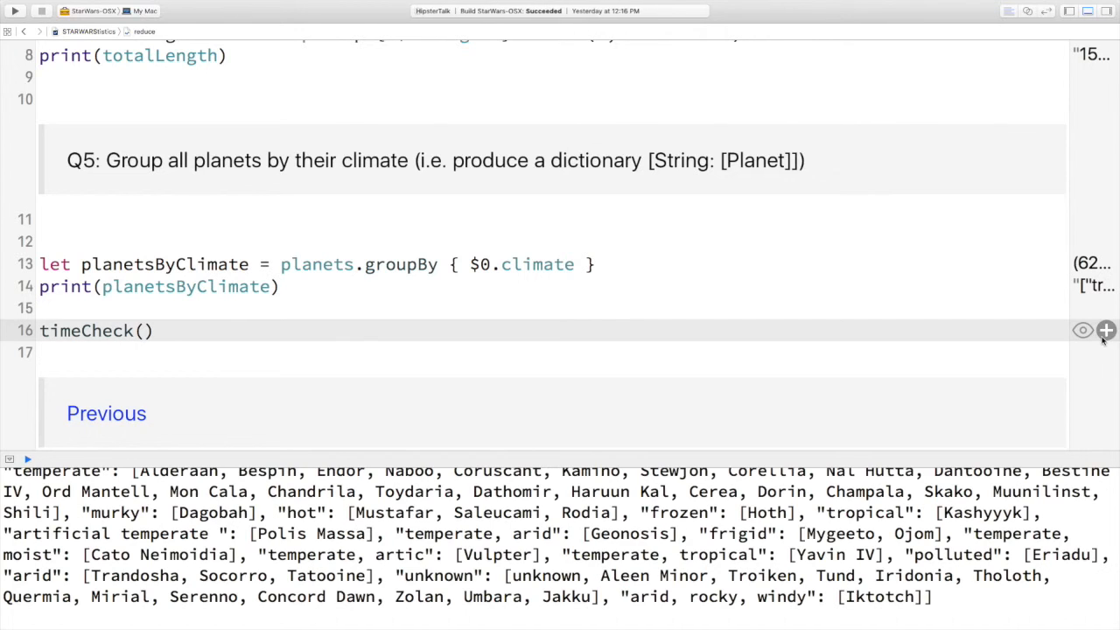
left_click(1105, 329)
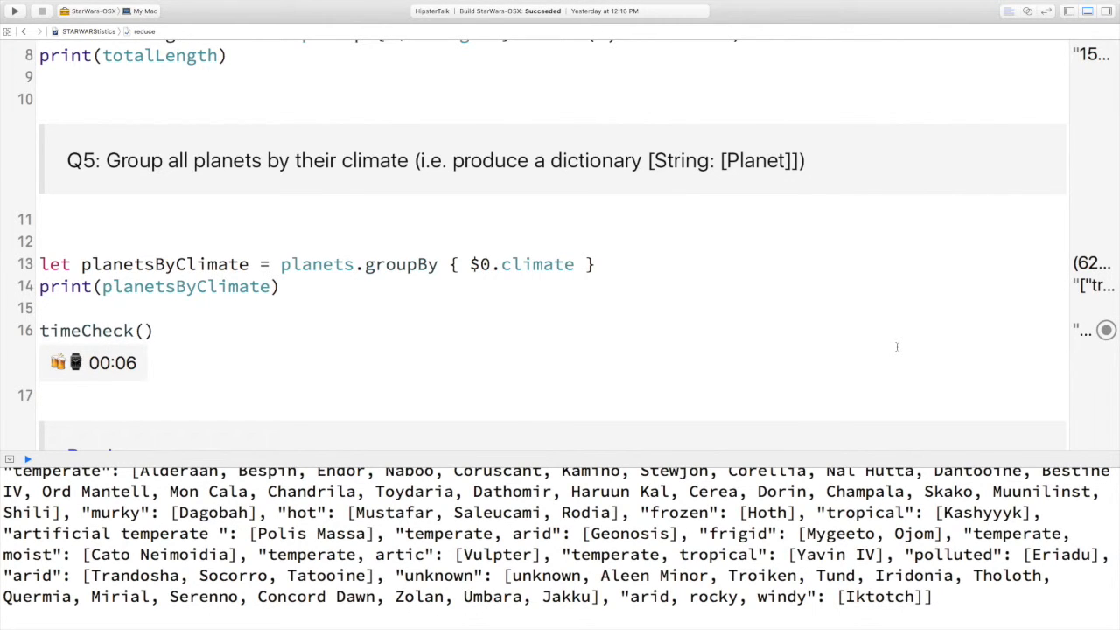
mouse_move(329, 238)
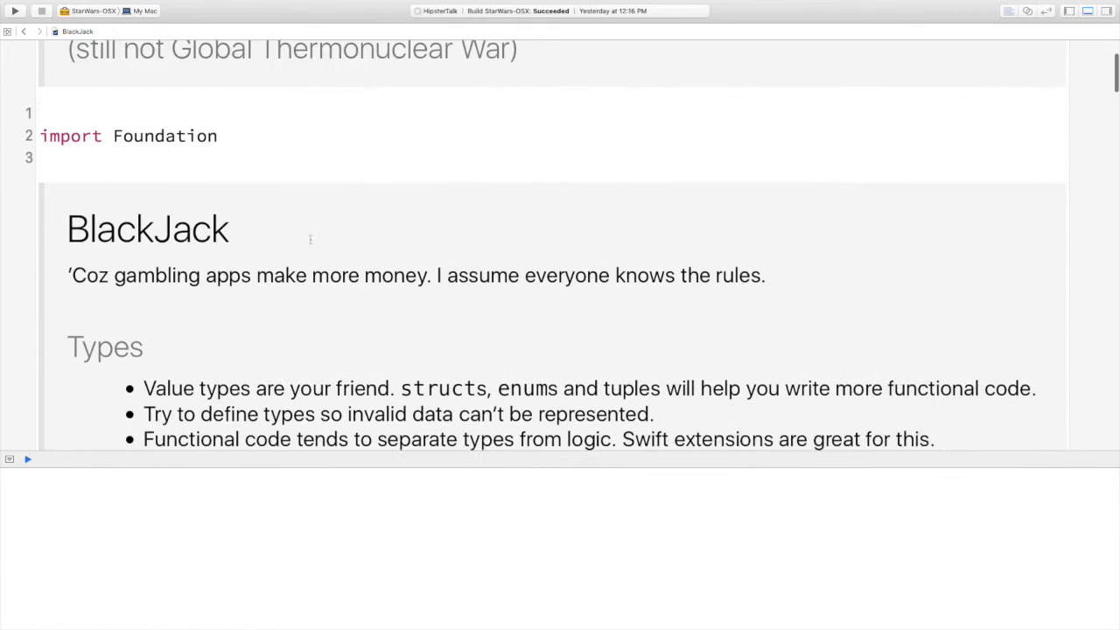
scroll("up", 3)
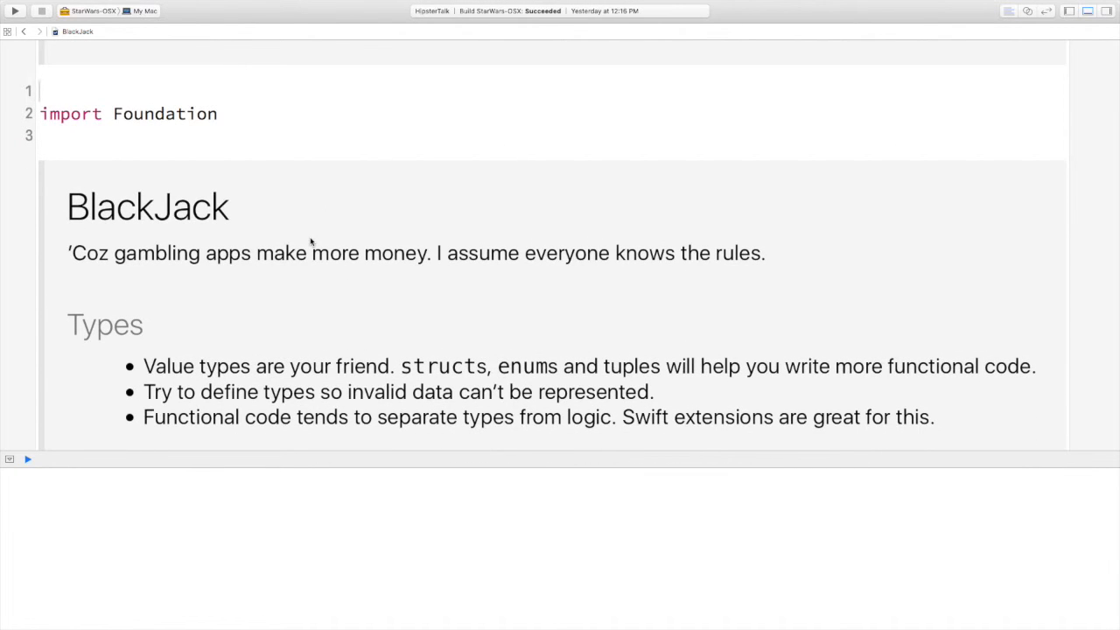
scroll("up", 3)
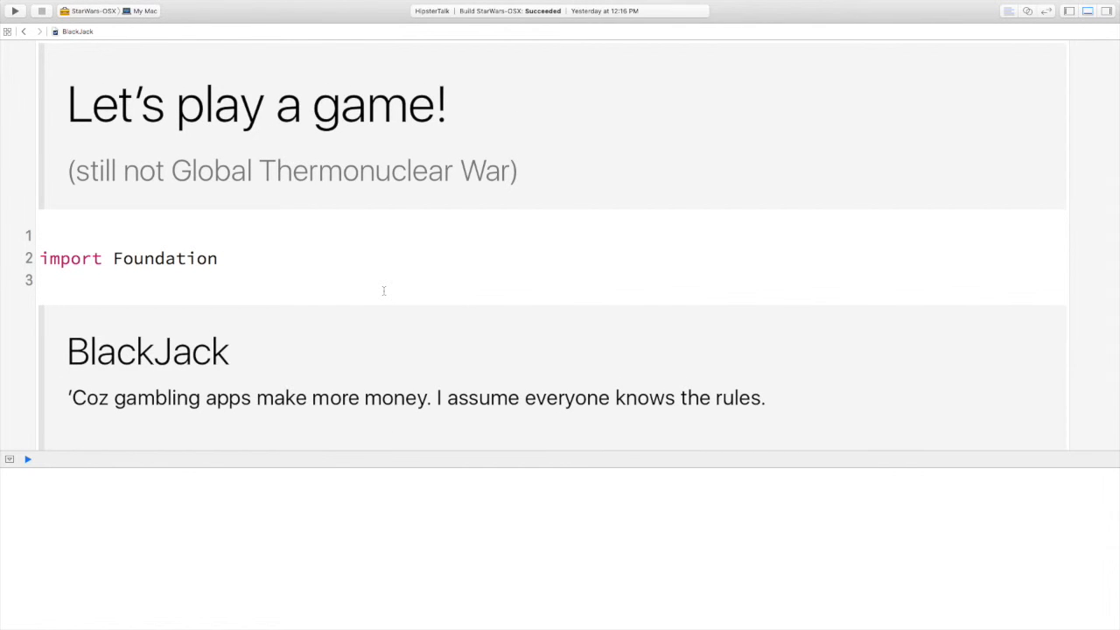
left_click(42, 234)
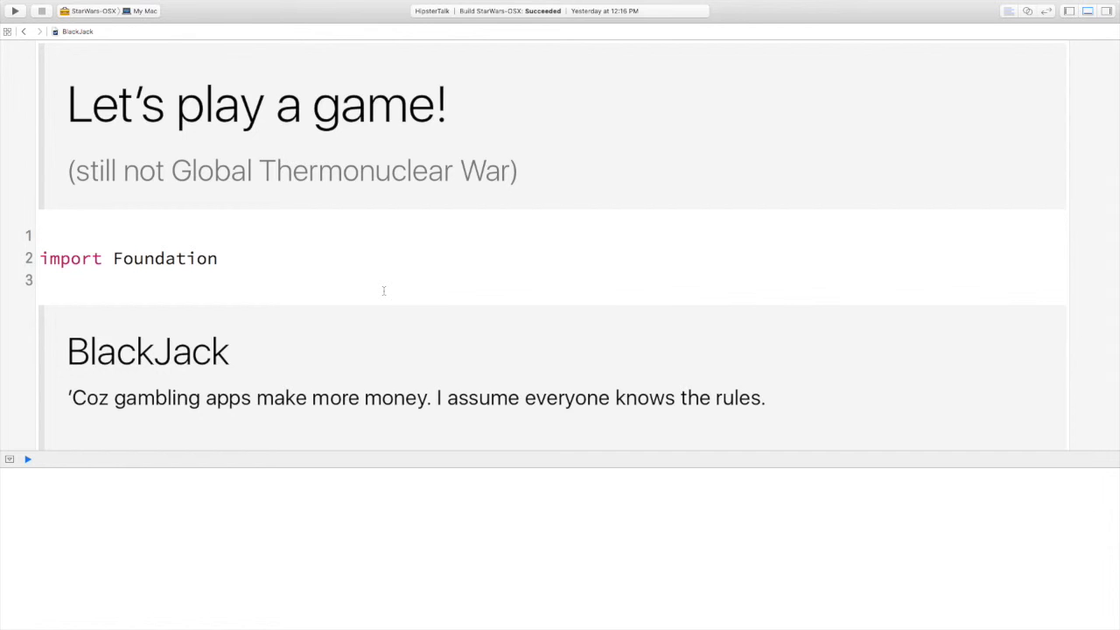
scroll("down", 3)
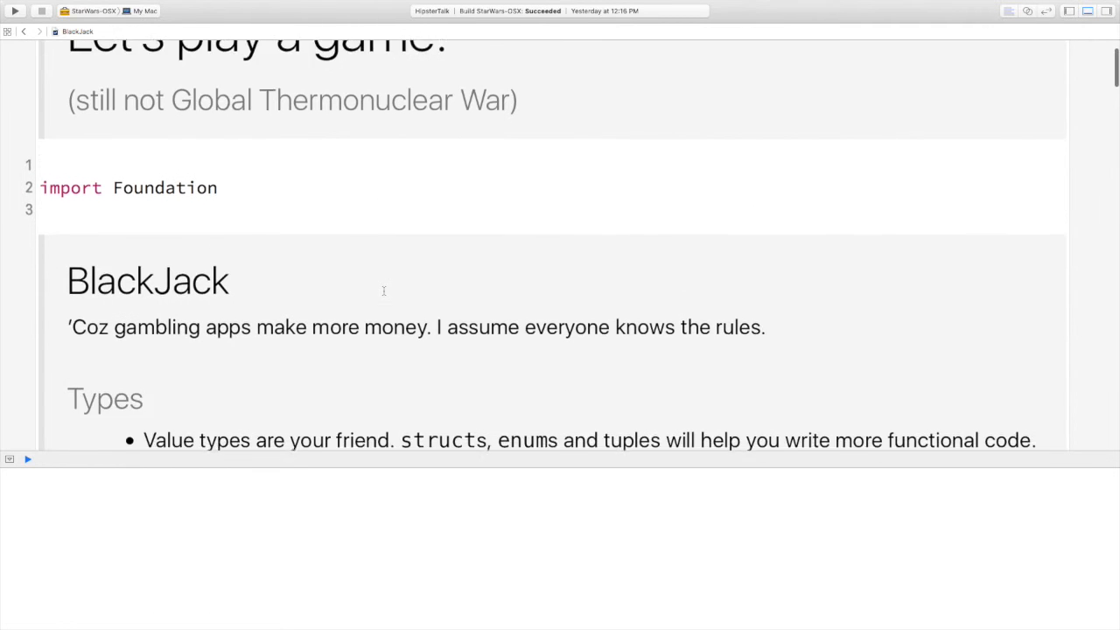
scroll("down", 3)
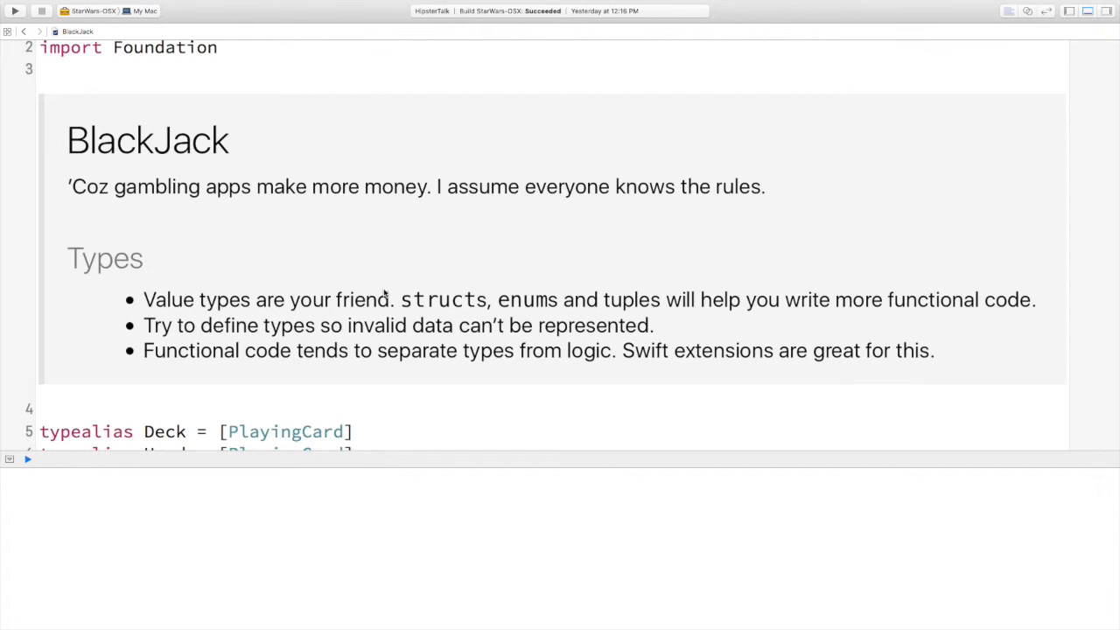
scroll("down", 3)
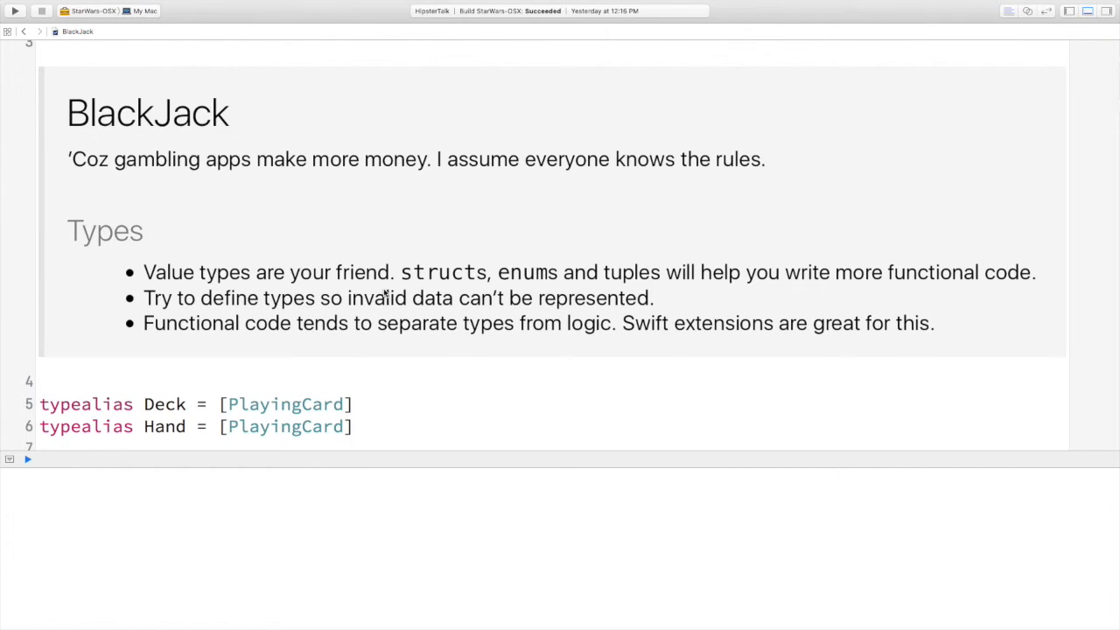
scroll("down", 3)
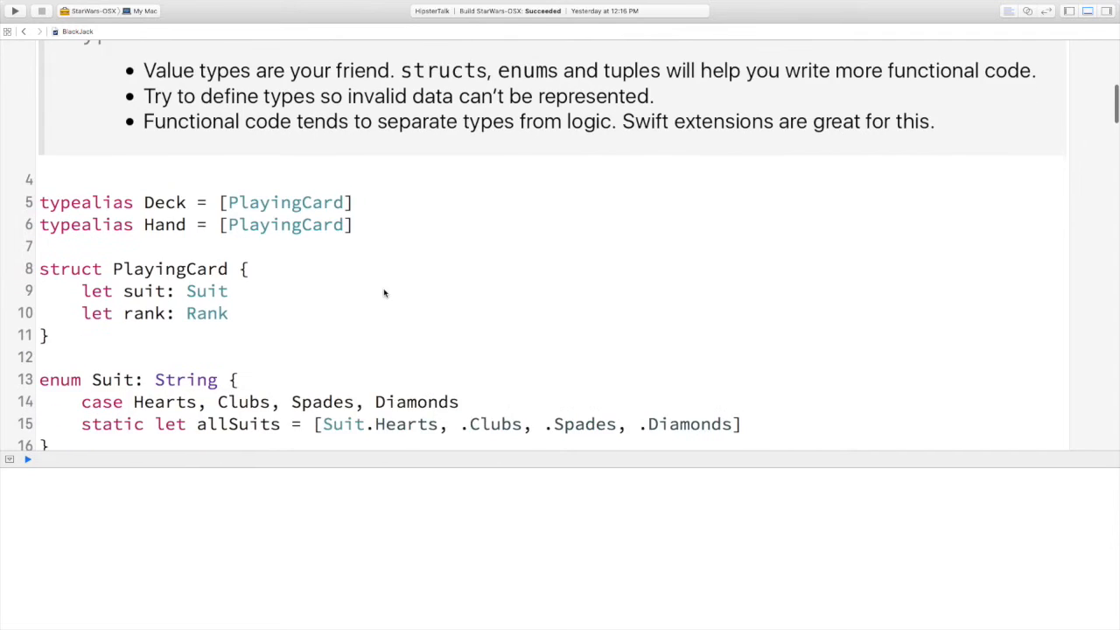
scroll("down", 3)
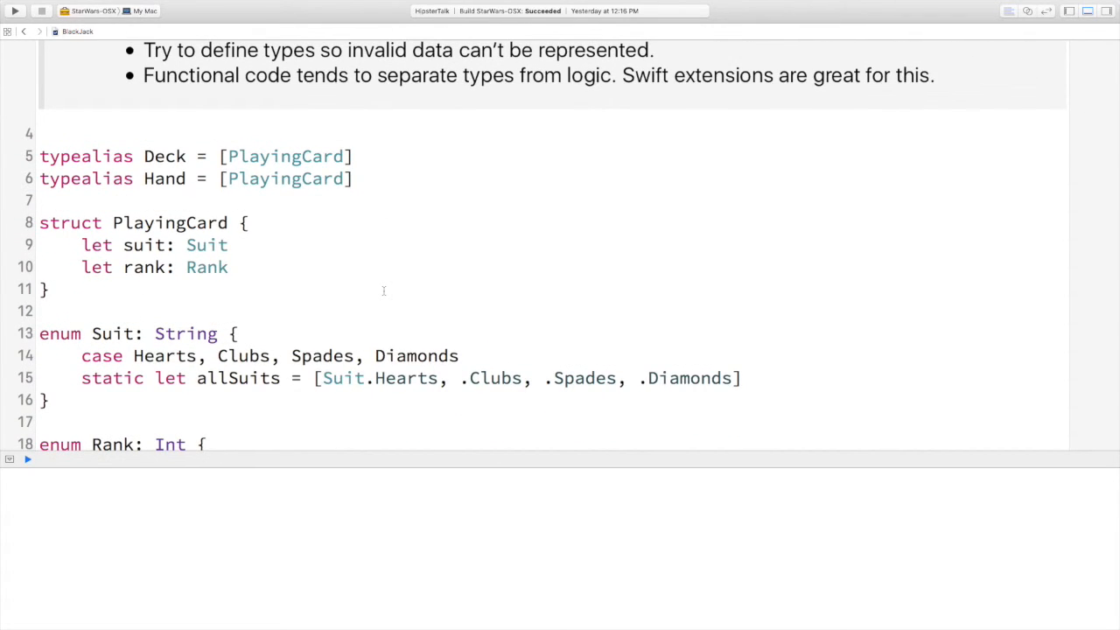
scroll("down", 3)
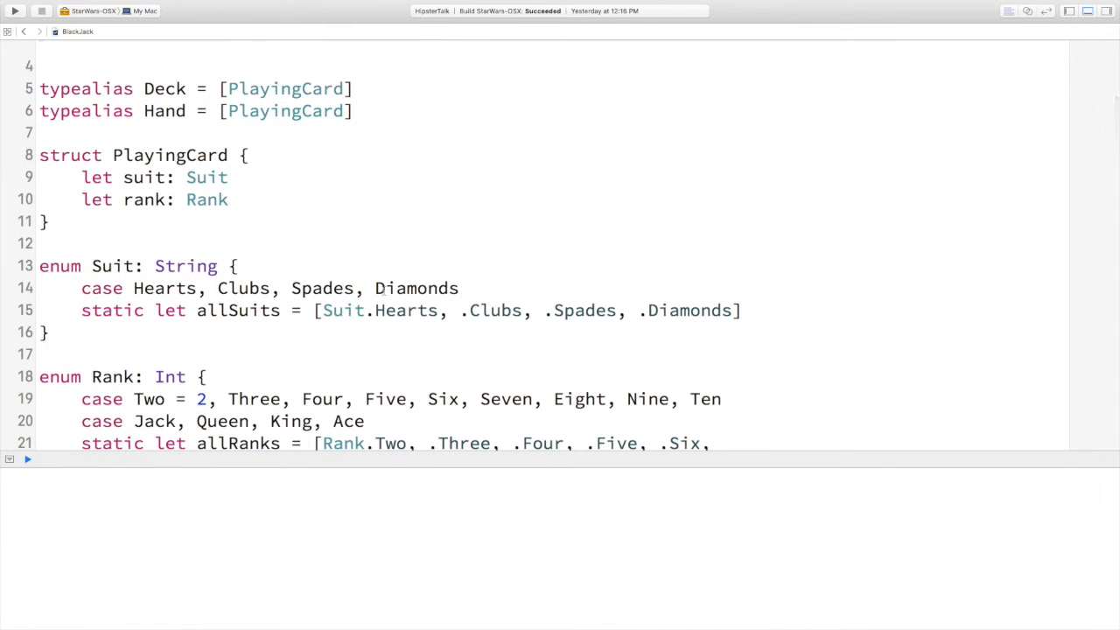
scroll("down", 3)
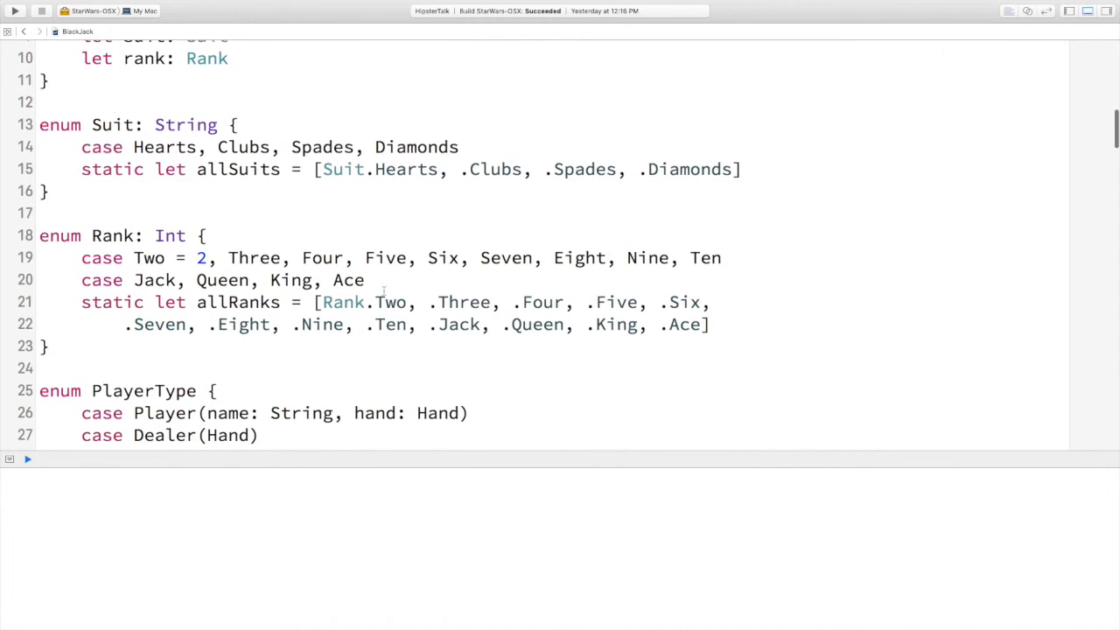
scroll("down", 3)
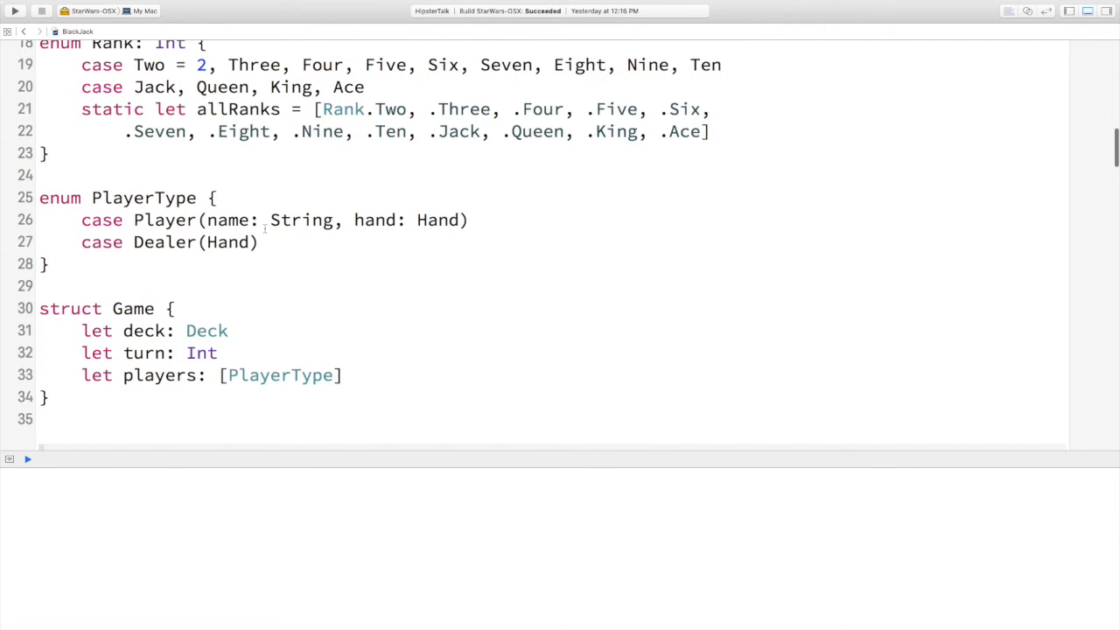
scroll("down", 3)
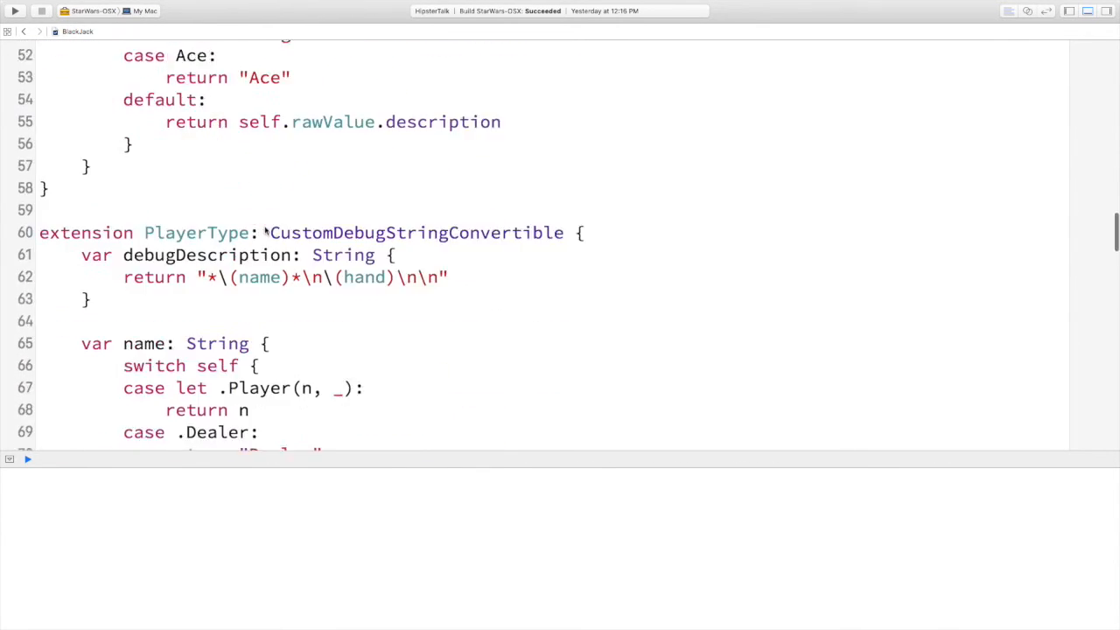
scroll("down", 3)
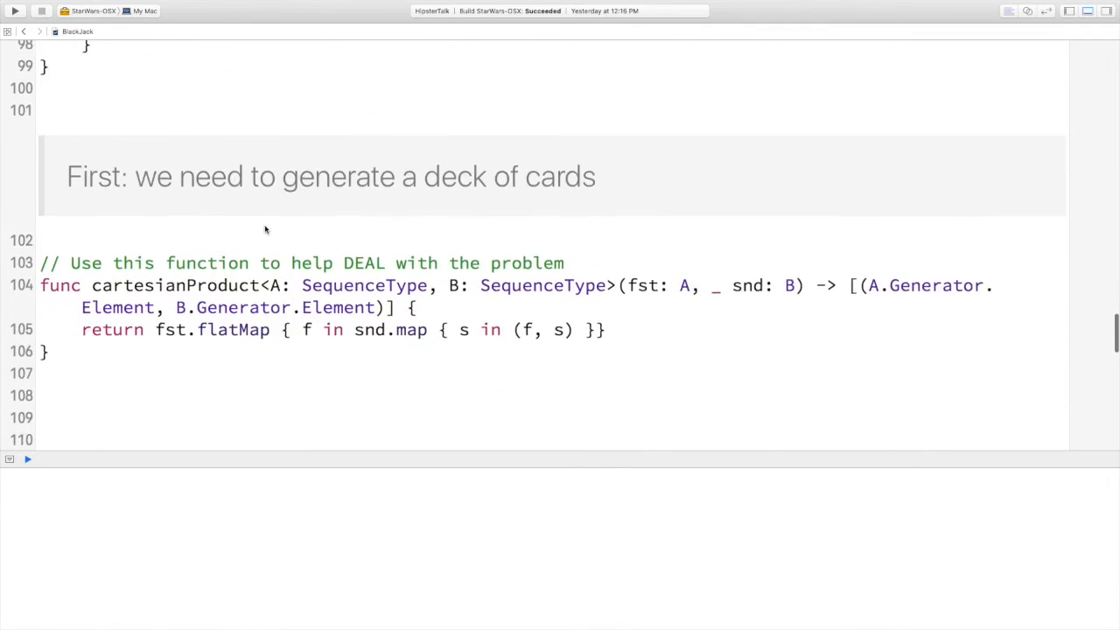
Write newDeck mapping cartesianProduct of suits and ranks to PlayingCard.init, store it as deck and print it
scroll("down", 3)
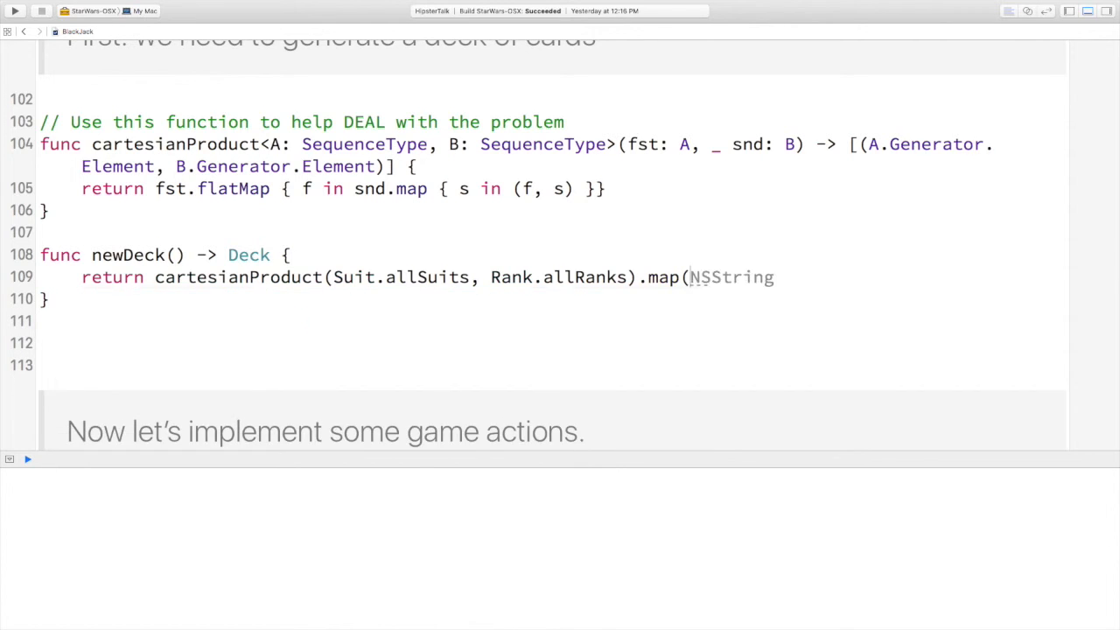
type("PlayingCard.init(suit: Suit, rank: Rank)")
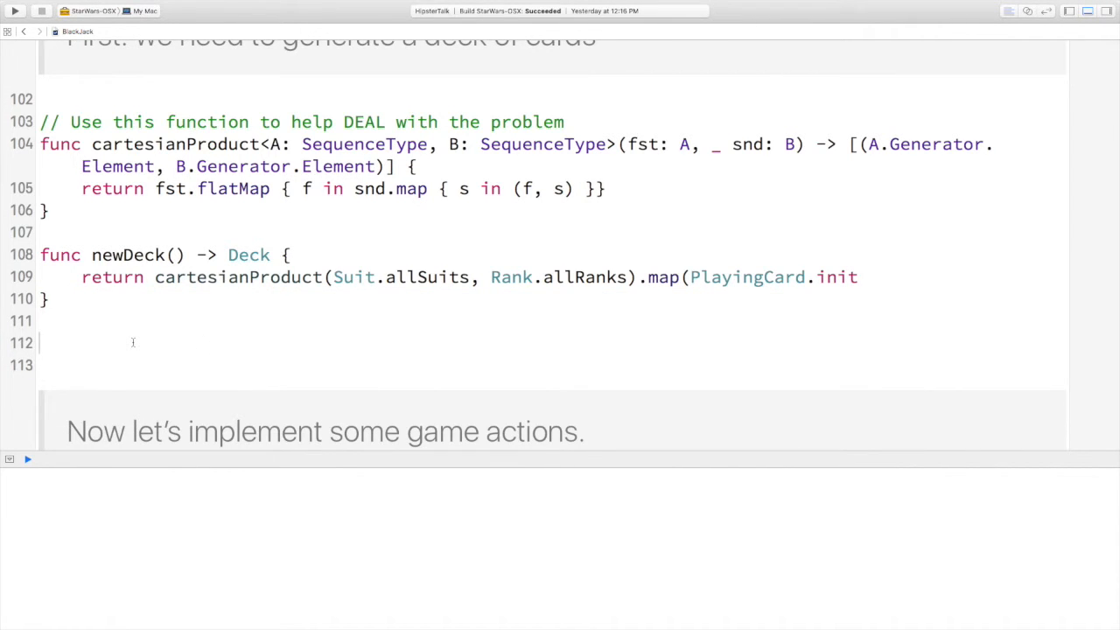
type("let deck")
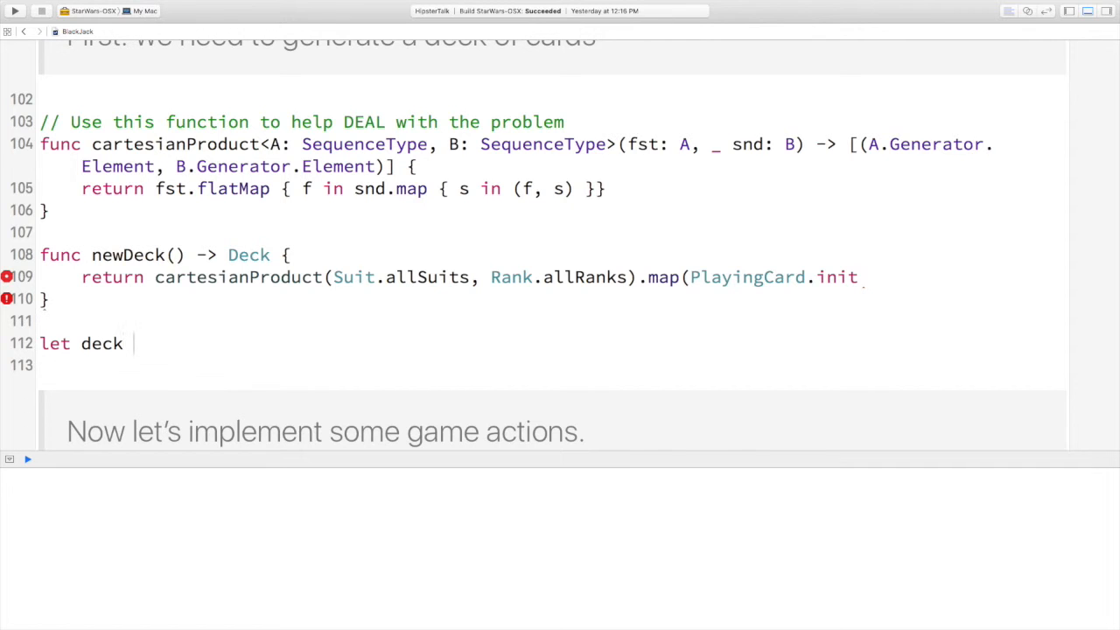
type("= newDeck()")
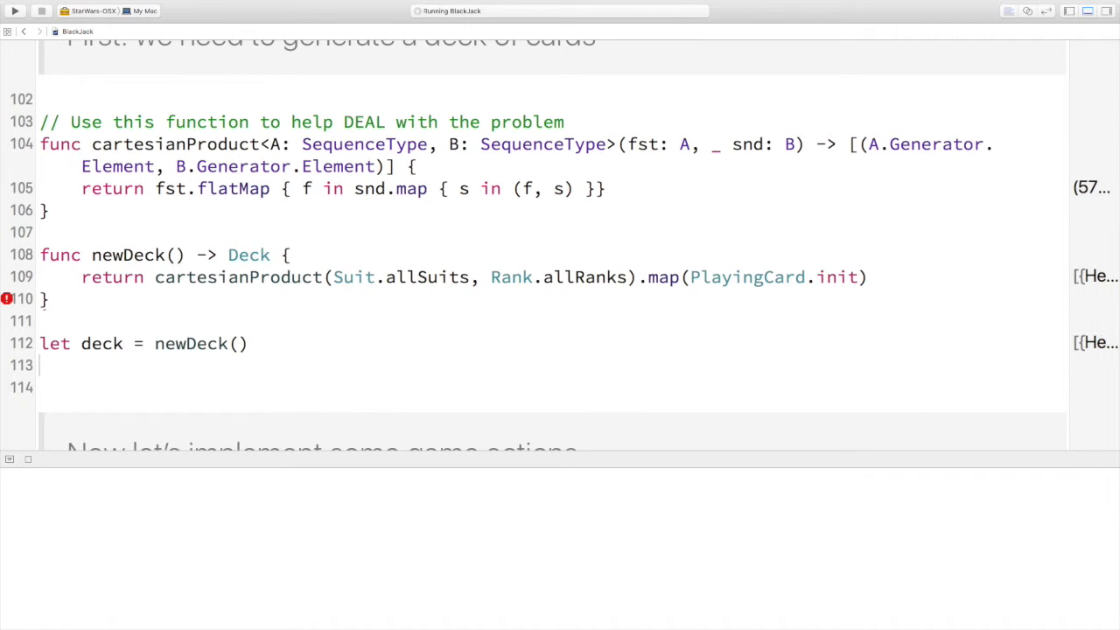
type("print(deck")
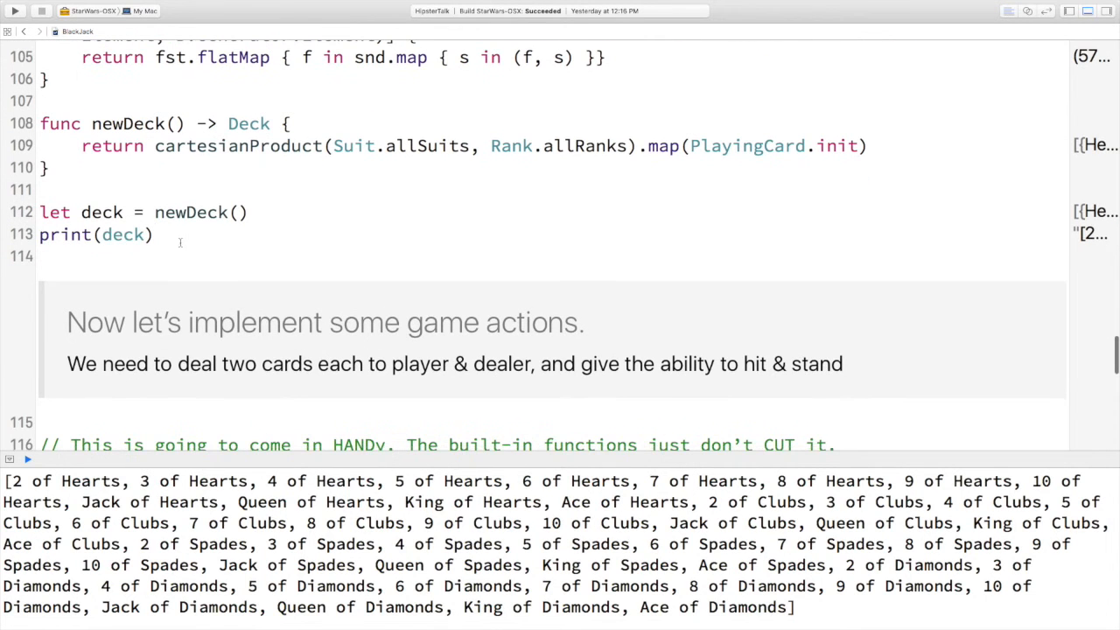
Change the deck to newDeck().shuffle() so it prints in shuffled order
type(".")
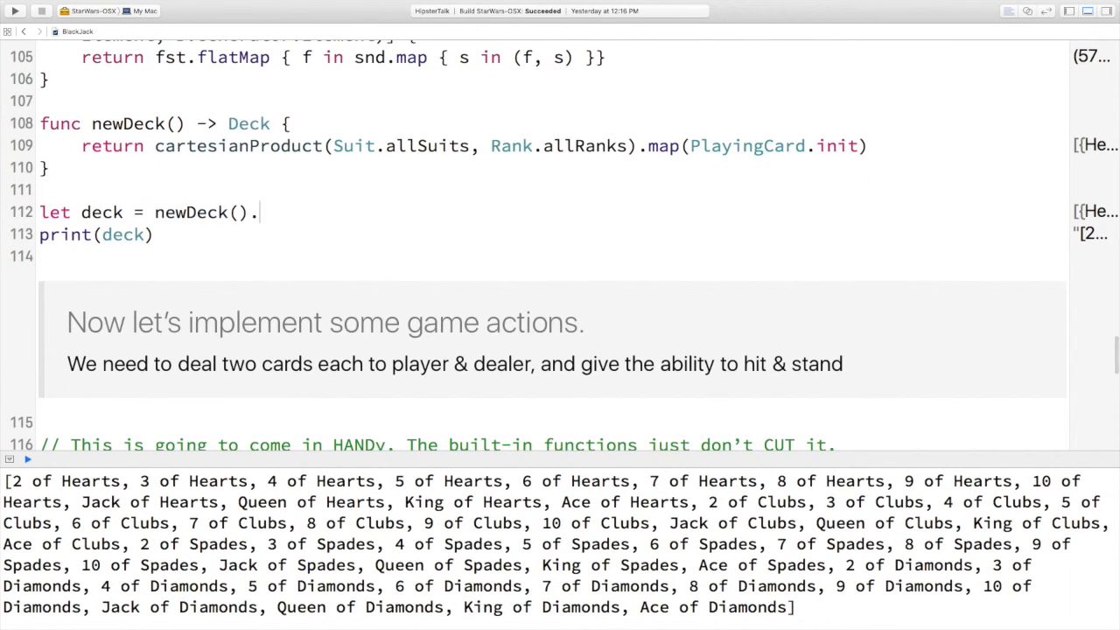
type("shuc")
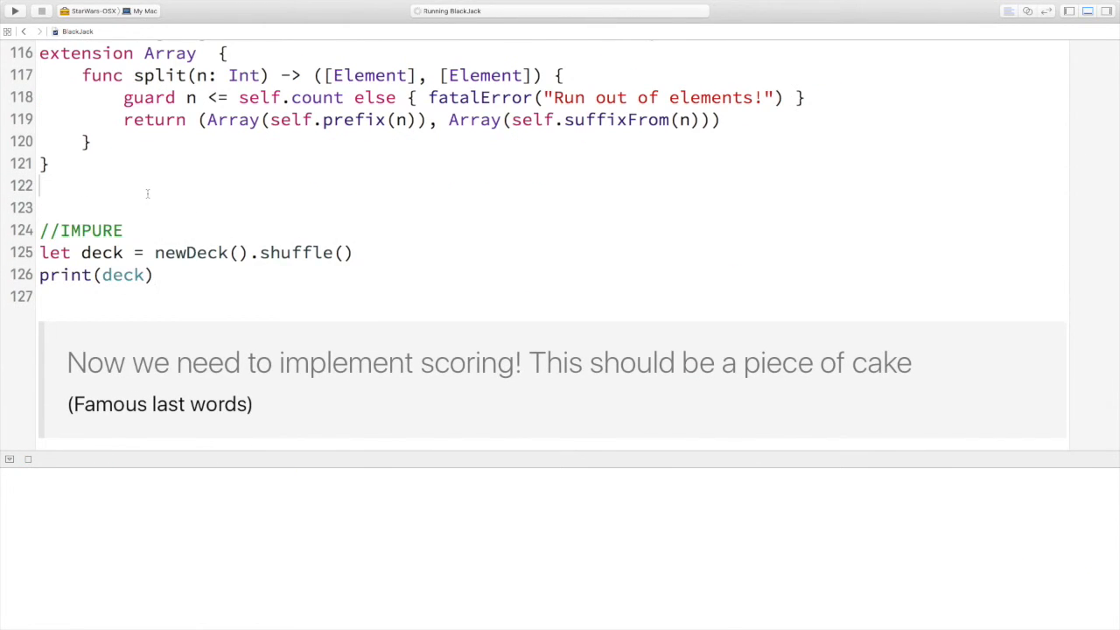
Write extension Game with a static start(deck:players:) function
left_click(14, 10)
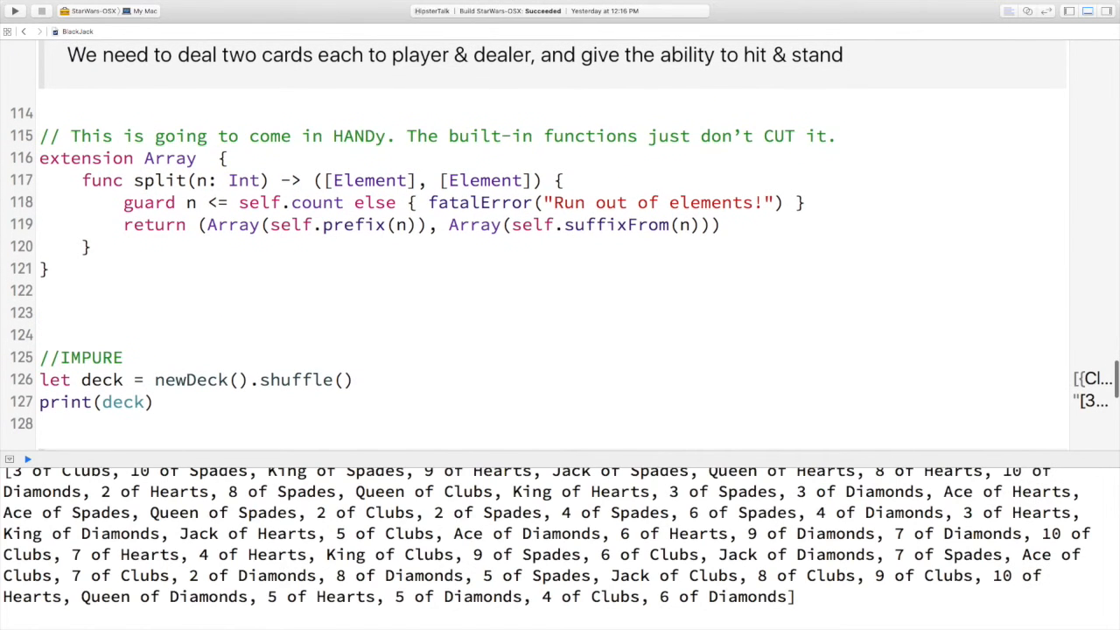
type("ext")
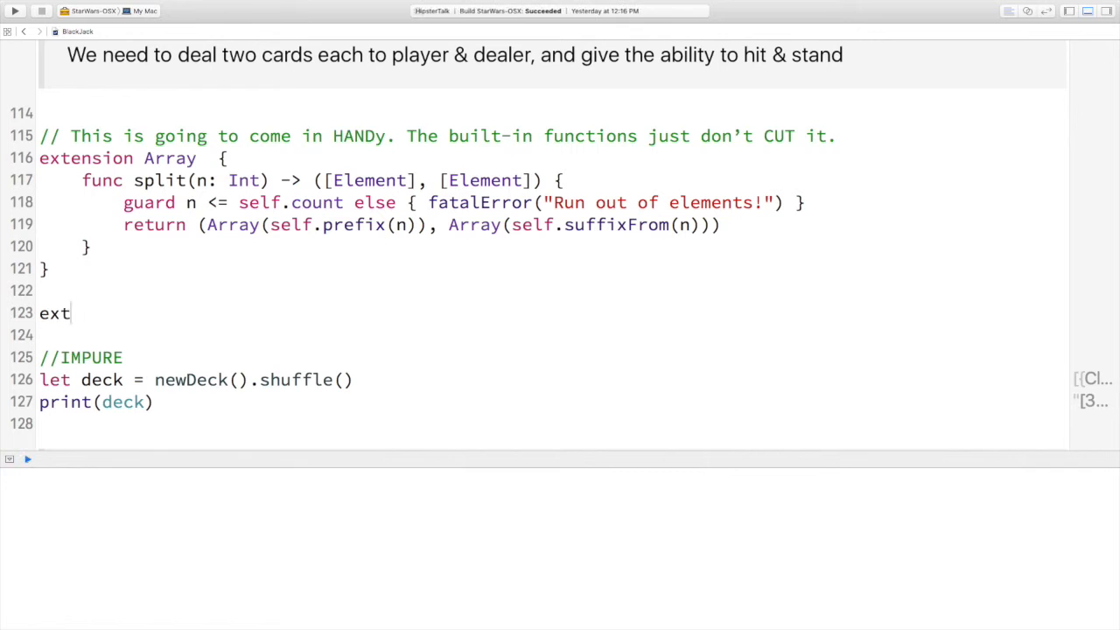
type("ension")
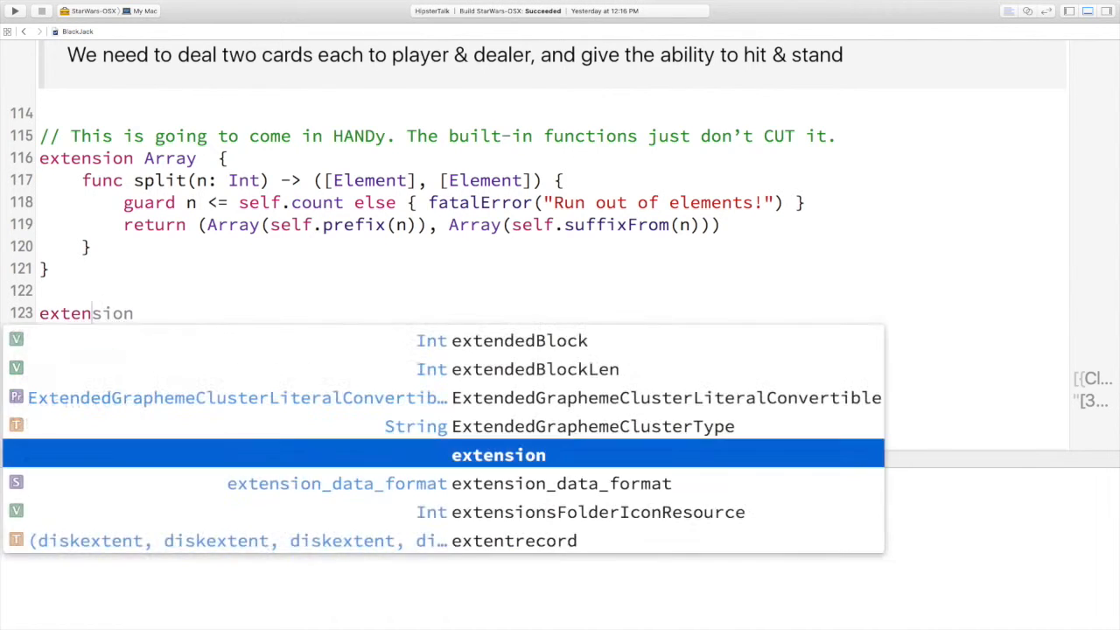
type("Game {")
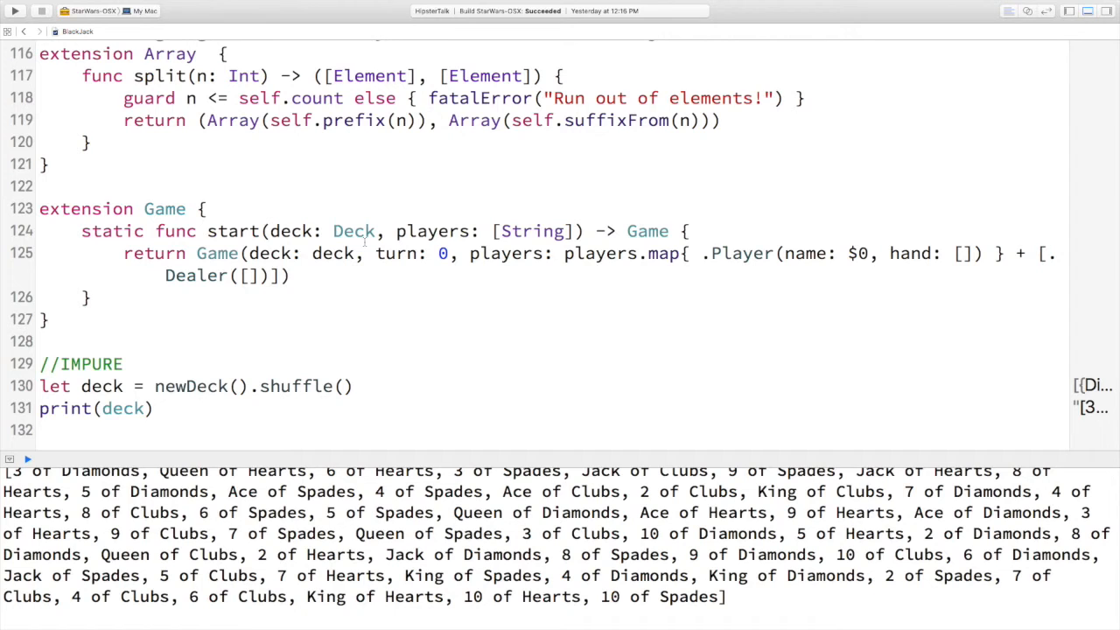
mouse_move(279, 277)
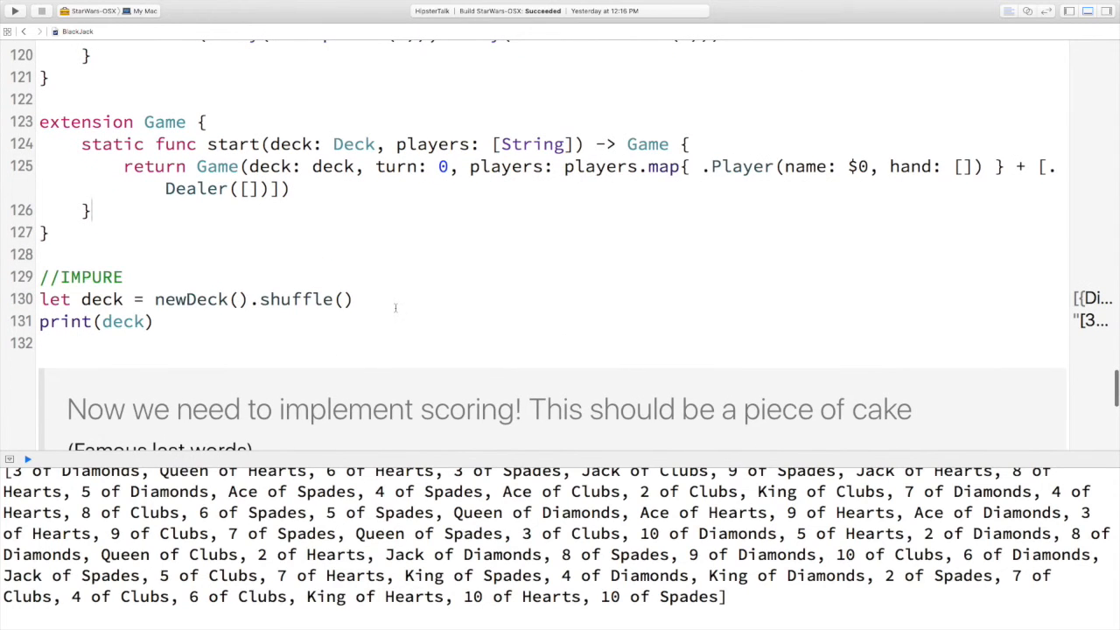
Create var game = Game.start with players Sam and Tim, print it, and begin the PlayerType addCard extension
type("var")
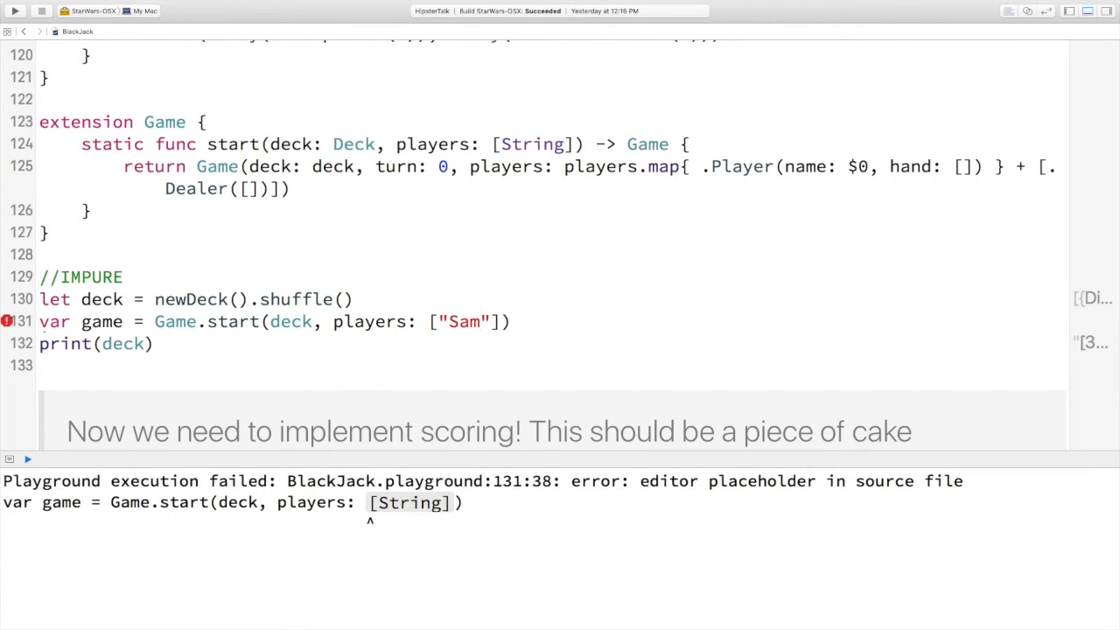
type(", \"Tim\"")
type("gam")
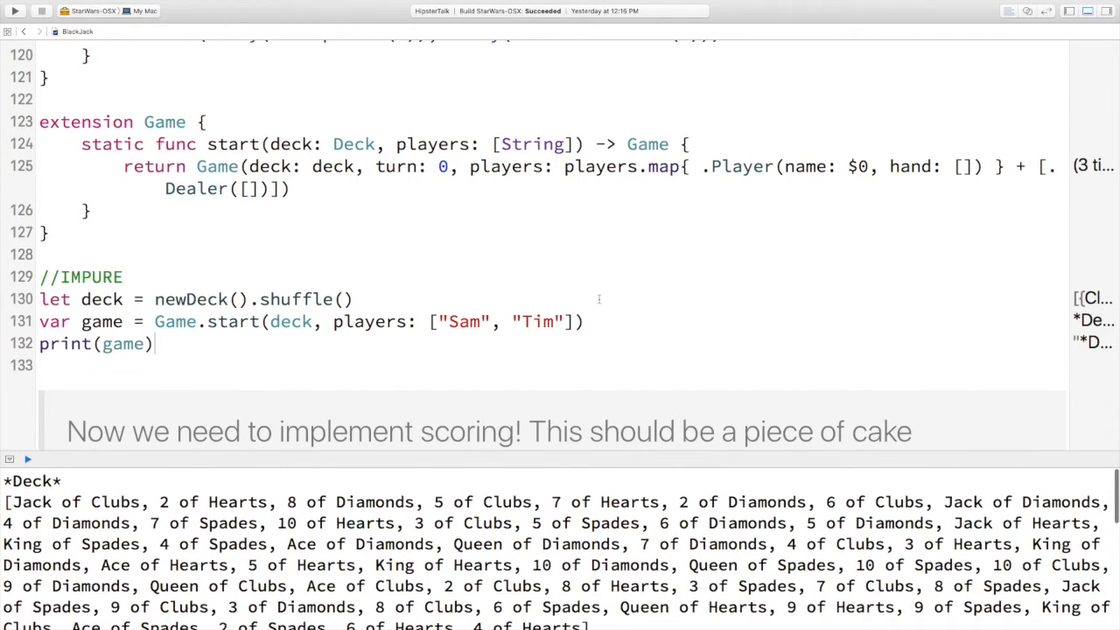
type("deal")
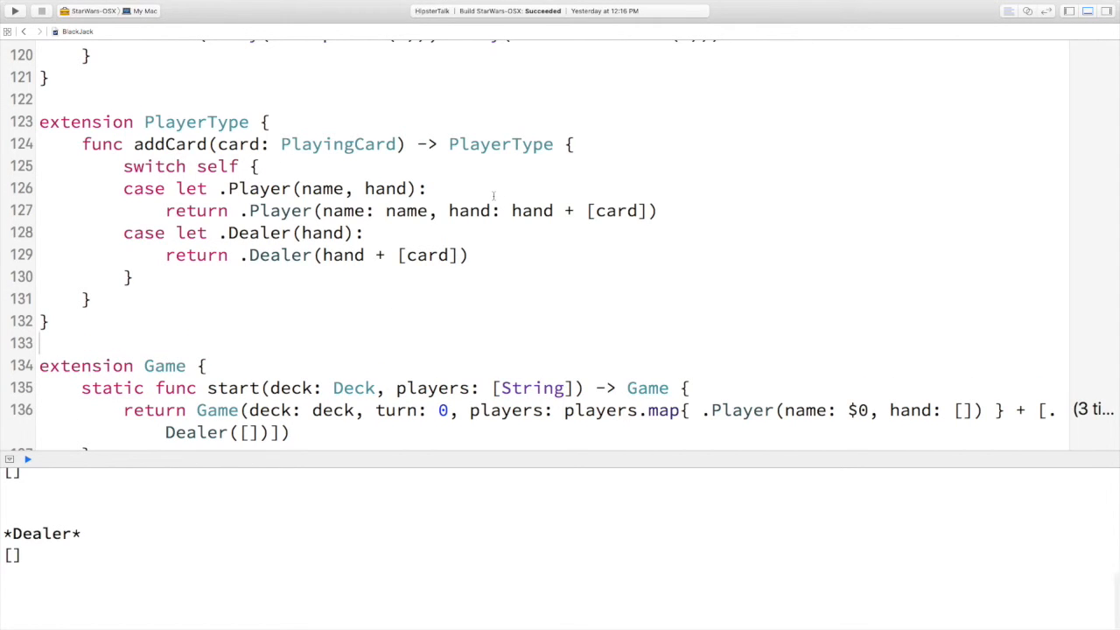
Add 'game = game.deal()' beneath the start call so the game deals cards to the players
scroll("down", 3)
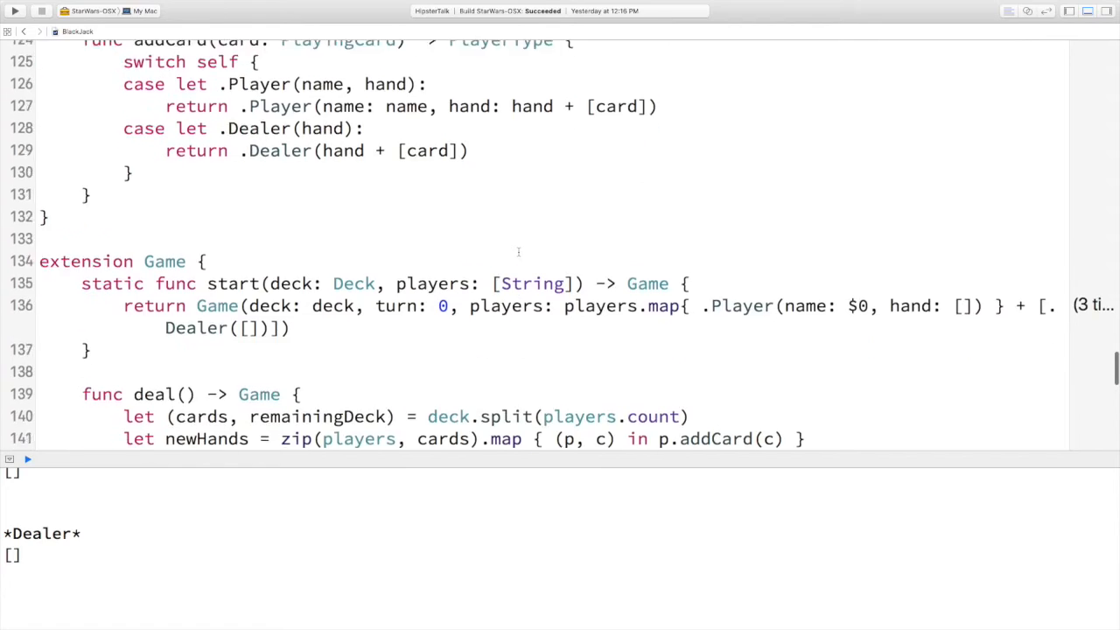
scroll("down", 3)
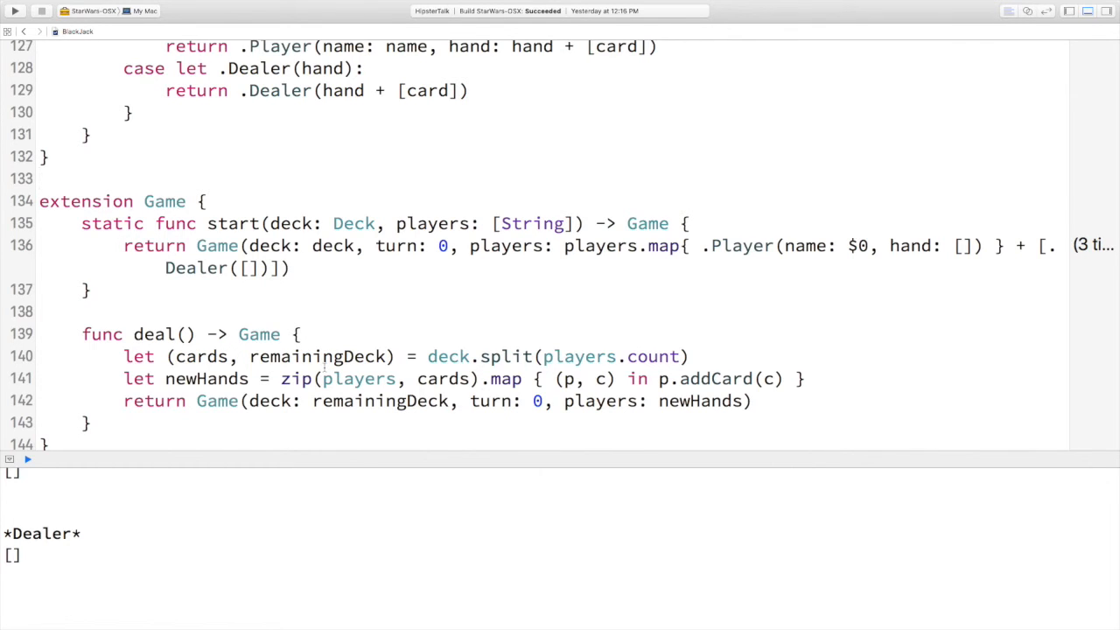
scroll("down", 3)
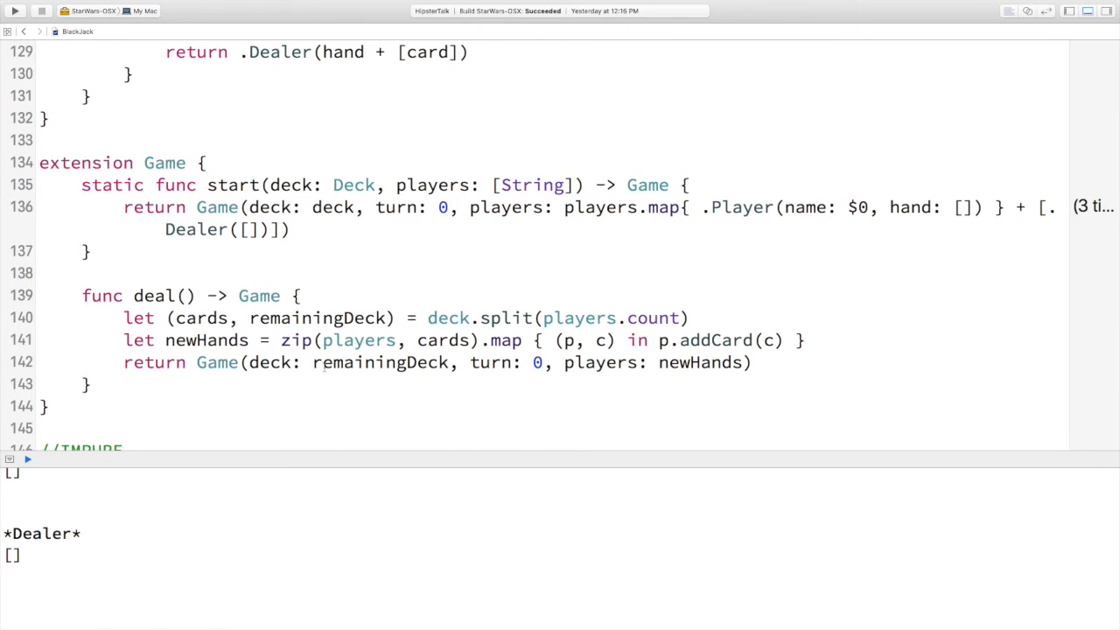
scroll("up", 3)
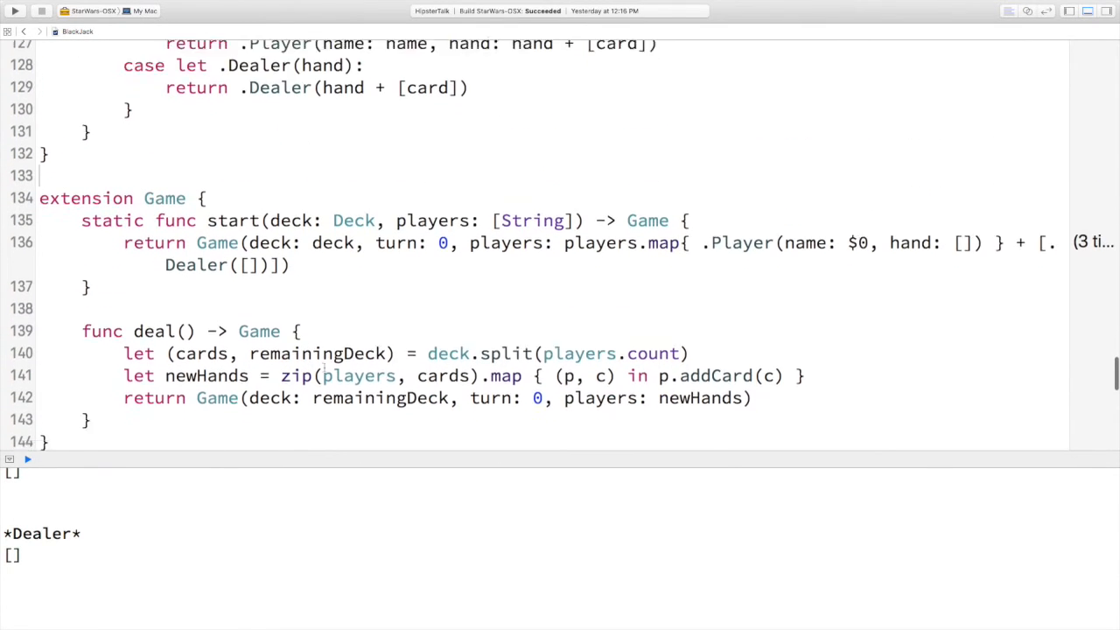
scroll("down", 3)
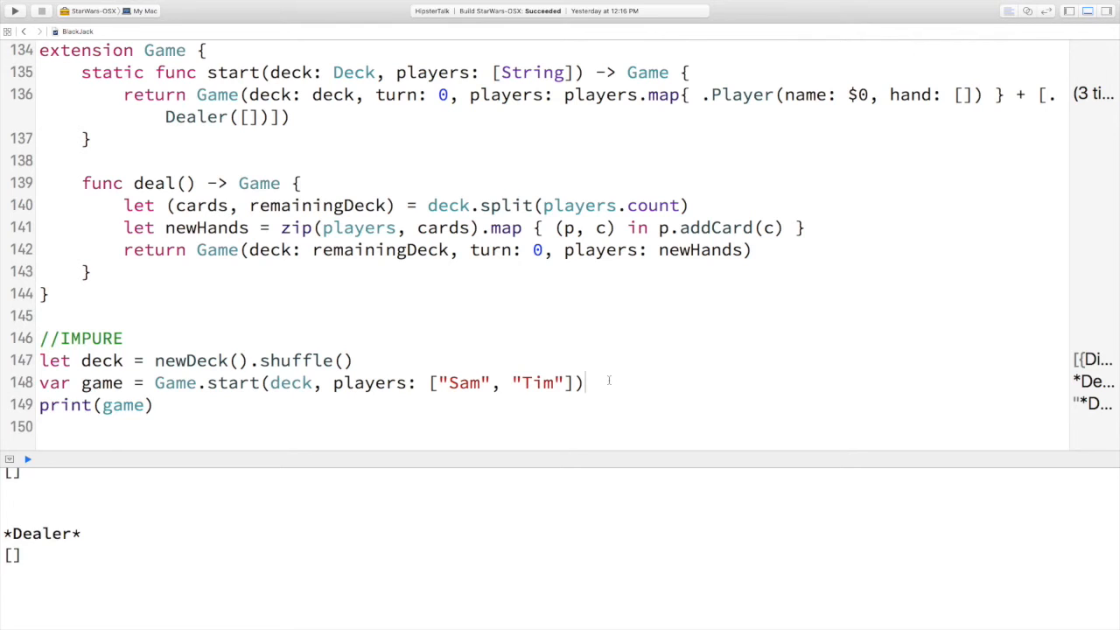
type("game = game")
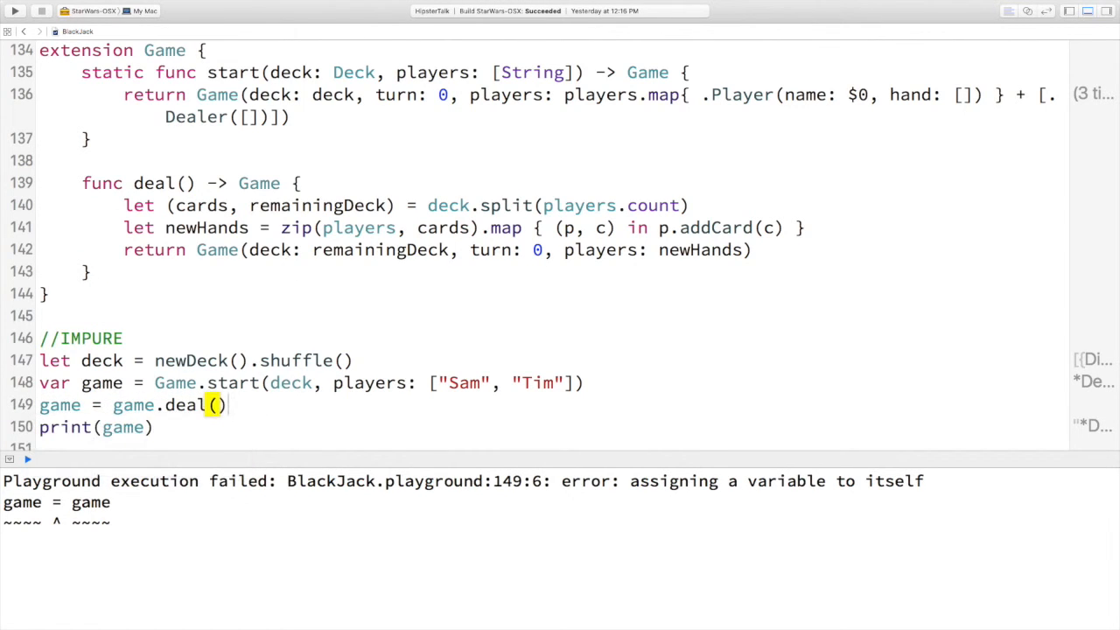
type(".deal()")
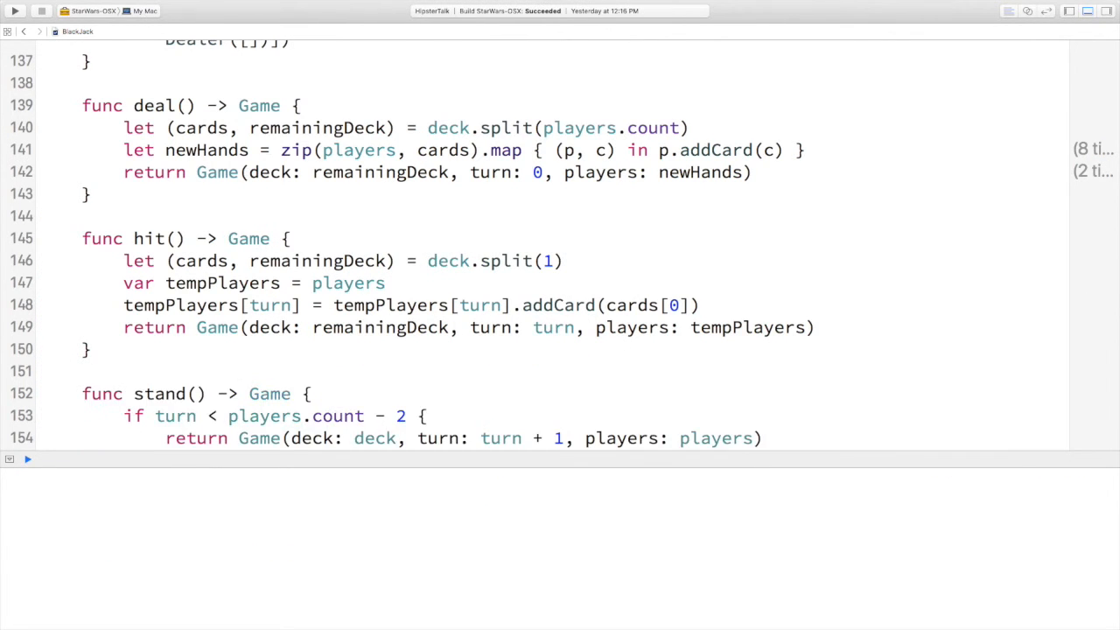
Chain game.deal().deal(), add game.hit().stand() and game.stand() turns, and run to print every hand
scroll("down", 3)
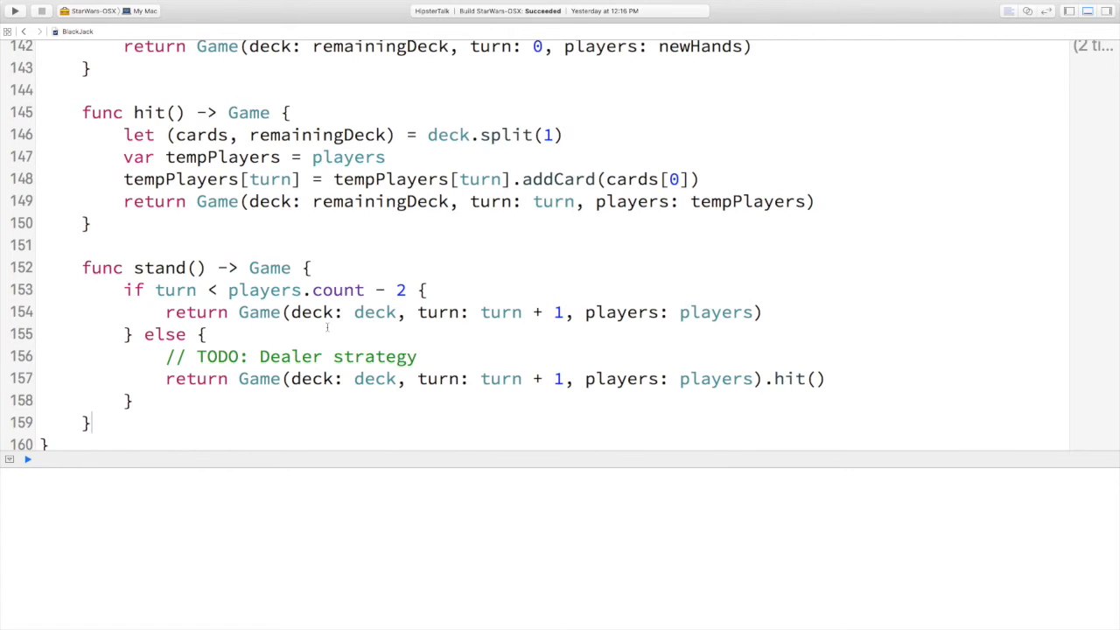
scroll("down", 3)
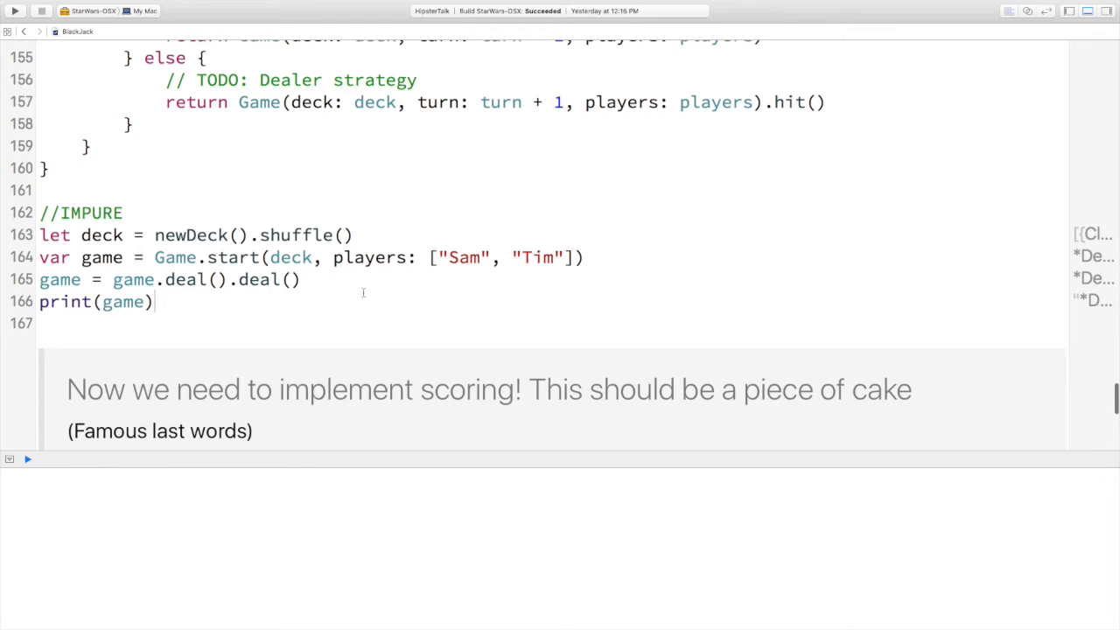
type("game = game.hit().stand(")
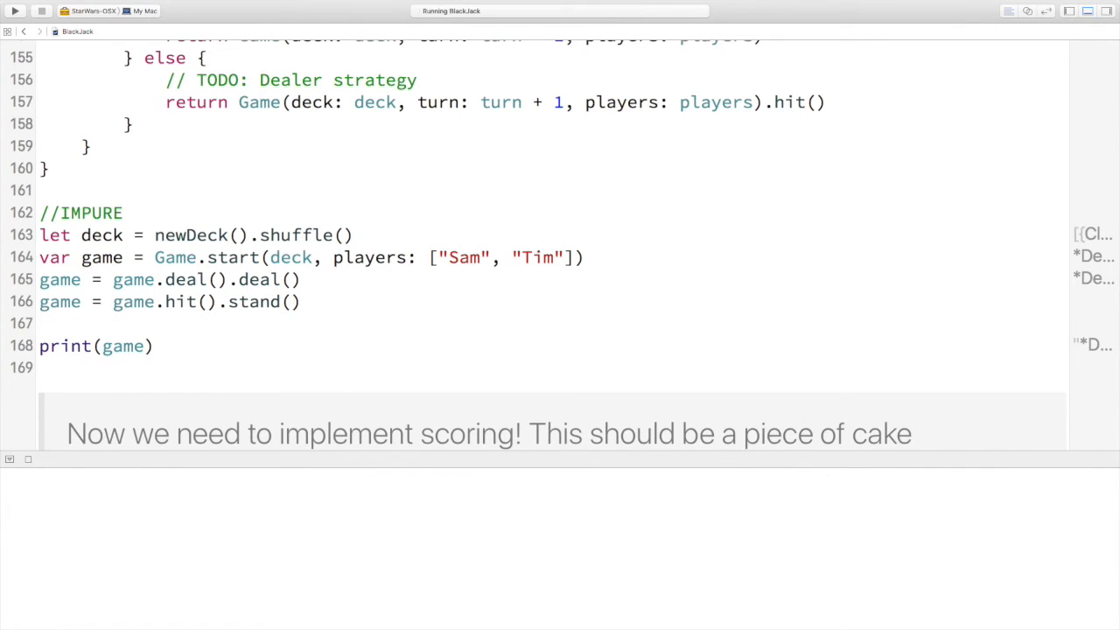
type("game.stand()")
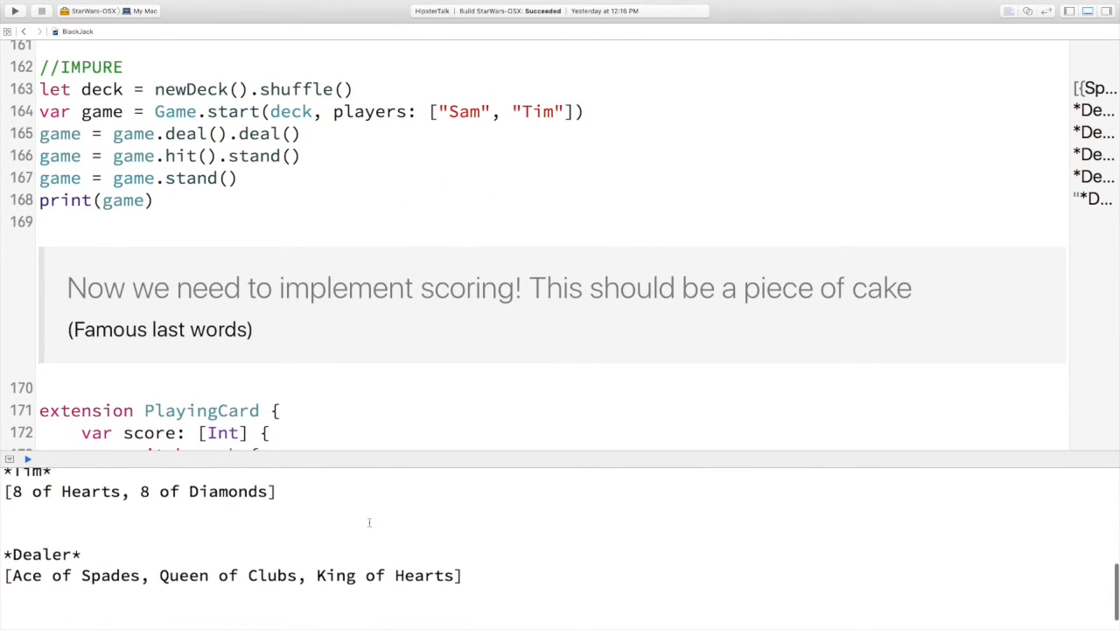
Add PlayingCard score and PlayerType score/scoreDescription extensions returning 'Bust!' above 21
scroll("down", 3)
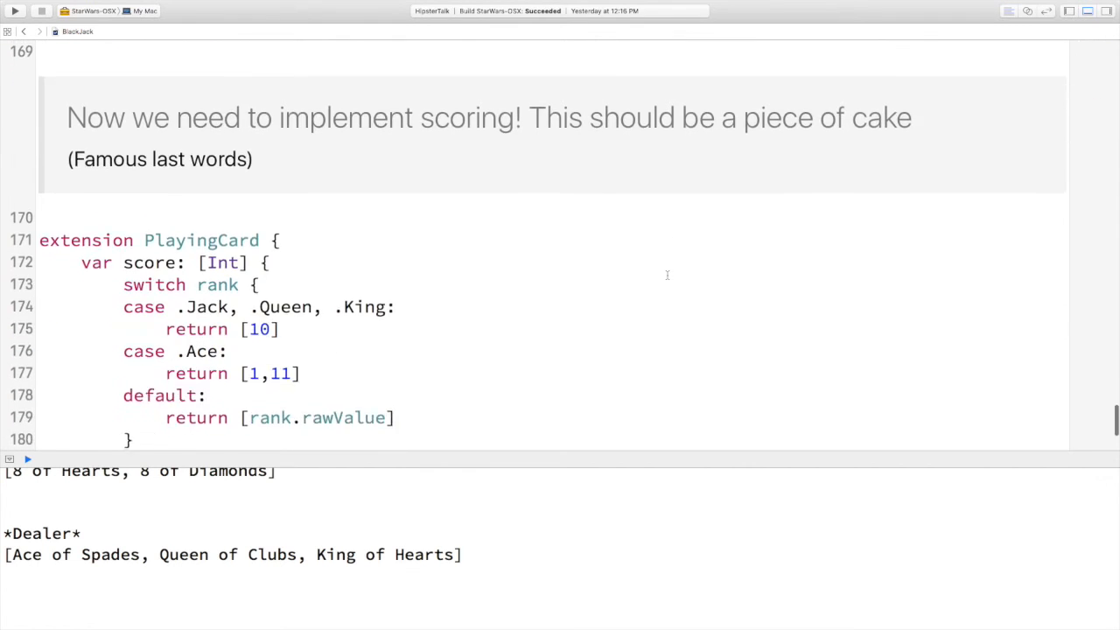
scroll("up", 3)
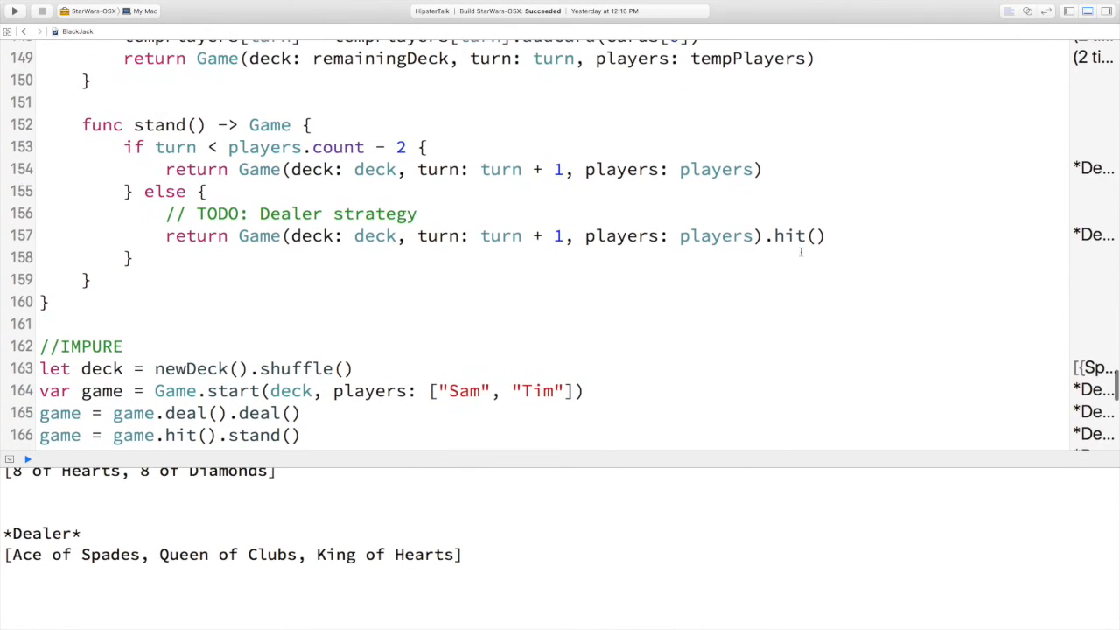
scroll("down", 3)
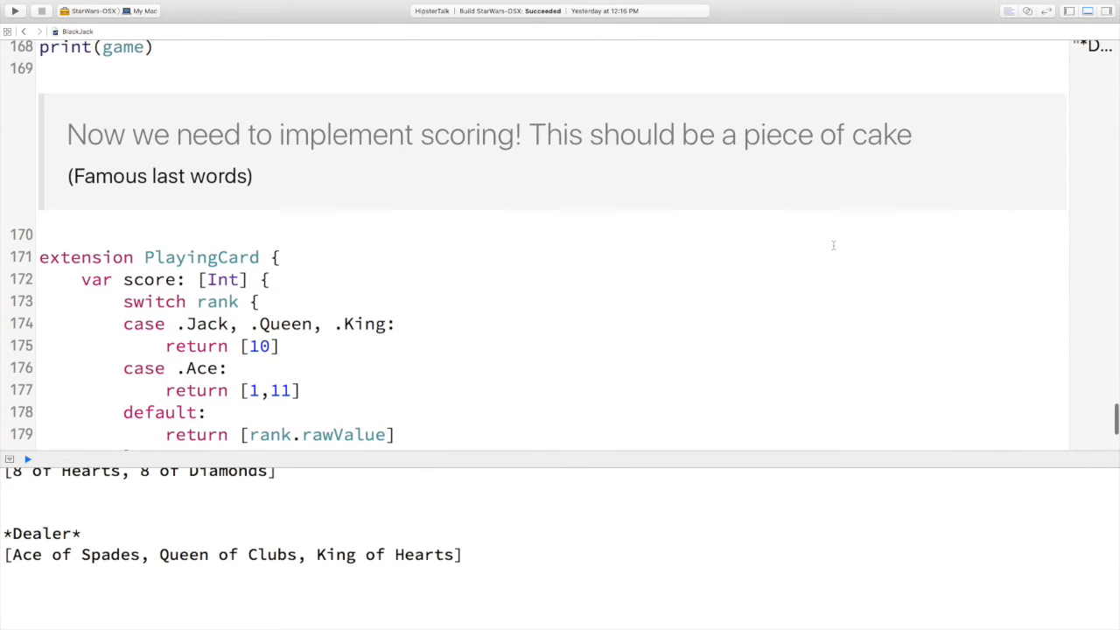
scroll("down", 3)
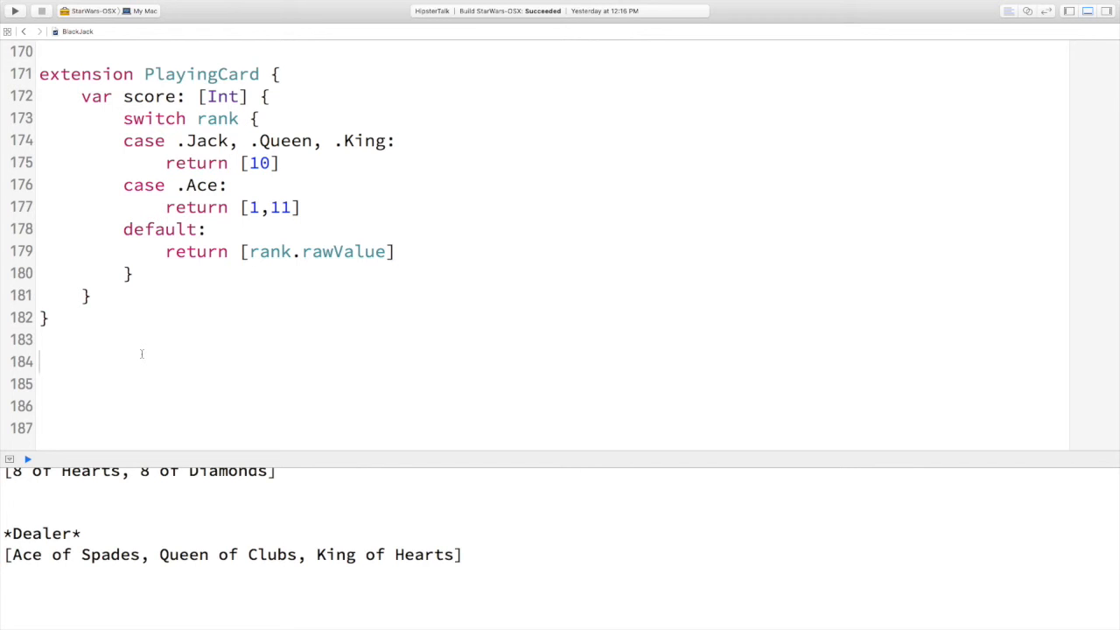
type("PlayerType {")
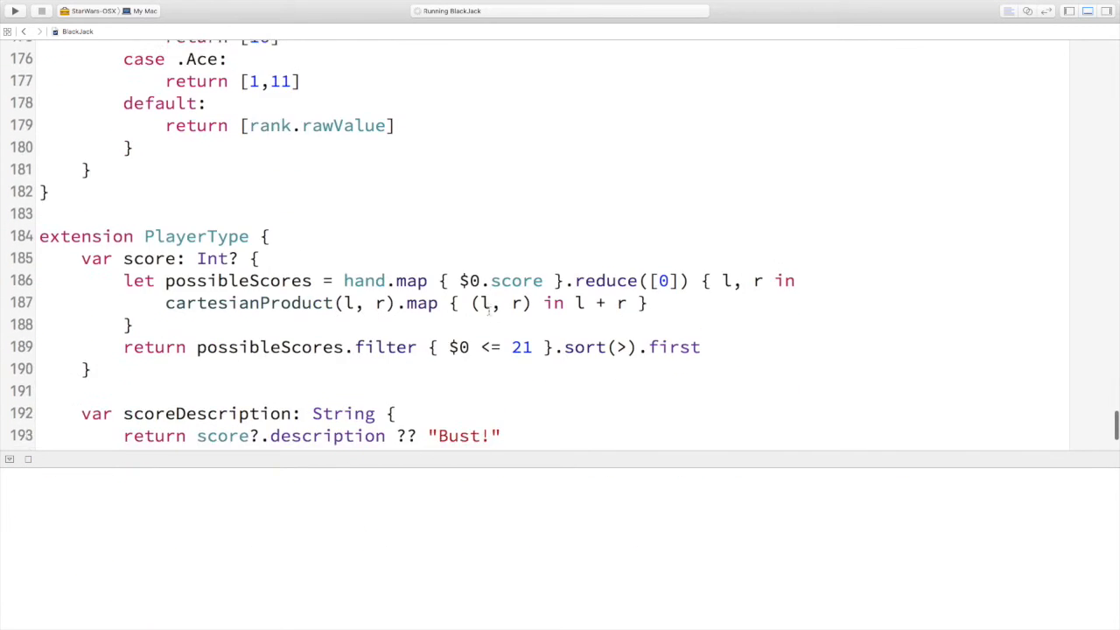
Replace the TODO dealer lines in stand() by starting a 'dealer' strategy, before Xcode crashes
scroll("down", 3)
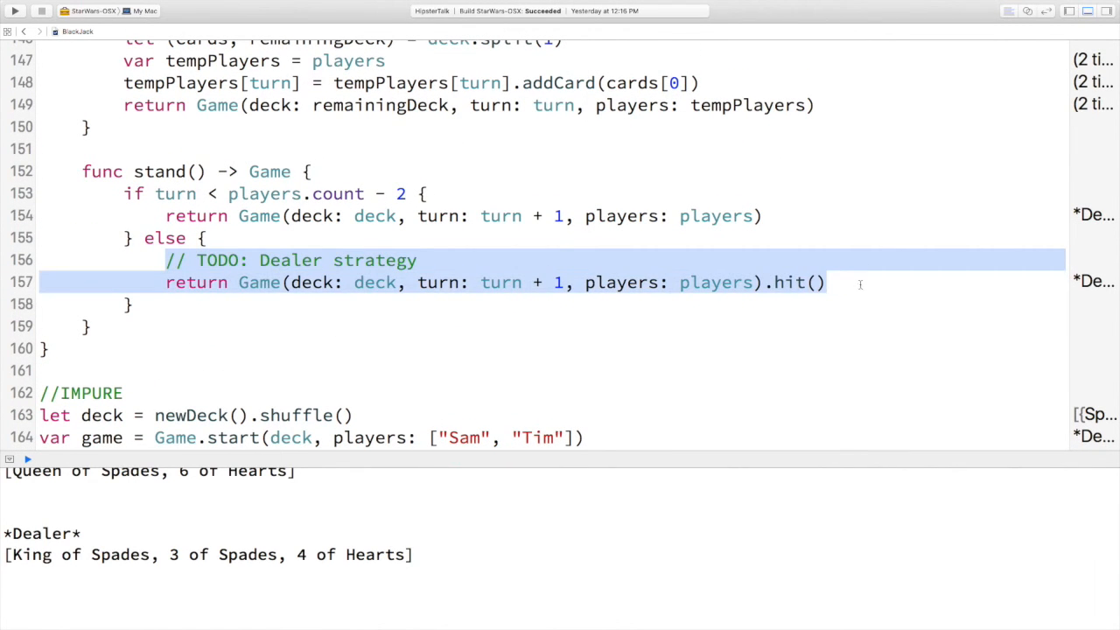
type("dealer")
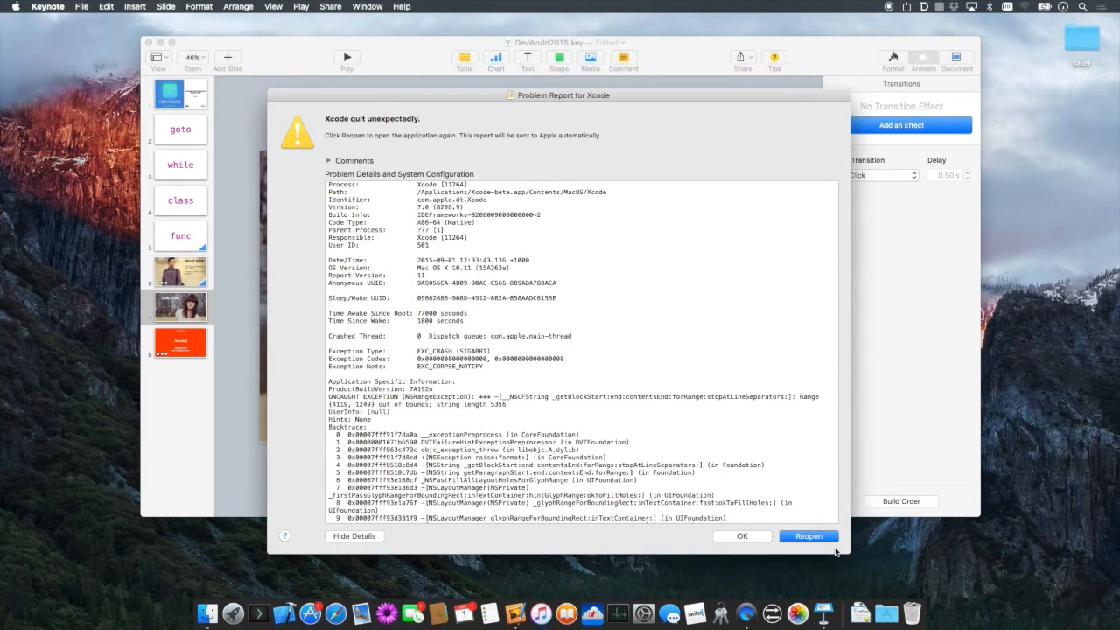
Choose Reopen in the 'Xcode quit unexpectedly' report to relaunch the BlackJack playground
left_click(742, 536)
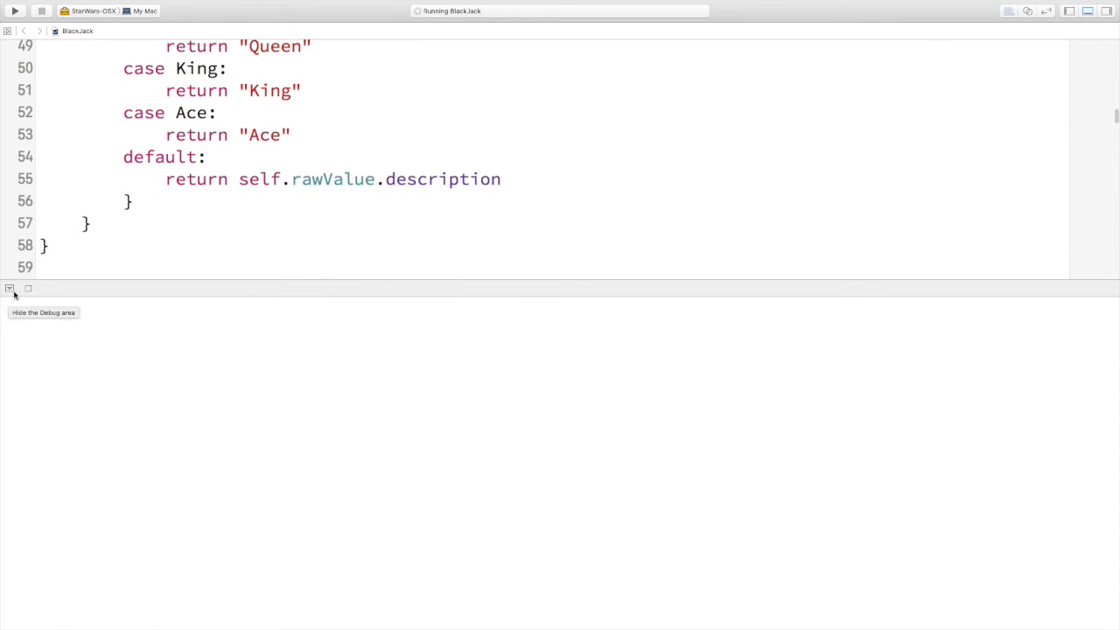
Review the restored code: dealer hits while score <= 16, plus a GameOutcome typealias and outcome property
scroll("down", 3)
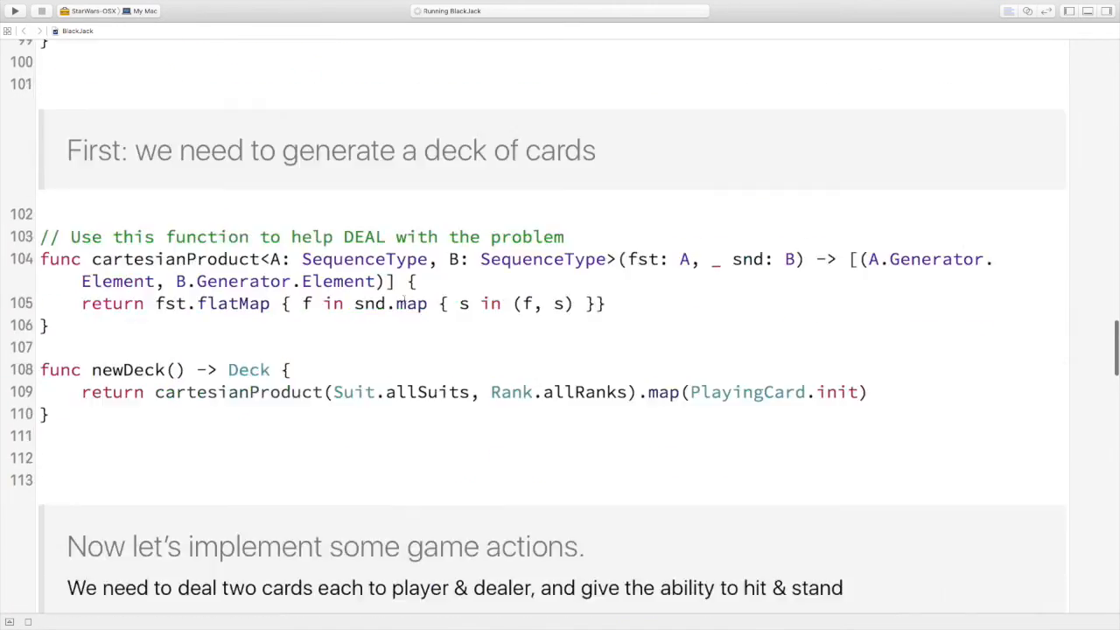
scroll("down", 3)
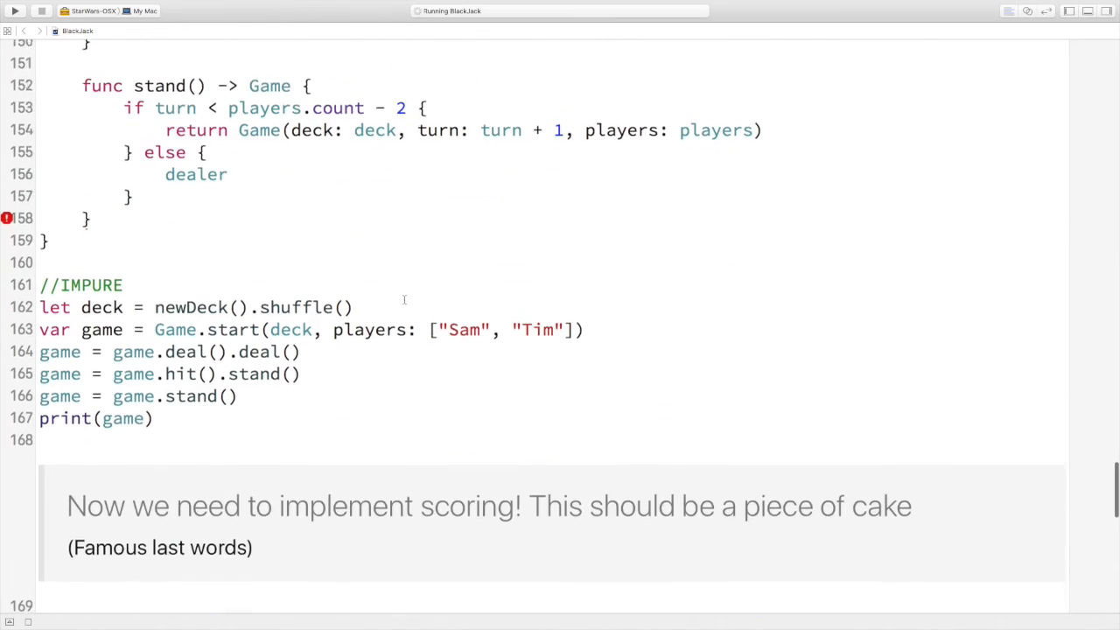
scroll("down", 3)
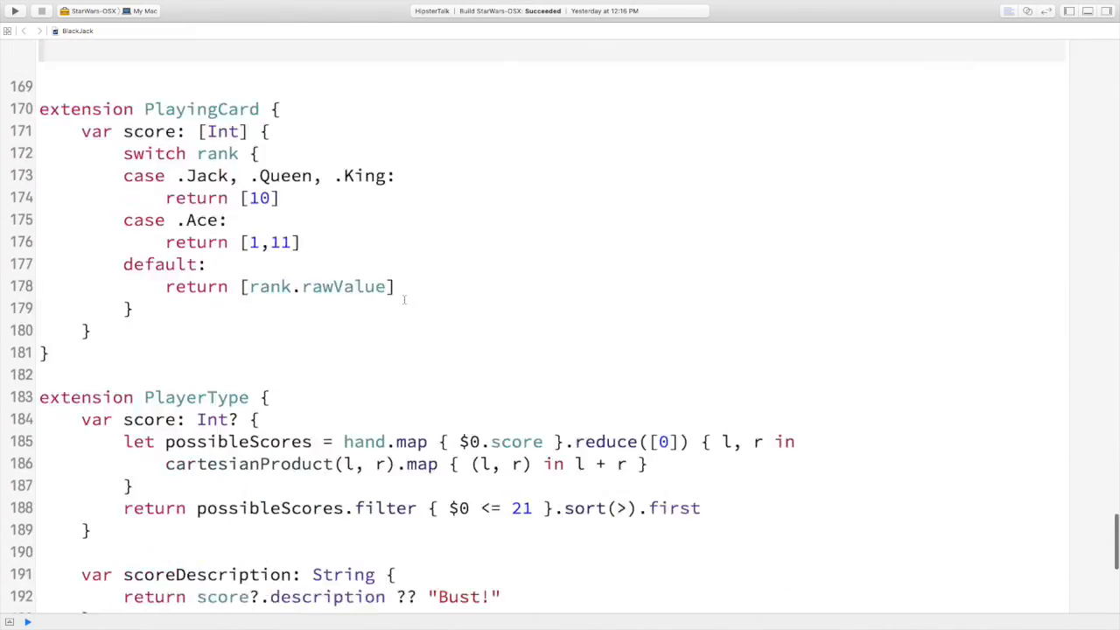
scroll("up", 3)
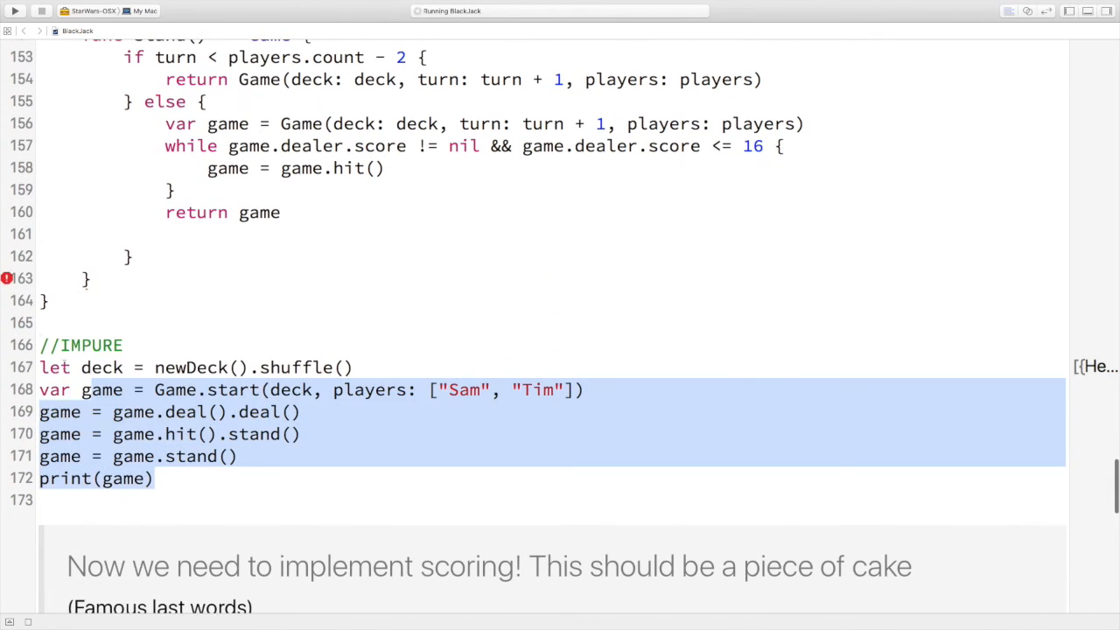
scroll("down", 3)
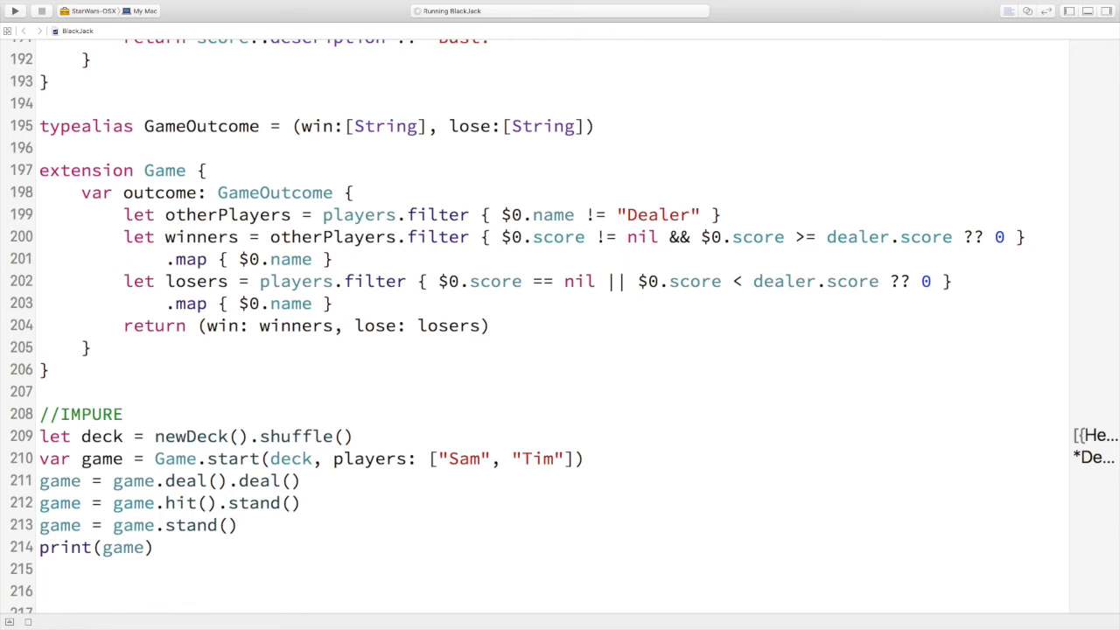
Print each player's name with scoreDescription, then 'Winners: \(game.outcome.win)' and the losers
type("pri")
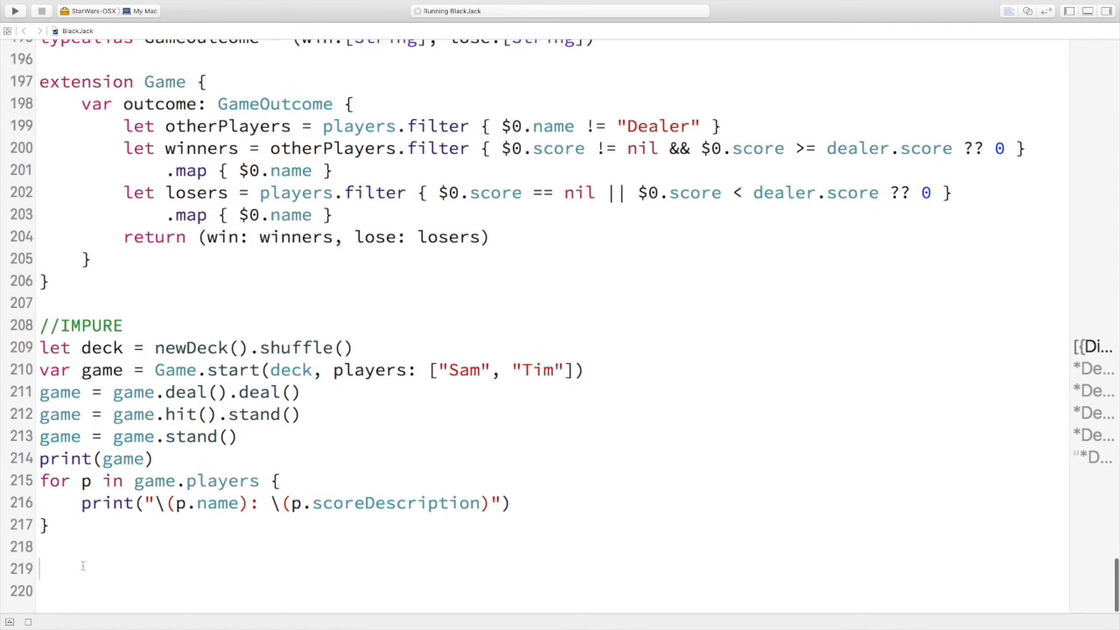
type("print(\"Winners: \\(game.outcome.win)\")")
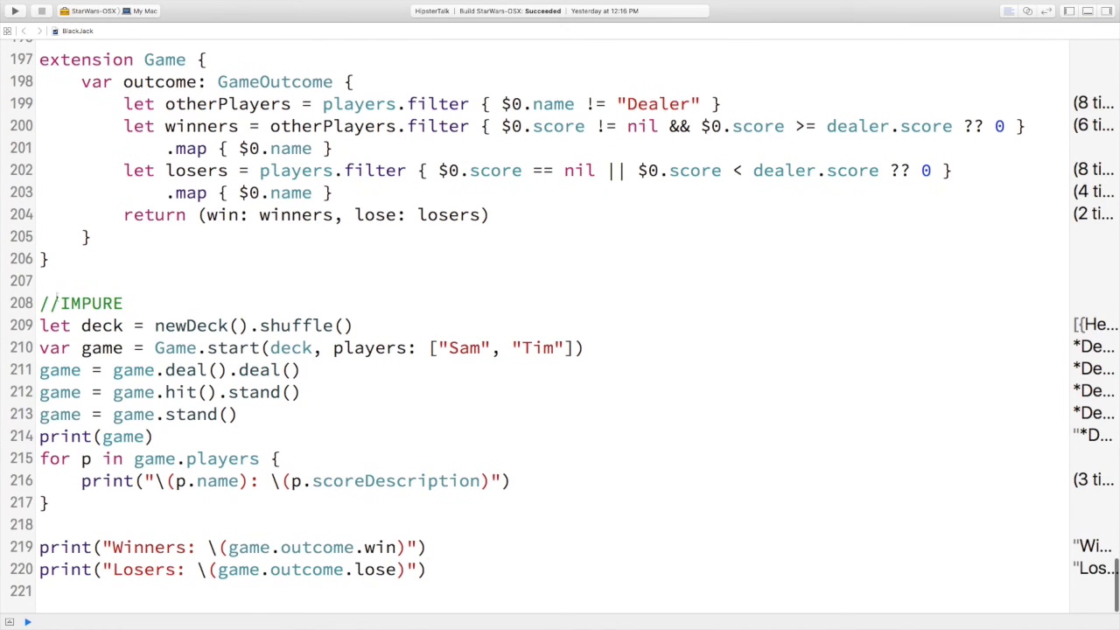
Select the IMPURE game-running block, review the code, then play the DEMO TIME slide in Keynote
left_click_drag(41, 302, 49, 500)
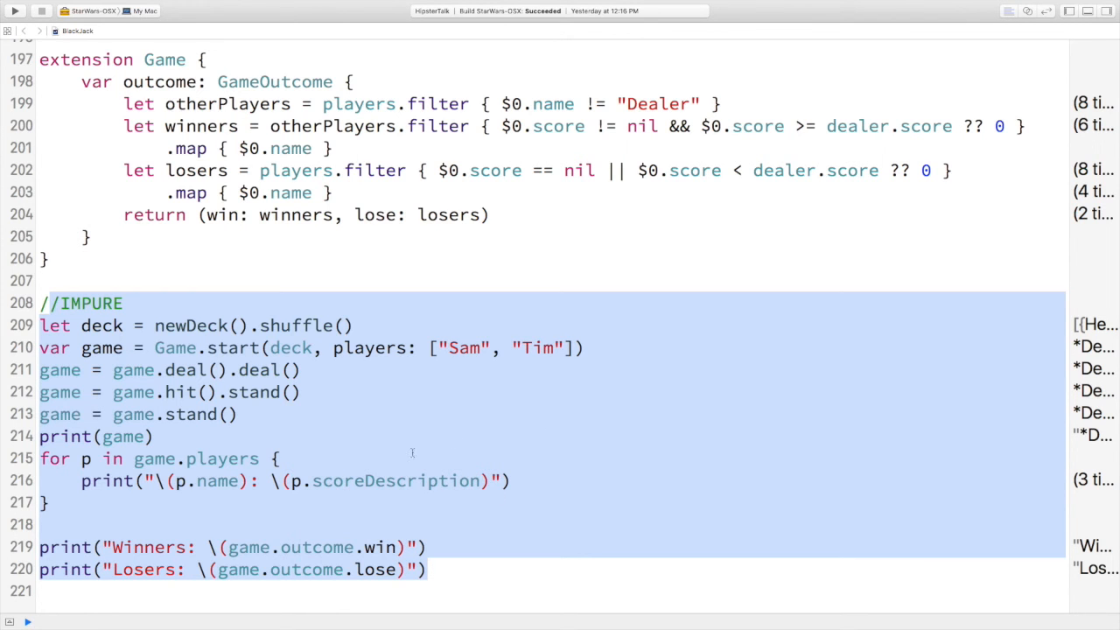
scroll("up", 3)
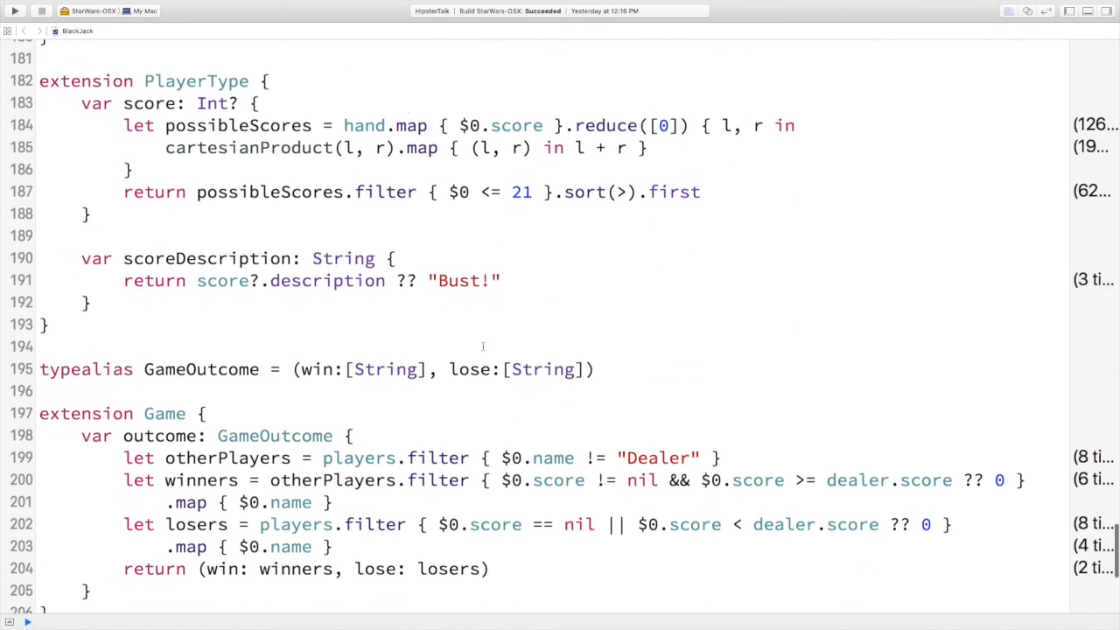
scroll("down", 3)
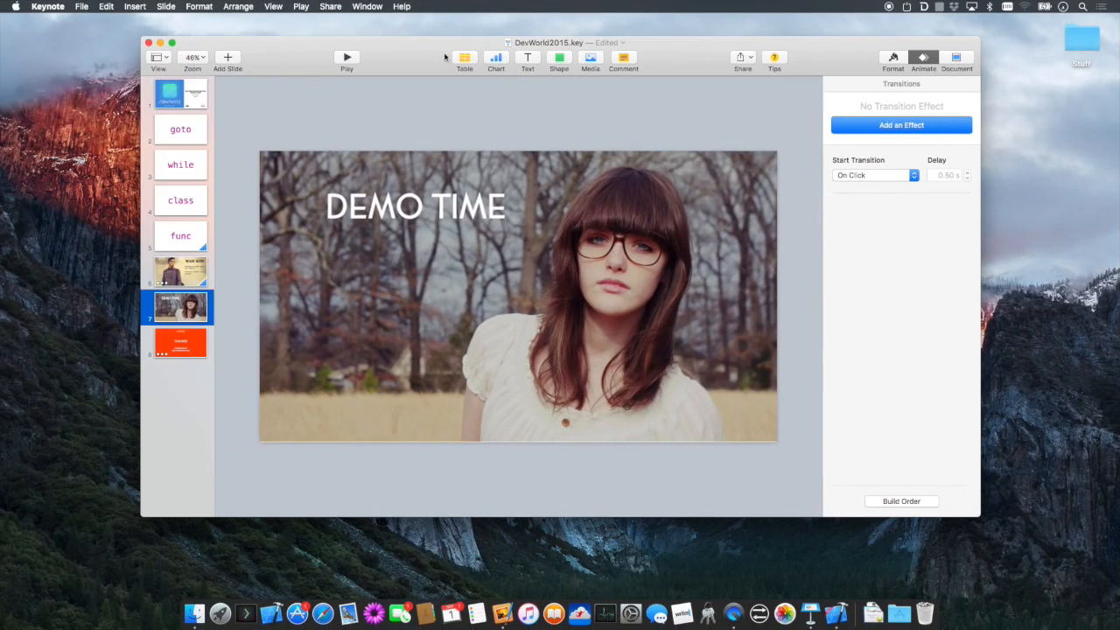
left_click(346, 56)
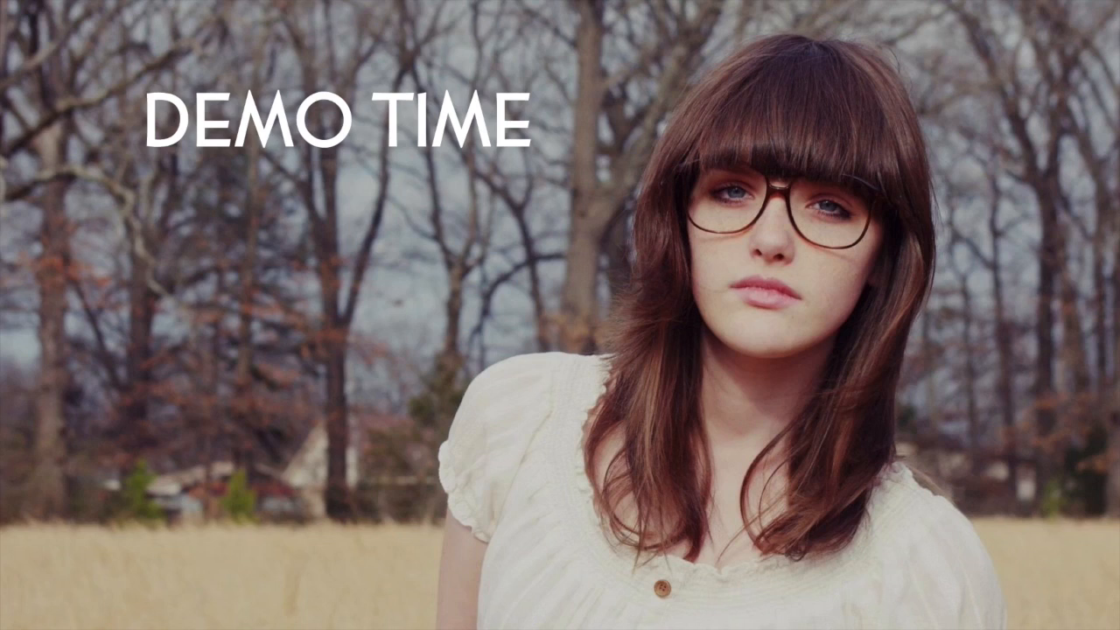